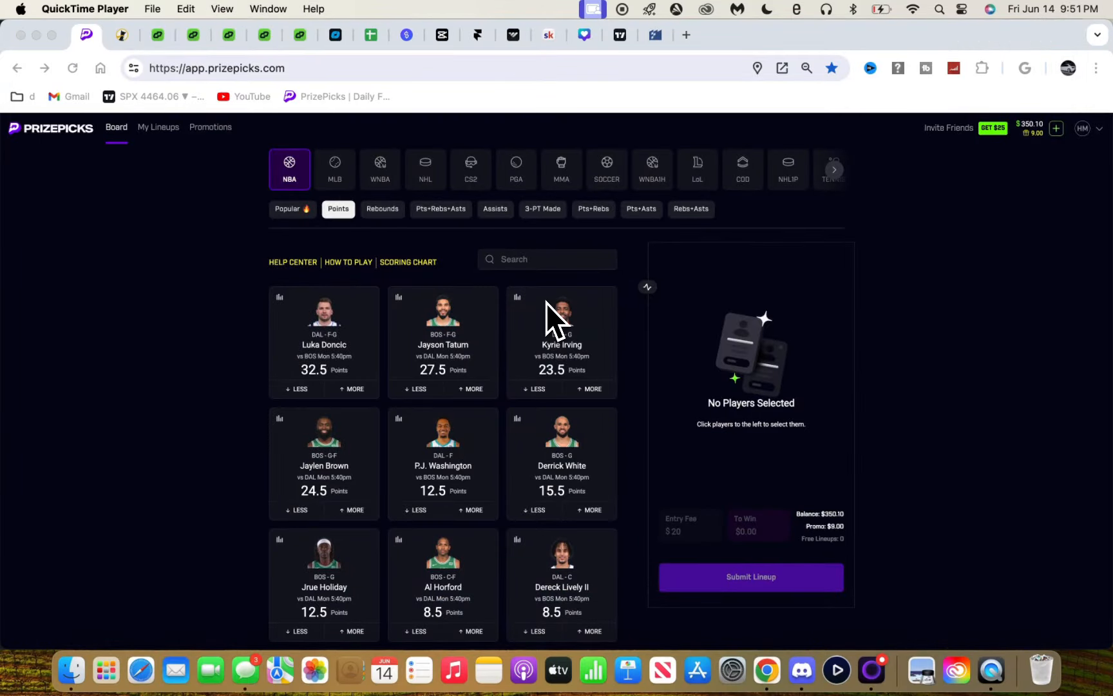
mouse_move(516, 585)
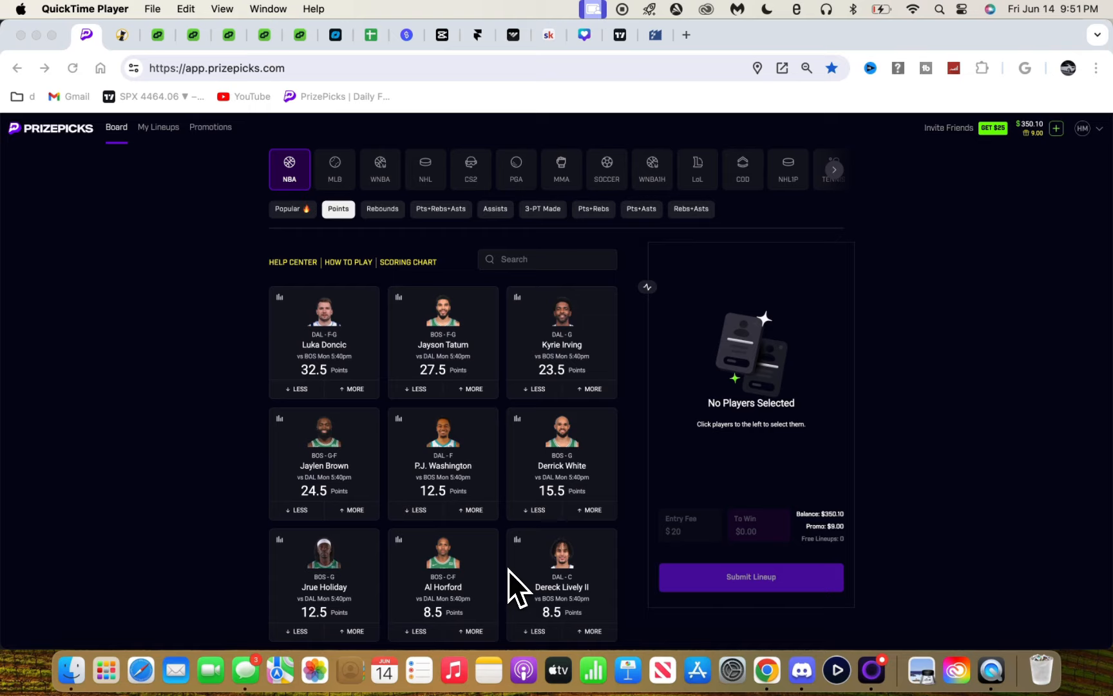
mouse_move(802, 669)
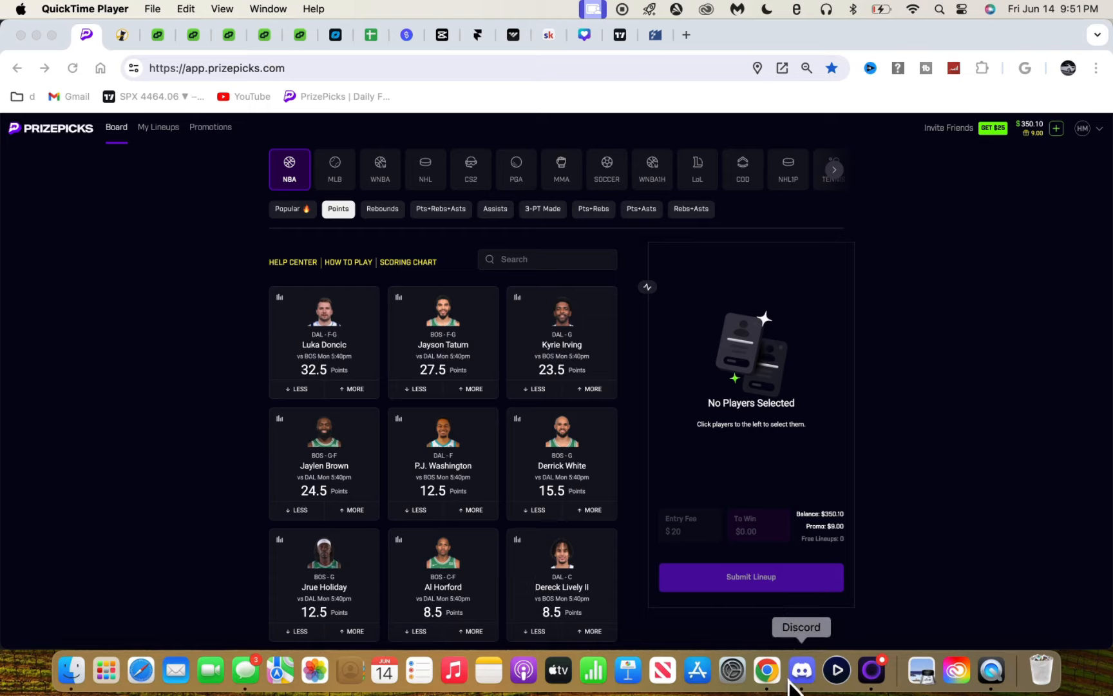
Step: Open Discord's #free-picks and read the June 14 Horford, Gafford and Josh Green picks with updates
click(800, 669)
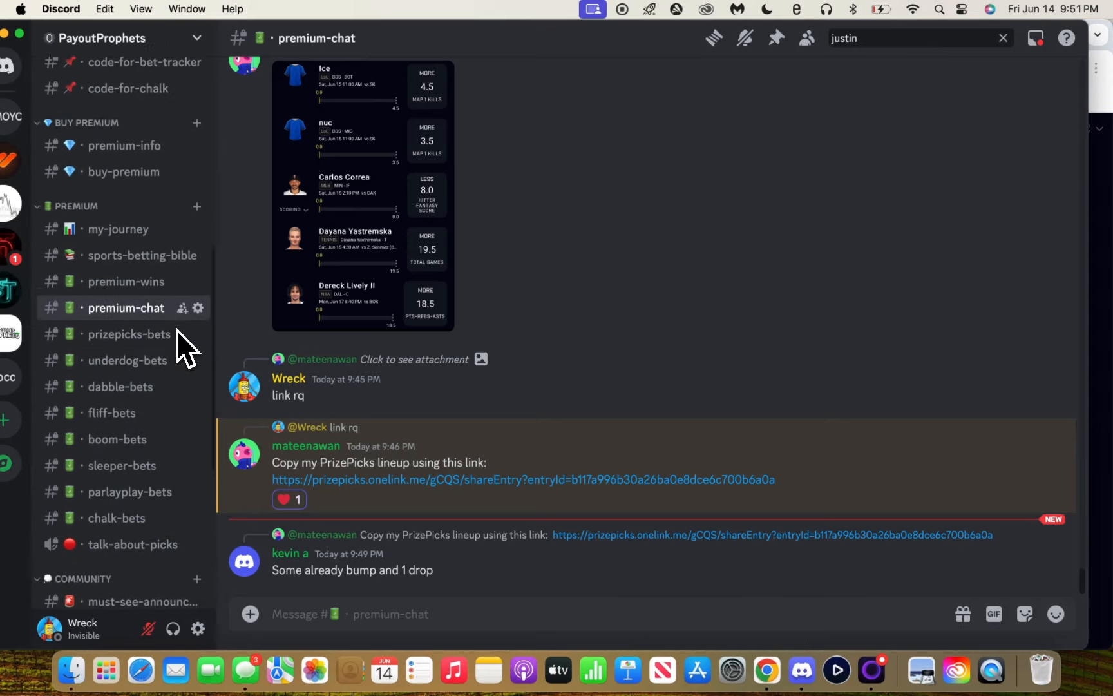
scroll(up, 3)
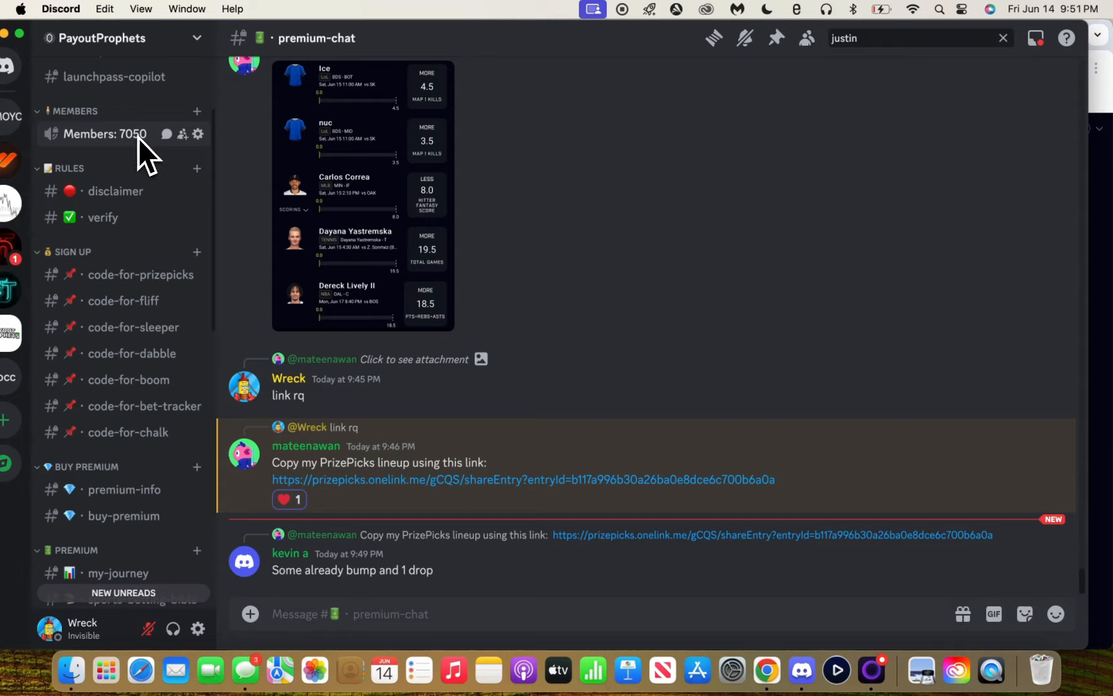
scroll(down, 3)
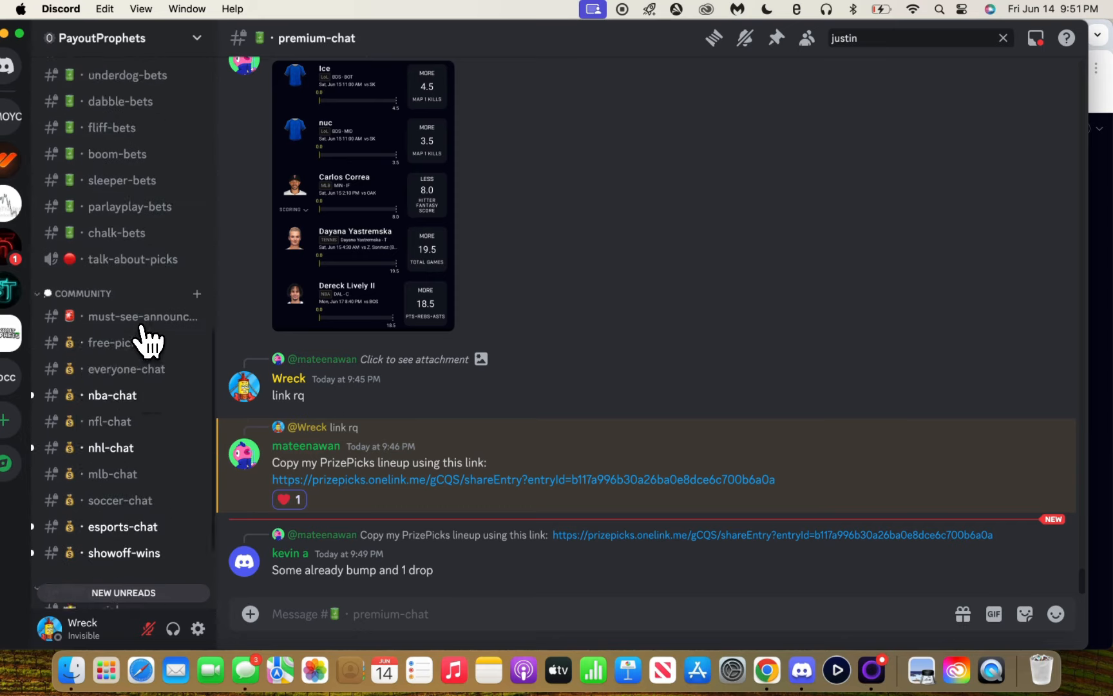
scroll(down, 3)
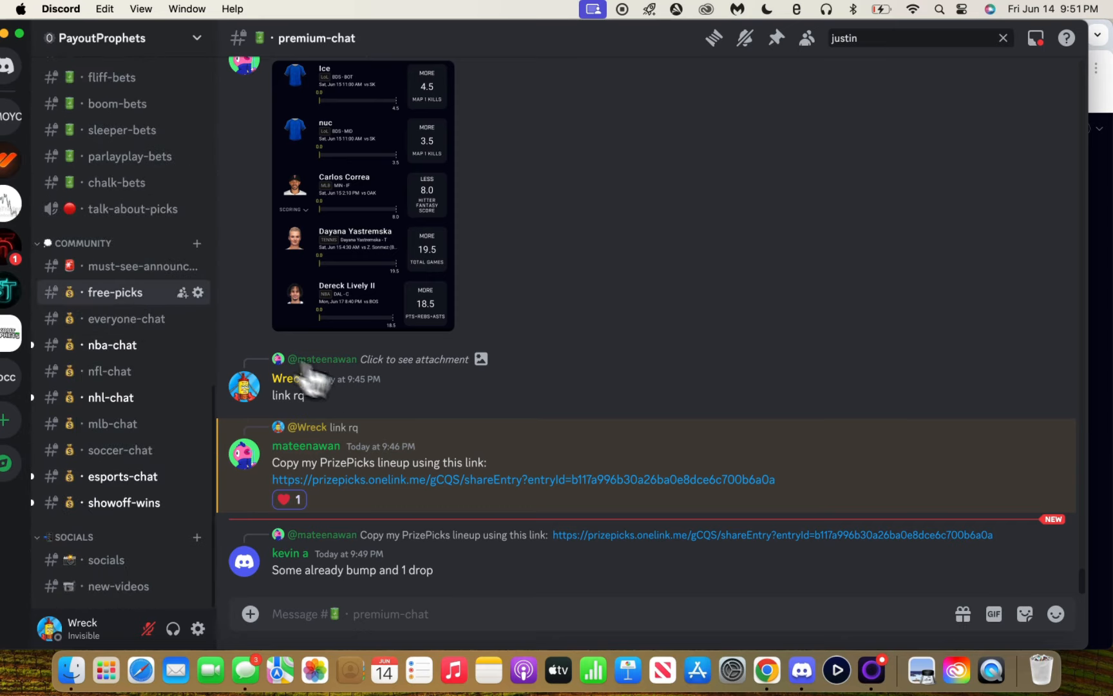
click(114, 292)
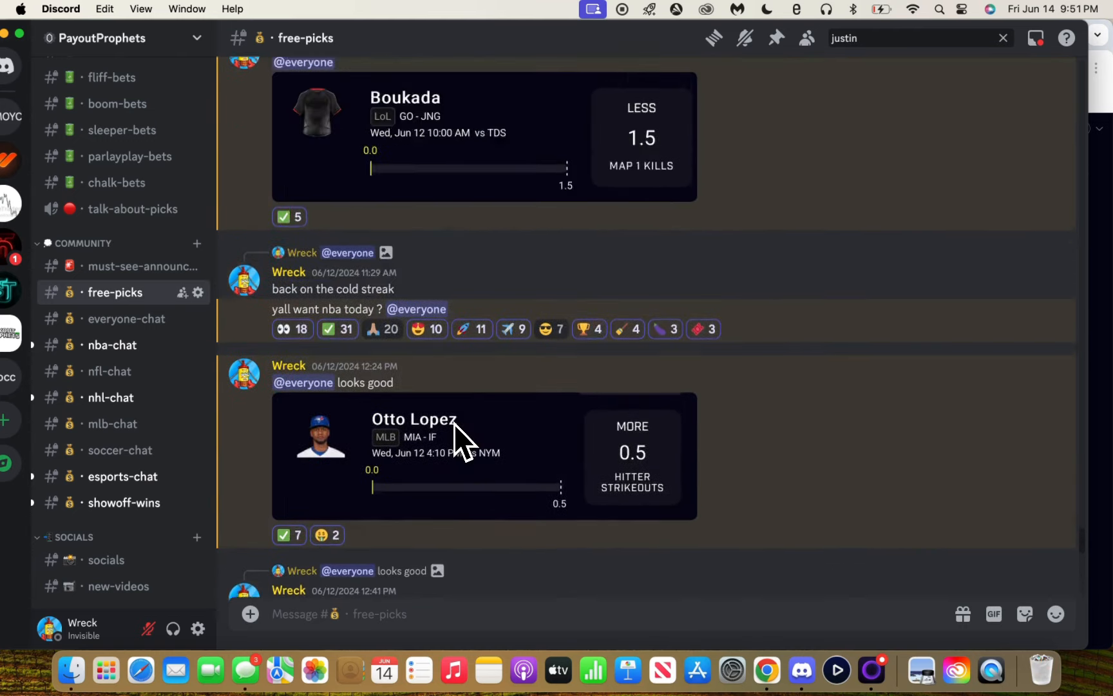
scroll(down, 3)
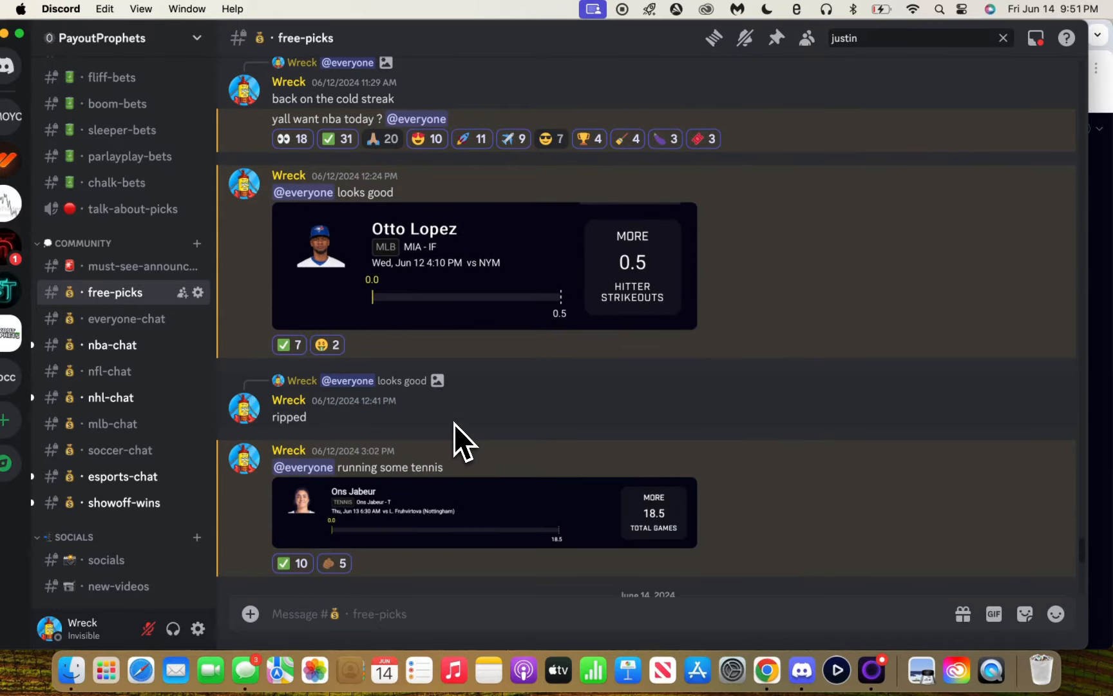
scroll(down, 3)
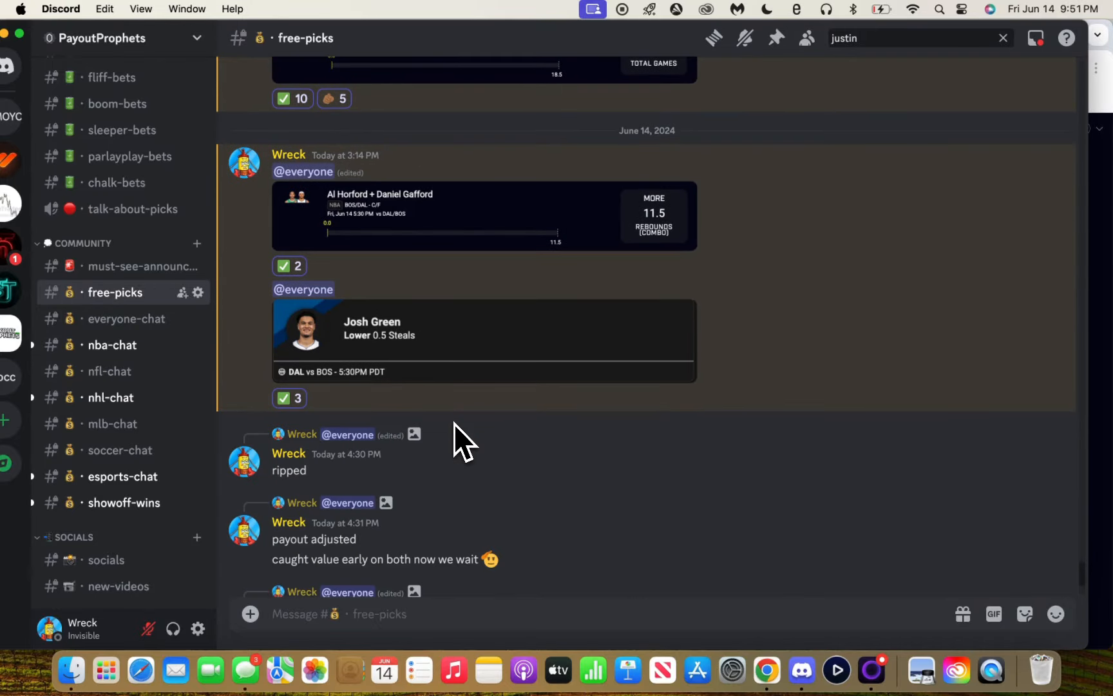
mouse_move(506, 326)
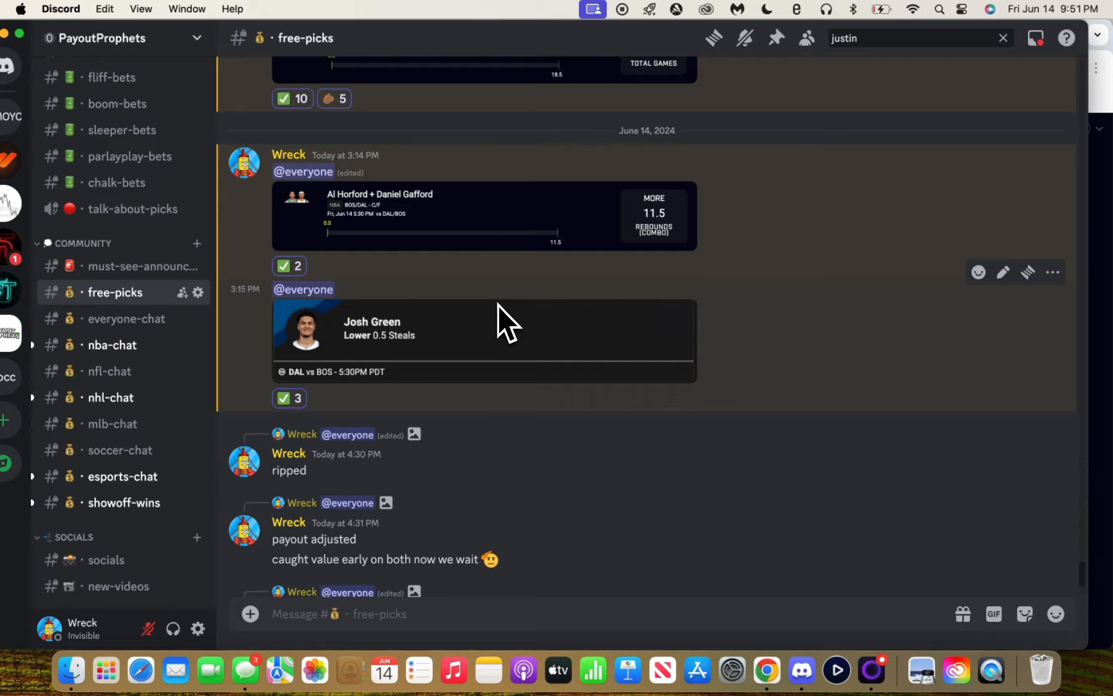
mouse_move(475, 238)
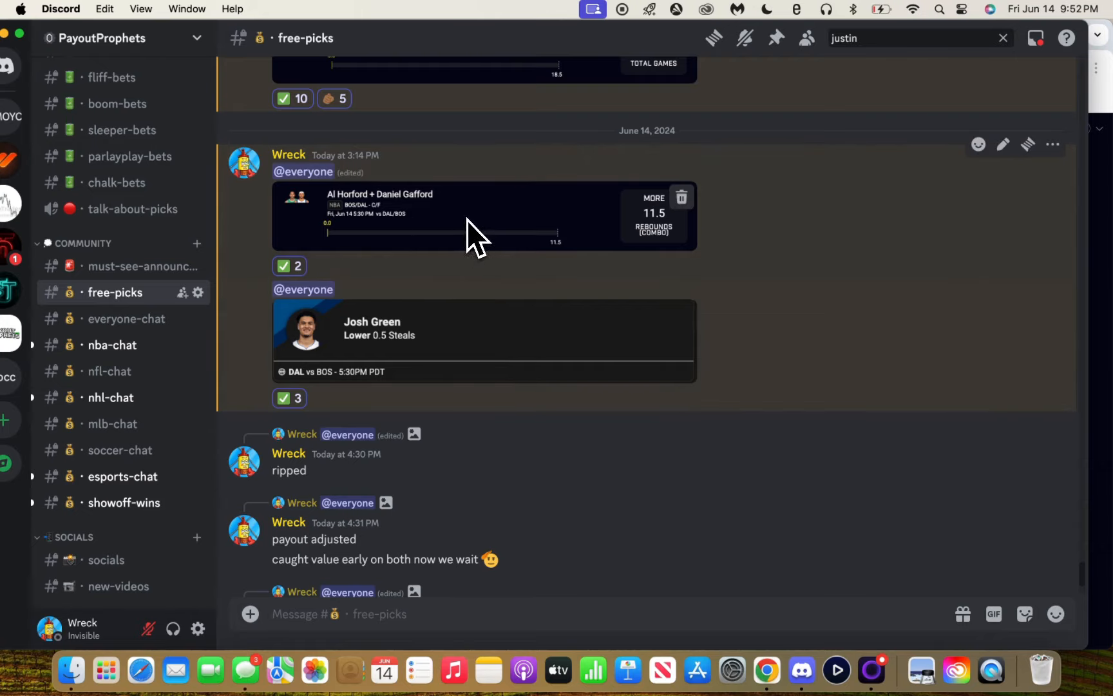
mouse_move(465, 242)
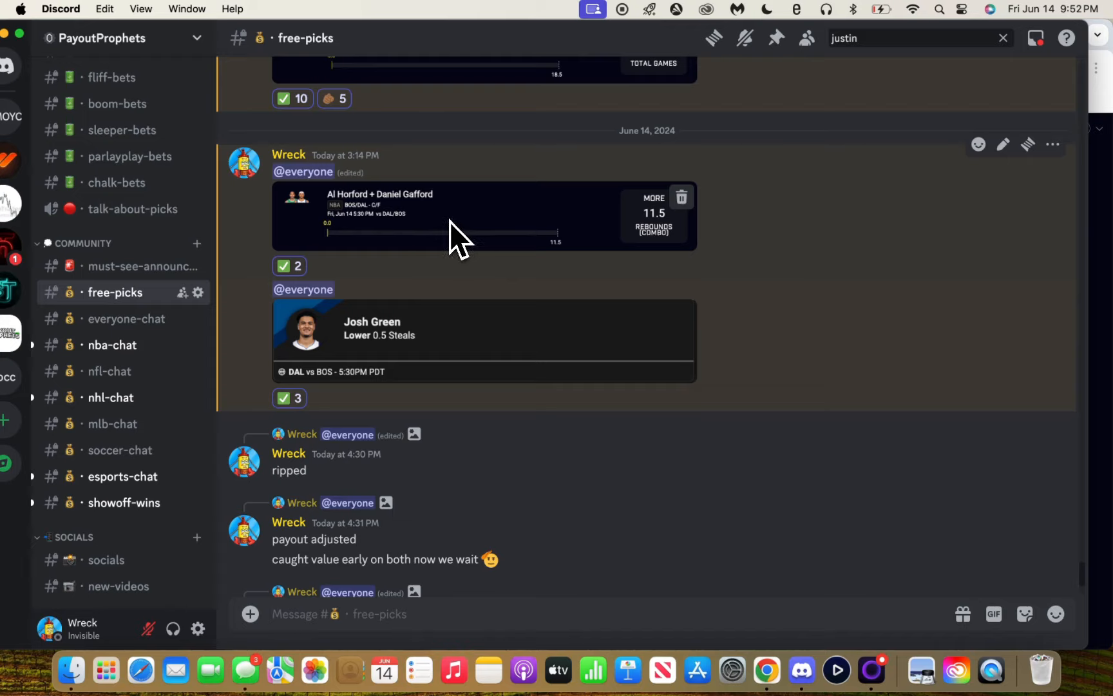
mouse_move(401, 347)
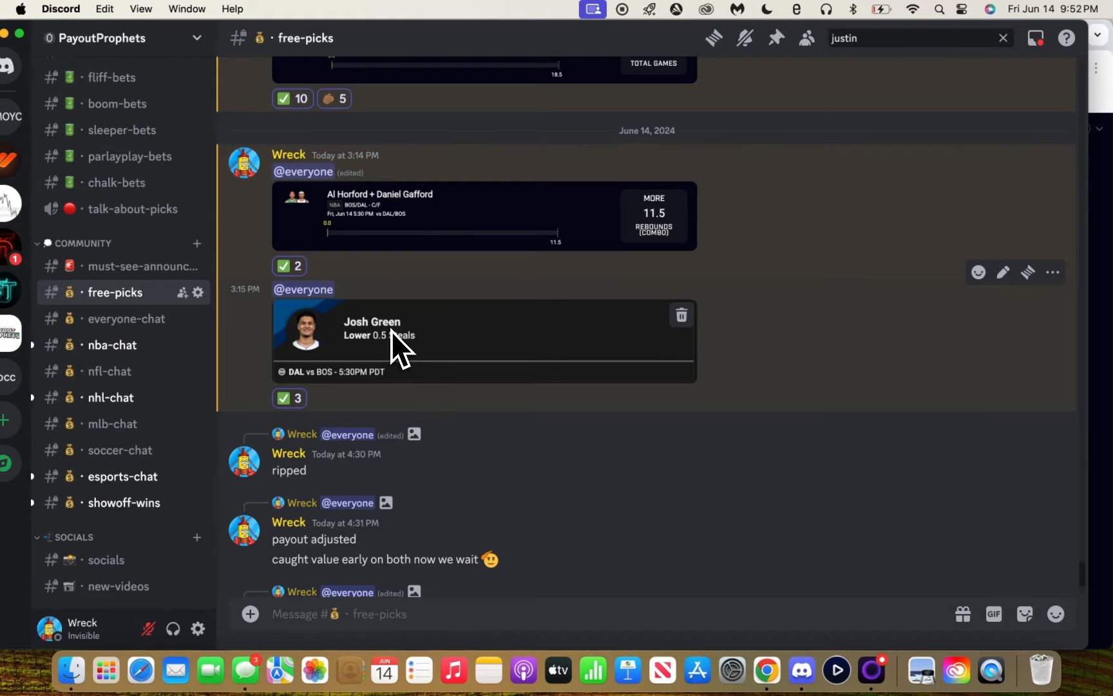
scroll(down, 3)
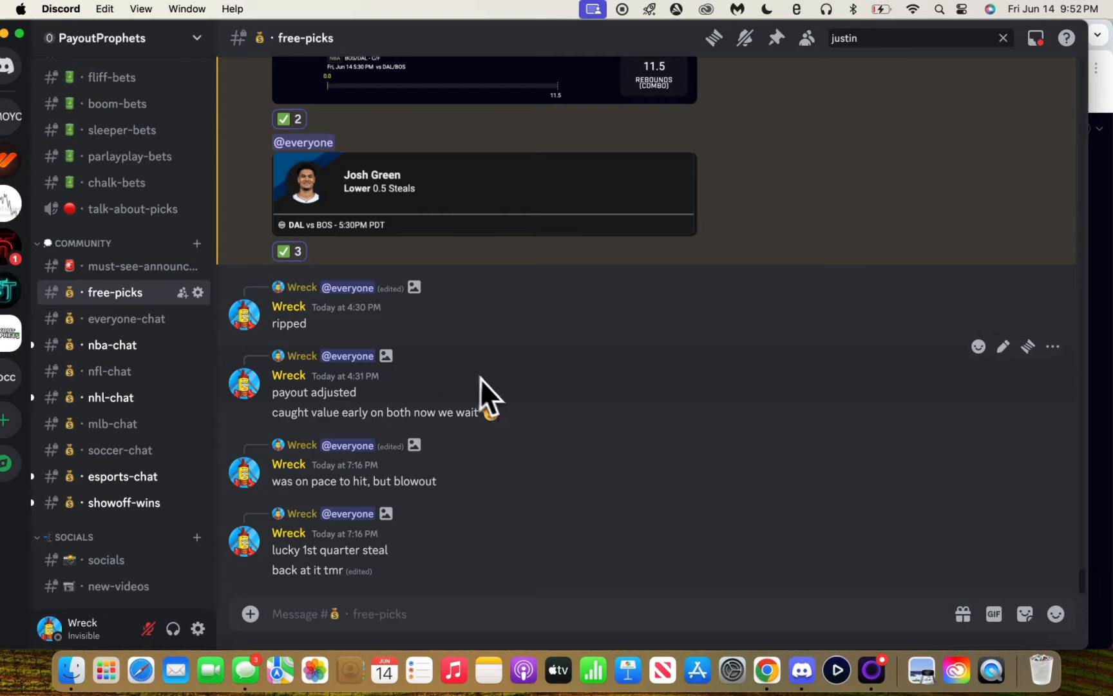
mouse_move(424, 334)
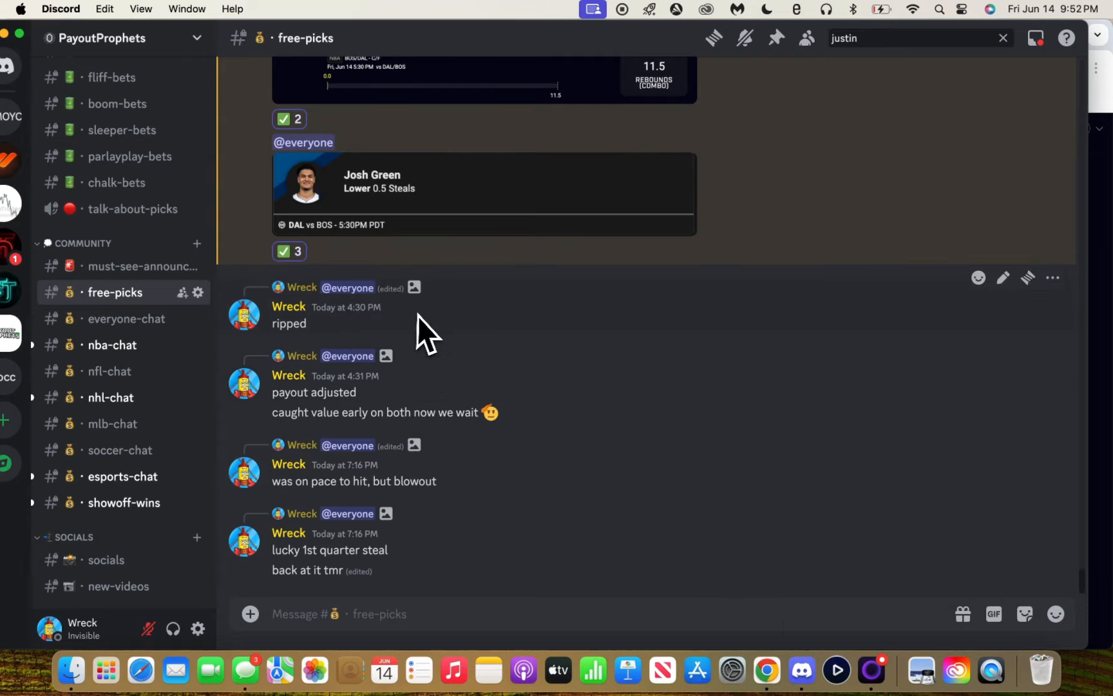
scroll(up, 3)
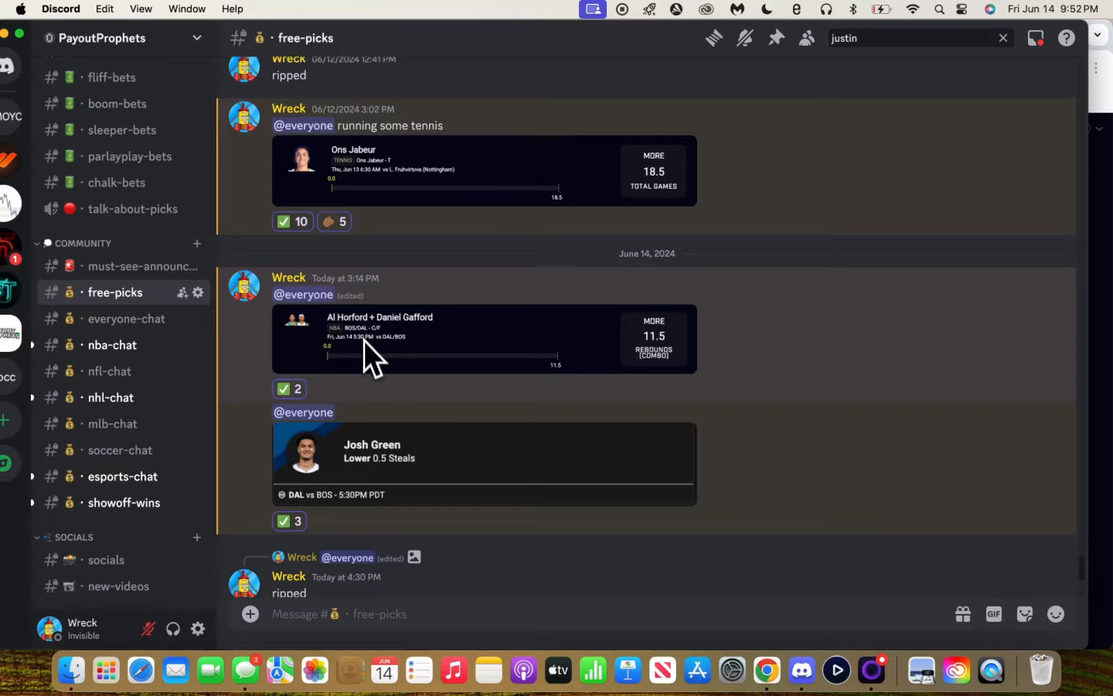
scroll(down, 3)
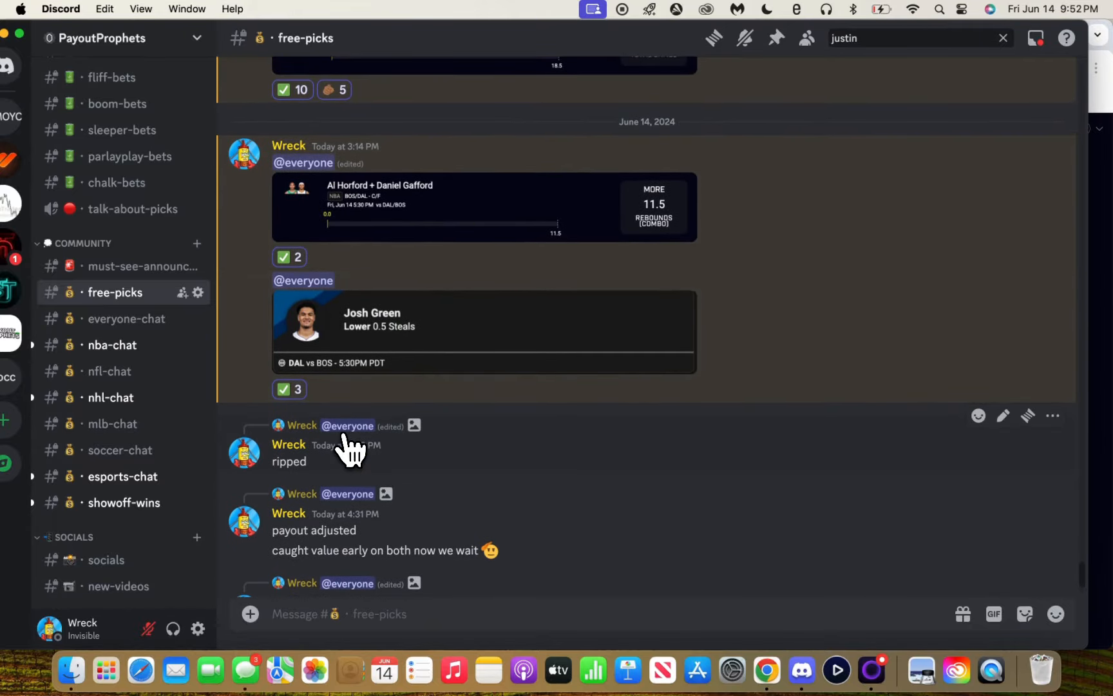
mouse_move(699, 536)
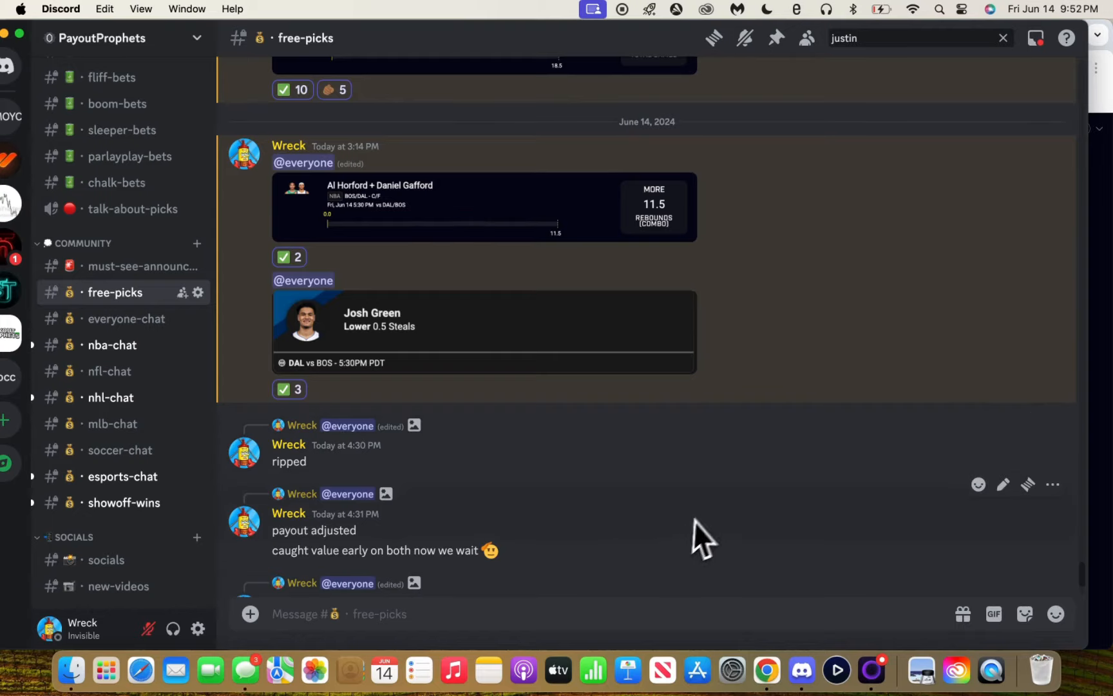
Step: Search the DailyGrind page for 'flux' to find Fuuu, then review the PrizePicks odds table
click(766, 669)
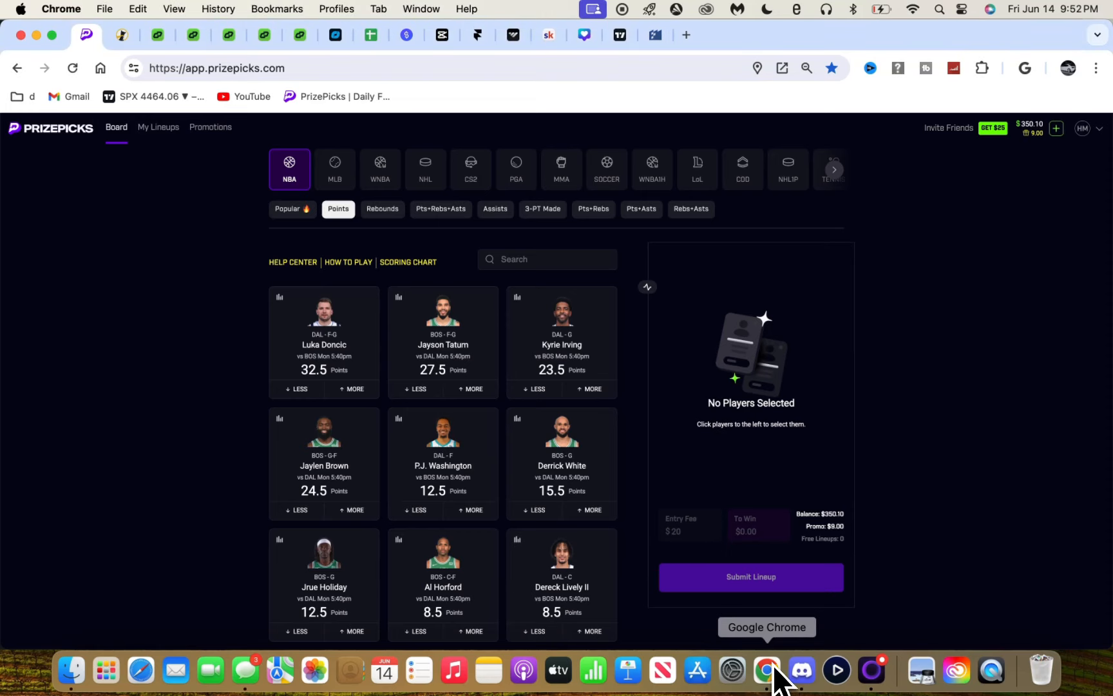
mouse_move(122, 34)
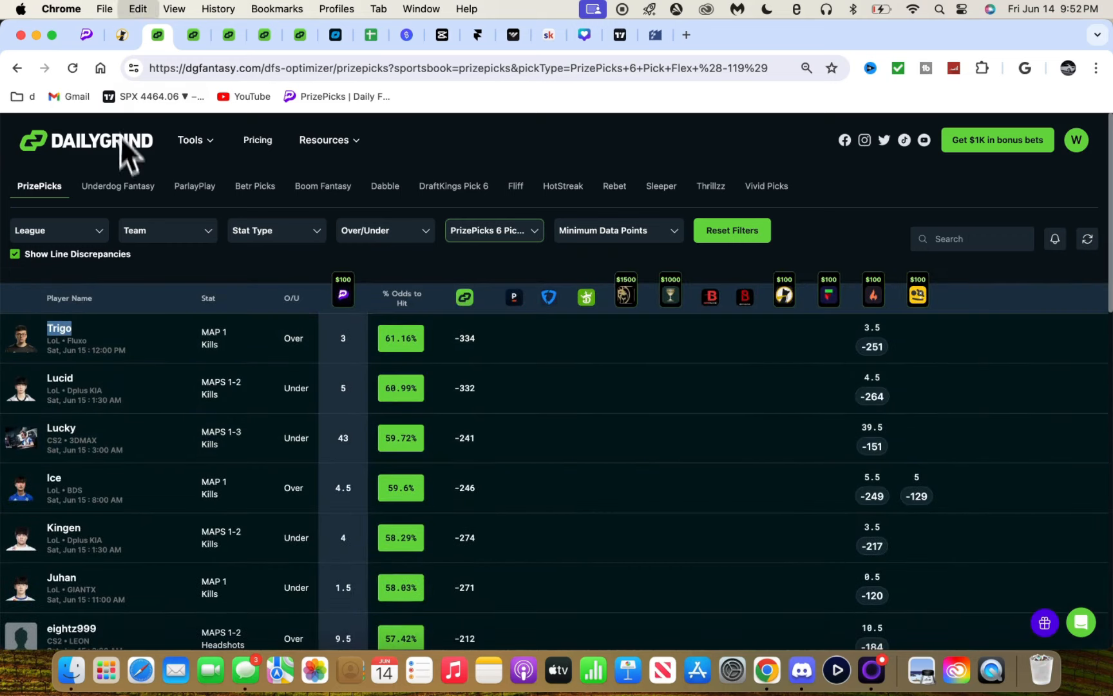
mouse_move(86, 34)
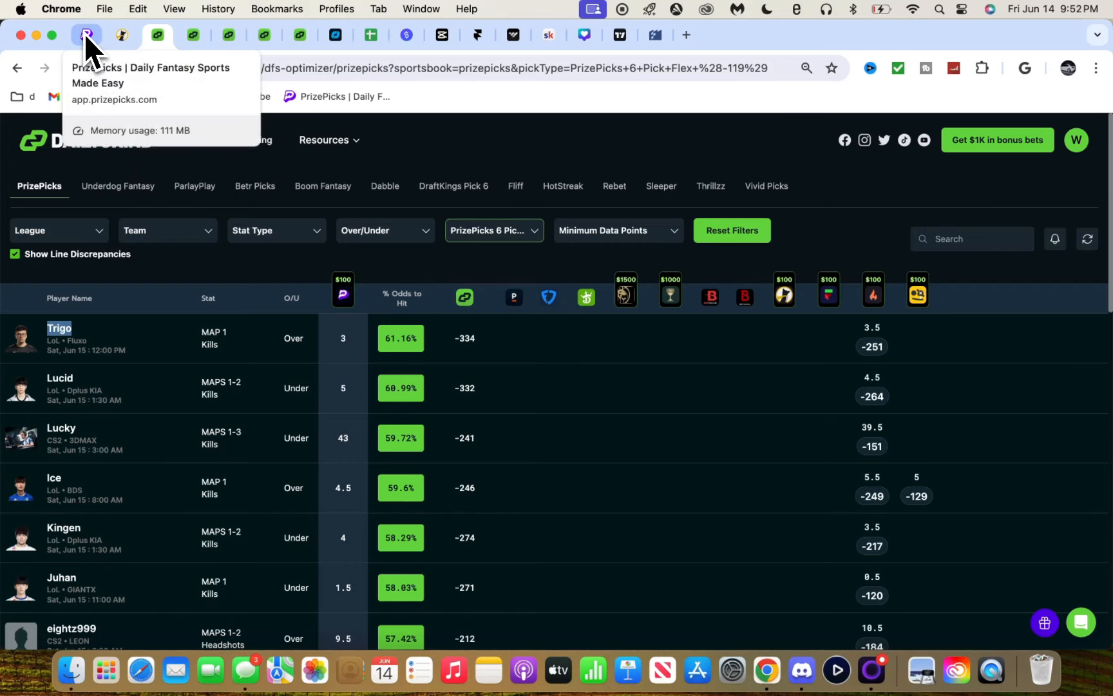
click(85, 35)
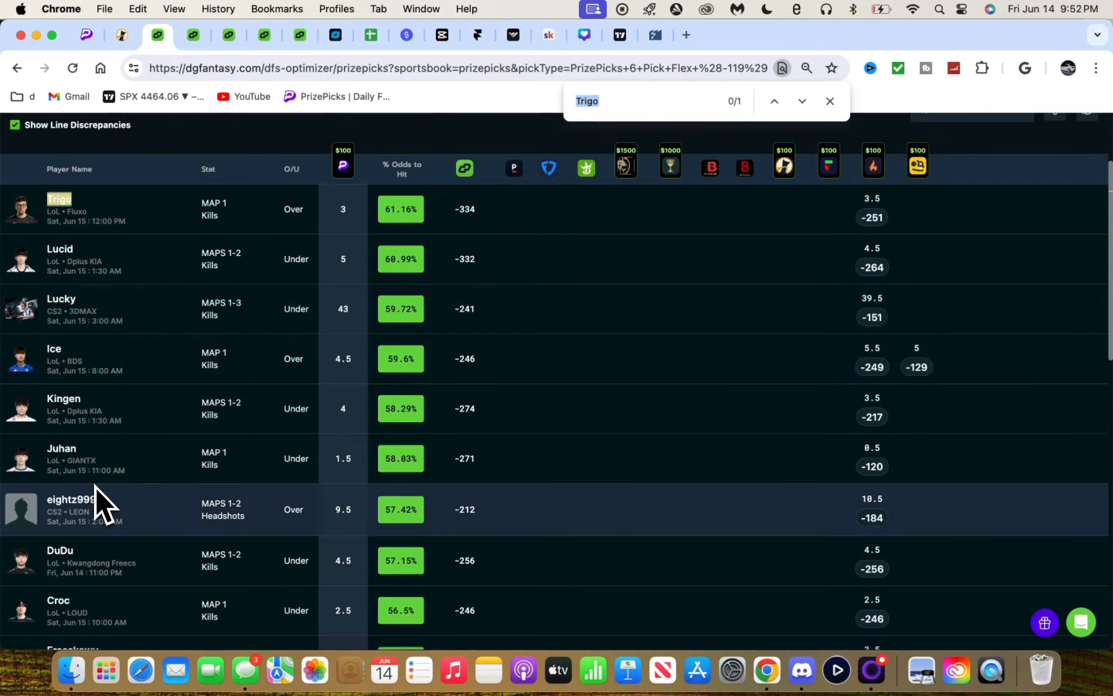
text(flux)
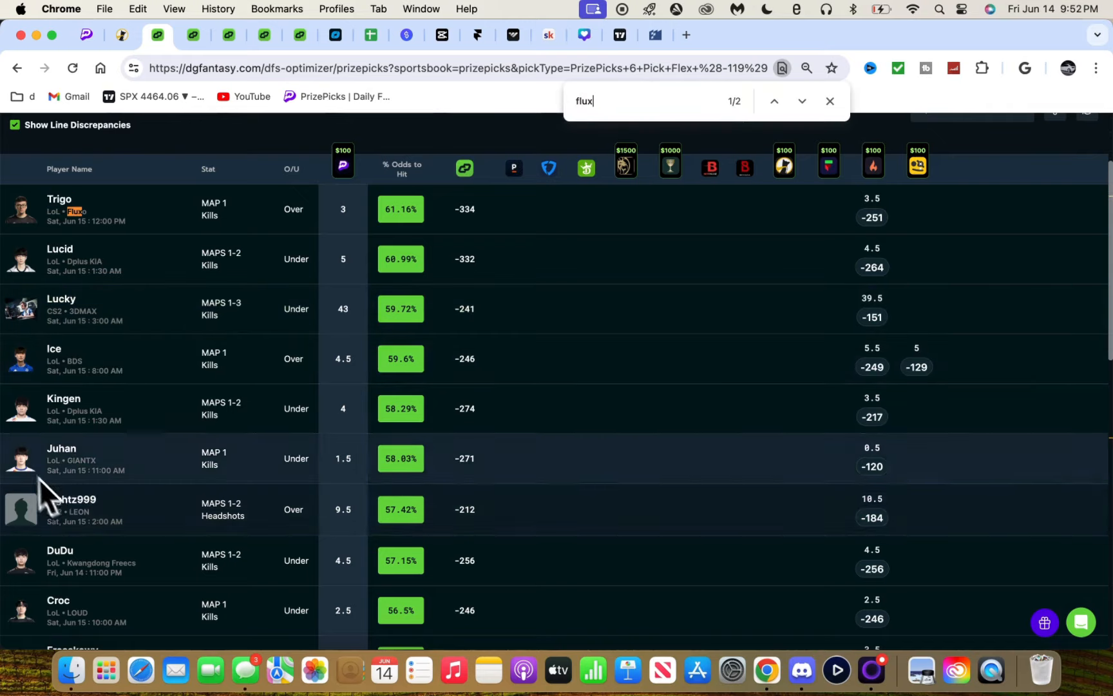
scroll(down, 3)
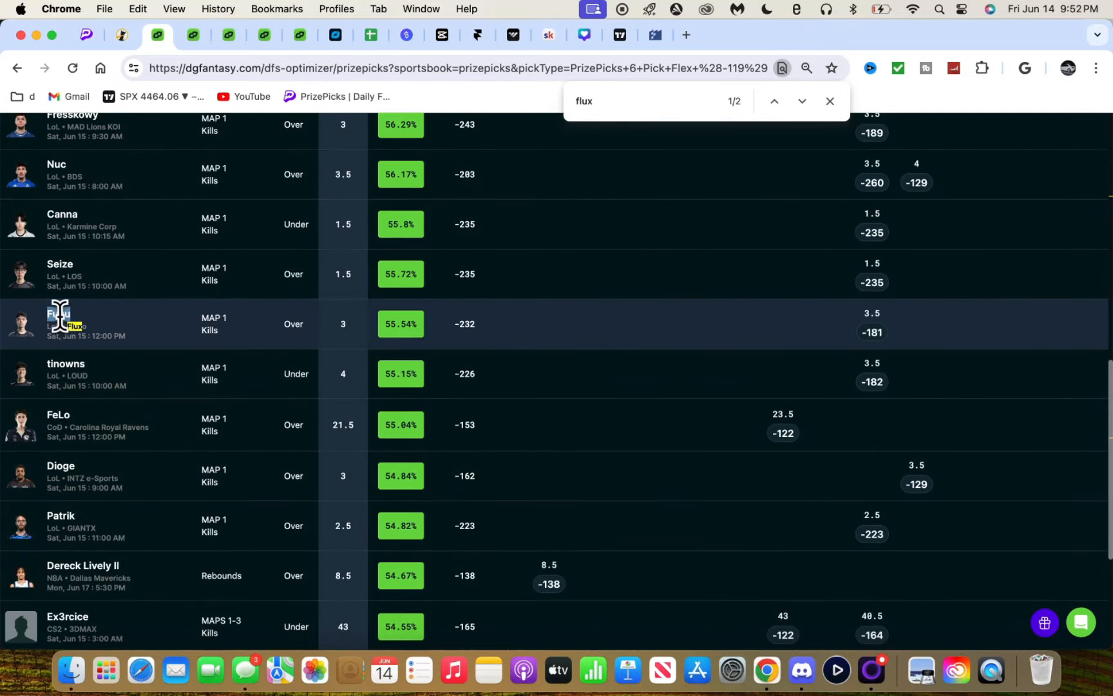
click(85, 35)
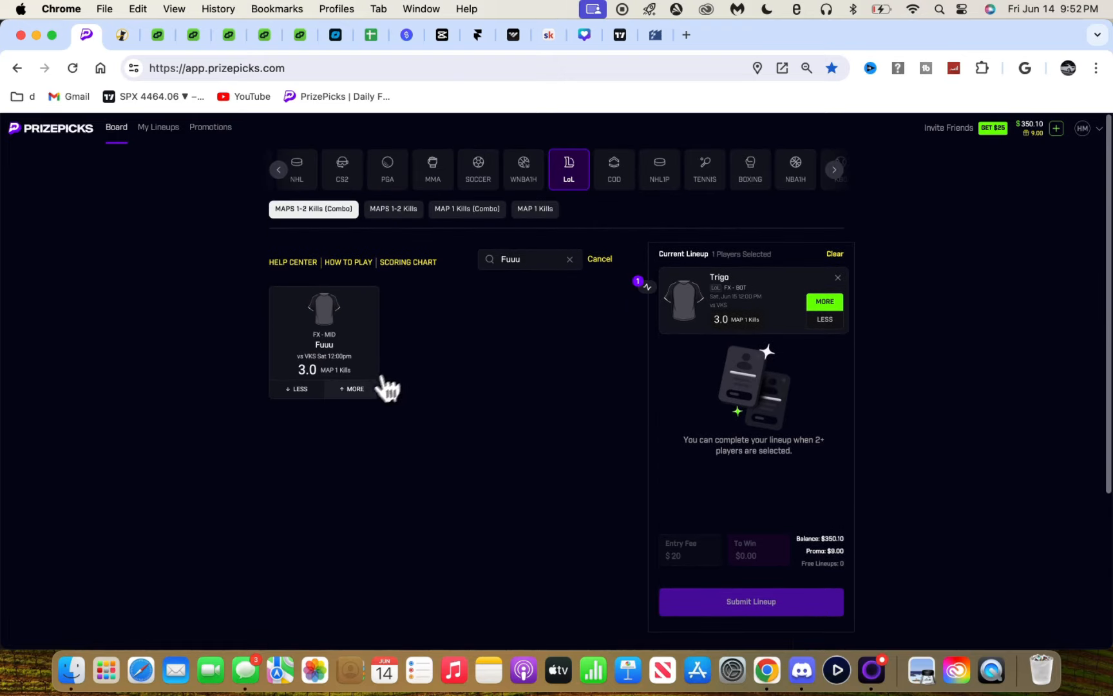
click(157, 35)
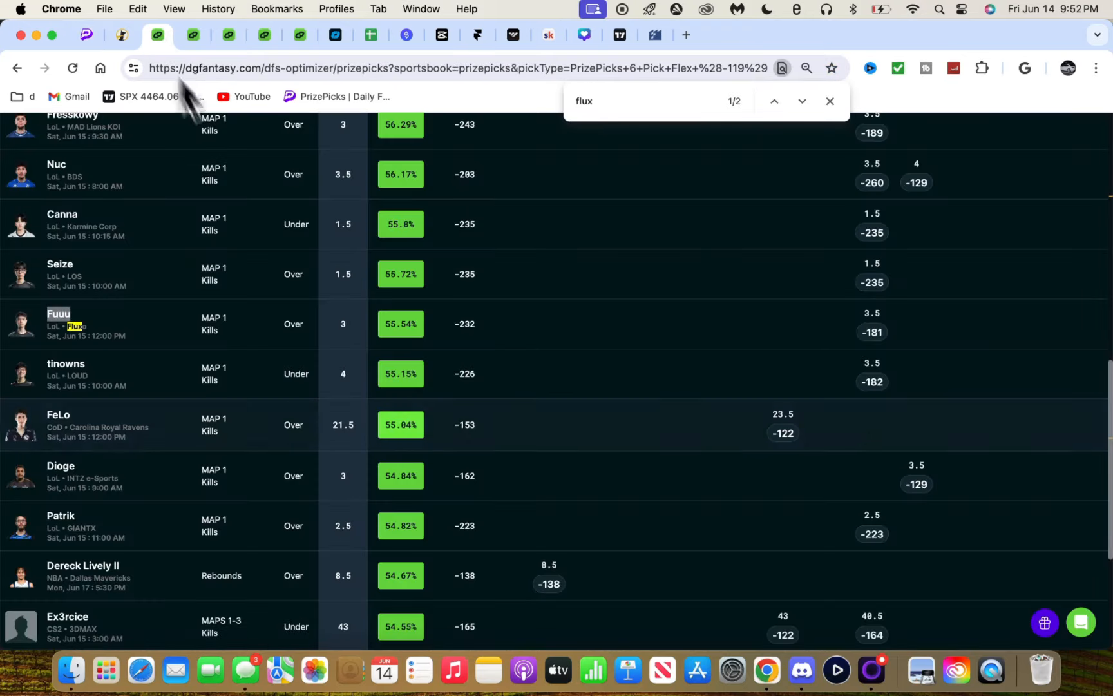
scroll(down, 3)
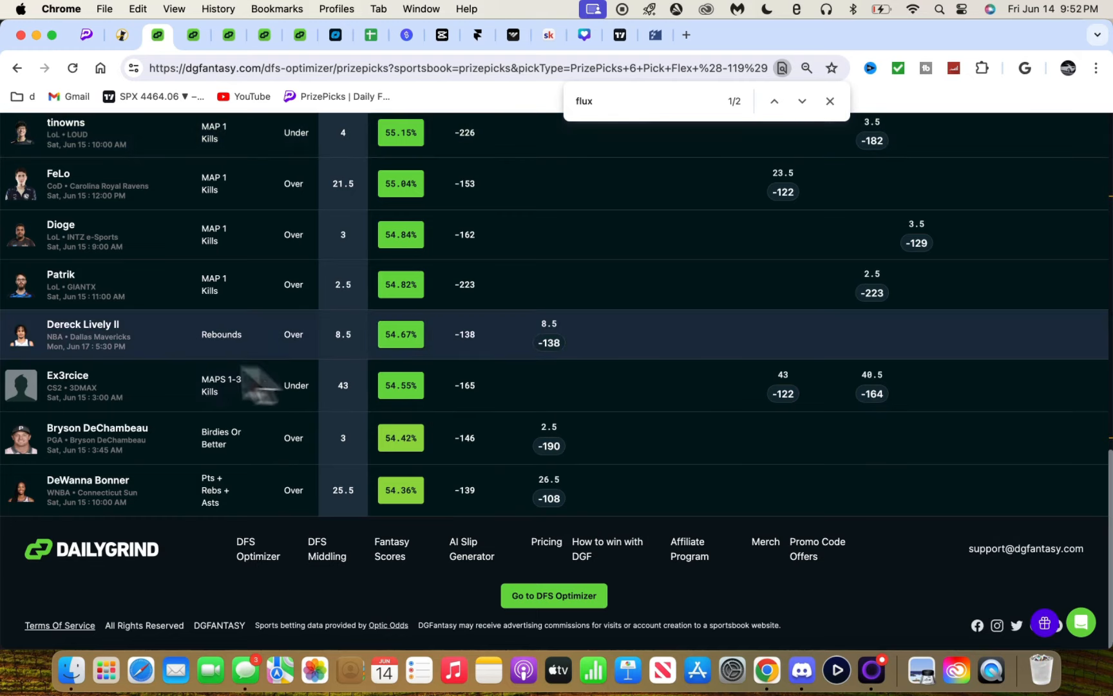
mouse_move(117, 458)
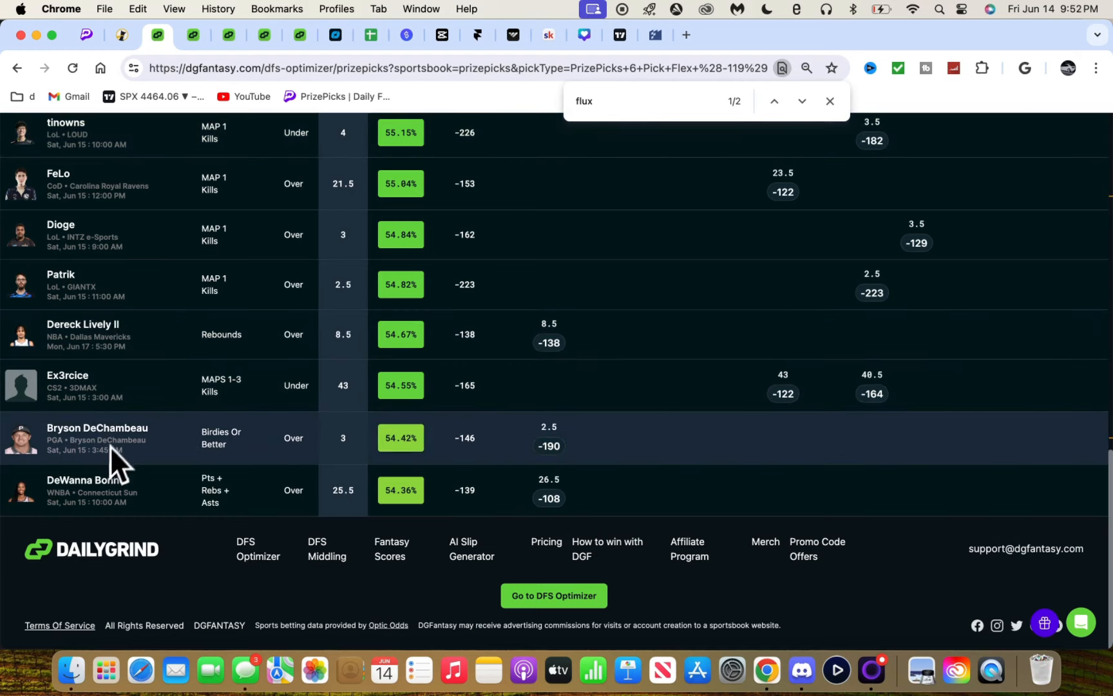
scroll(up, 3)
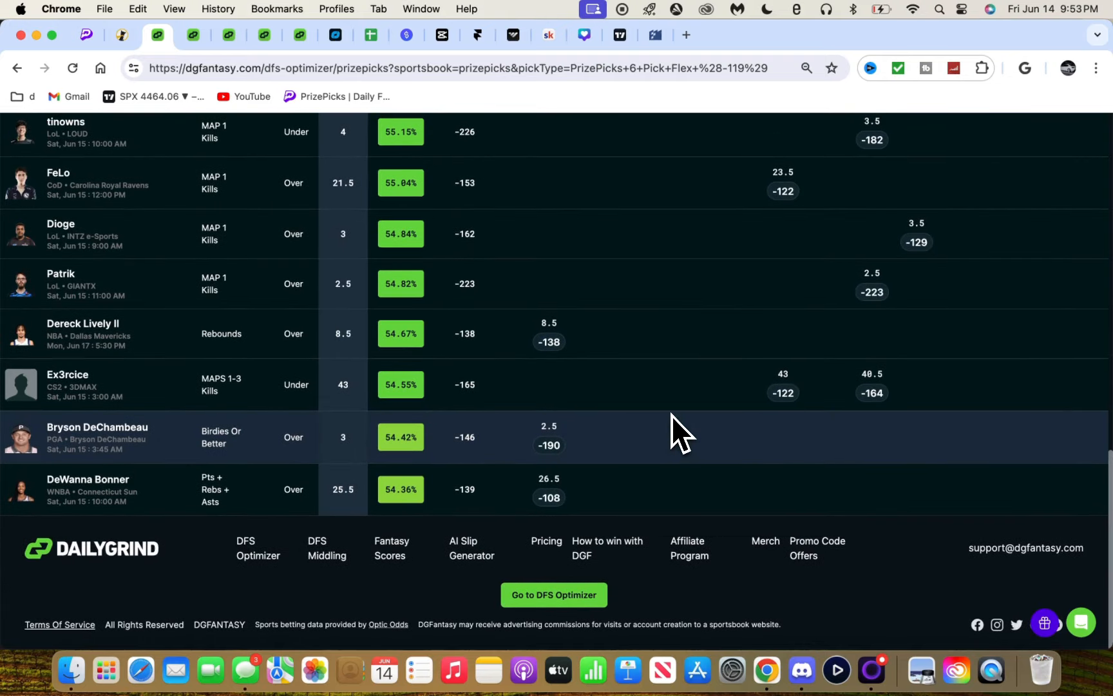
mouse_move(128, 497)
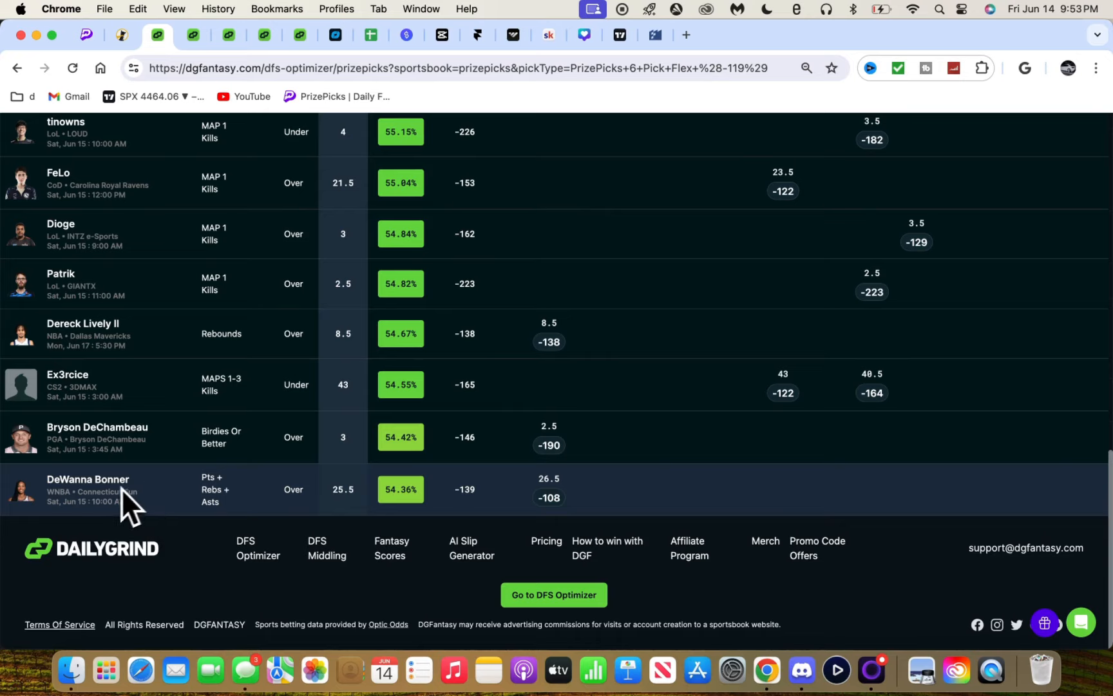
mouse_move(262, 489)
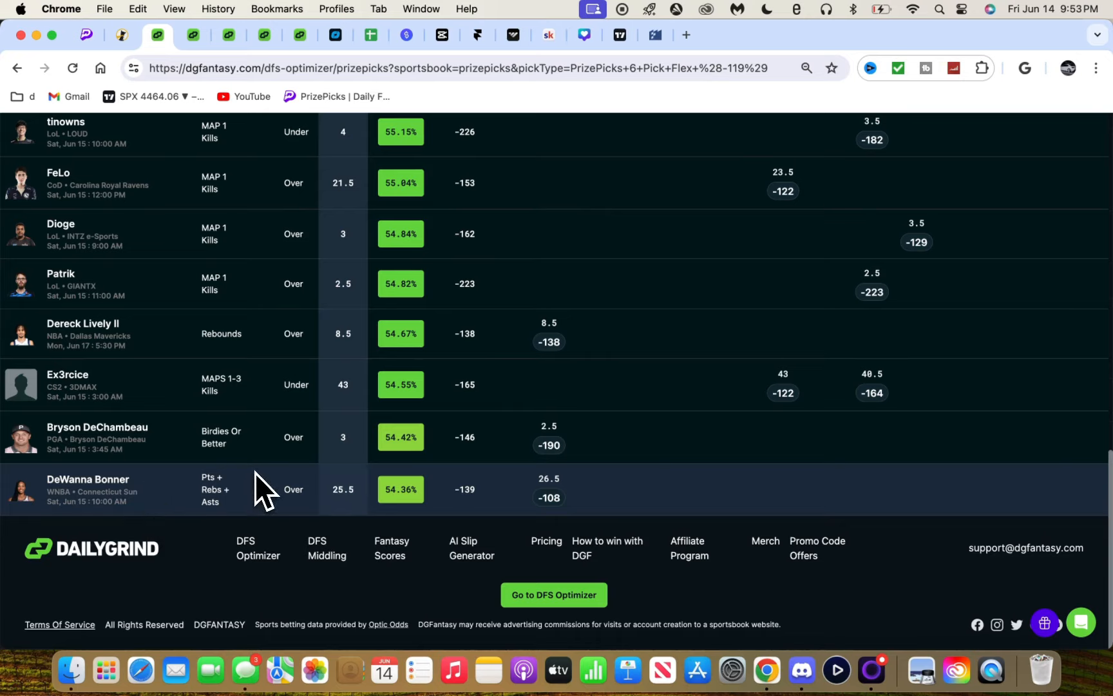
mouse_move(353, 440)
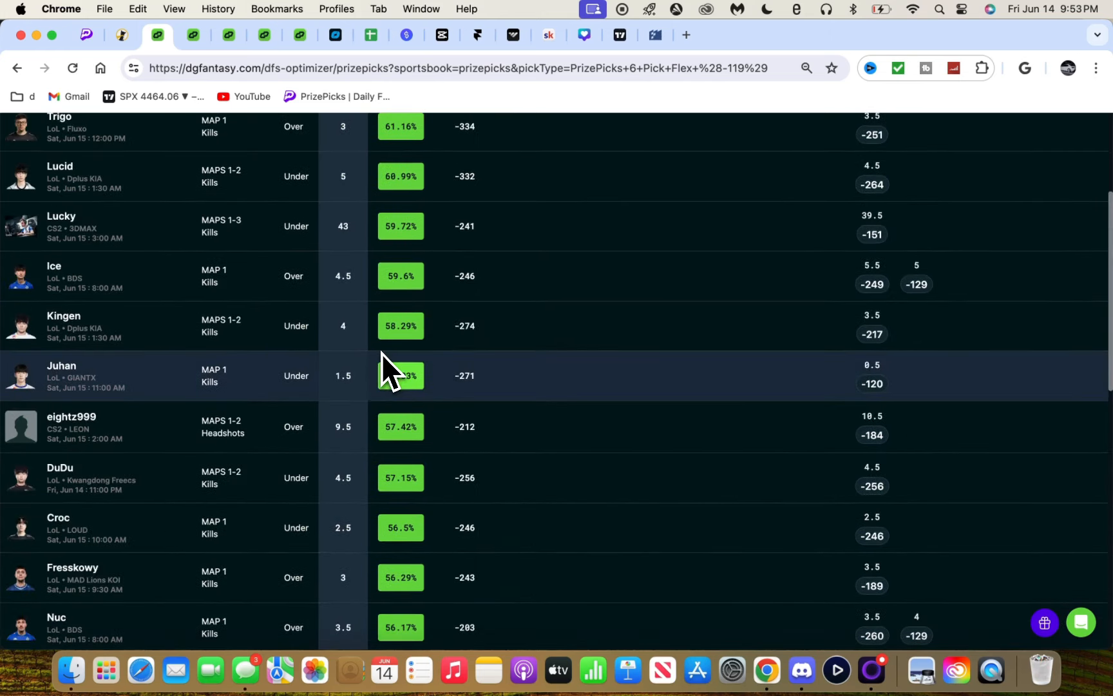
scroll(down, 3)
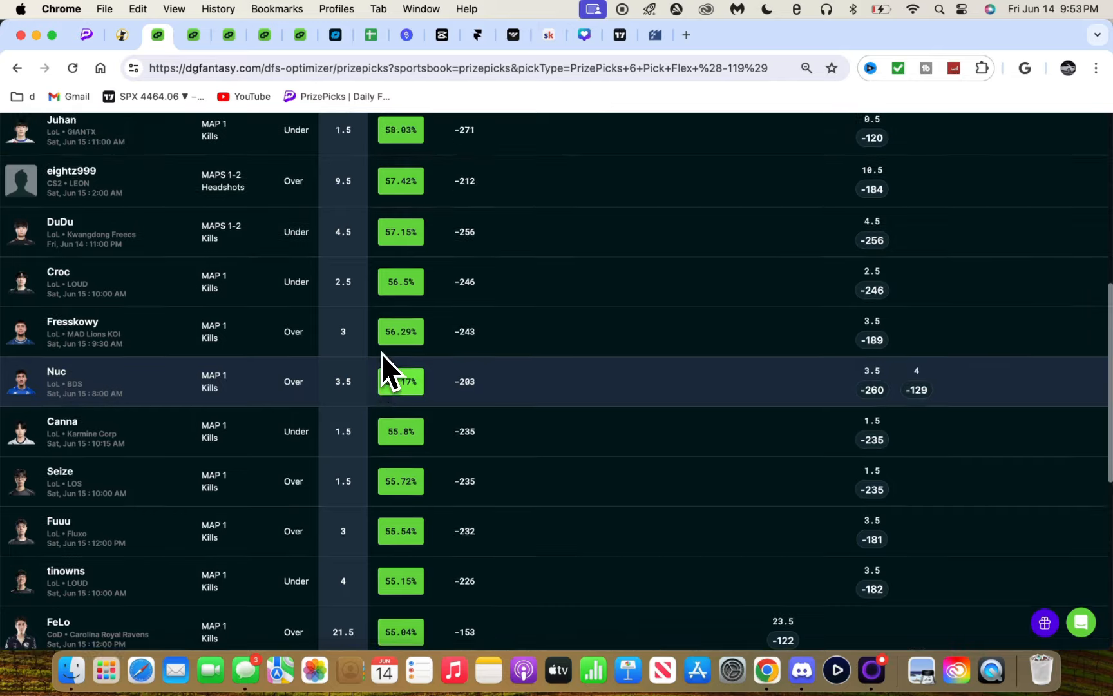
scroll(up, 3)
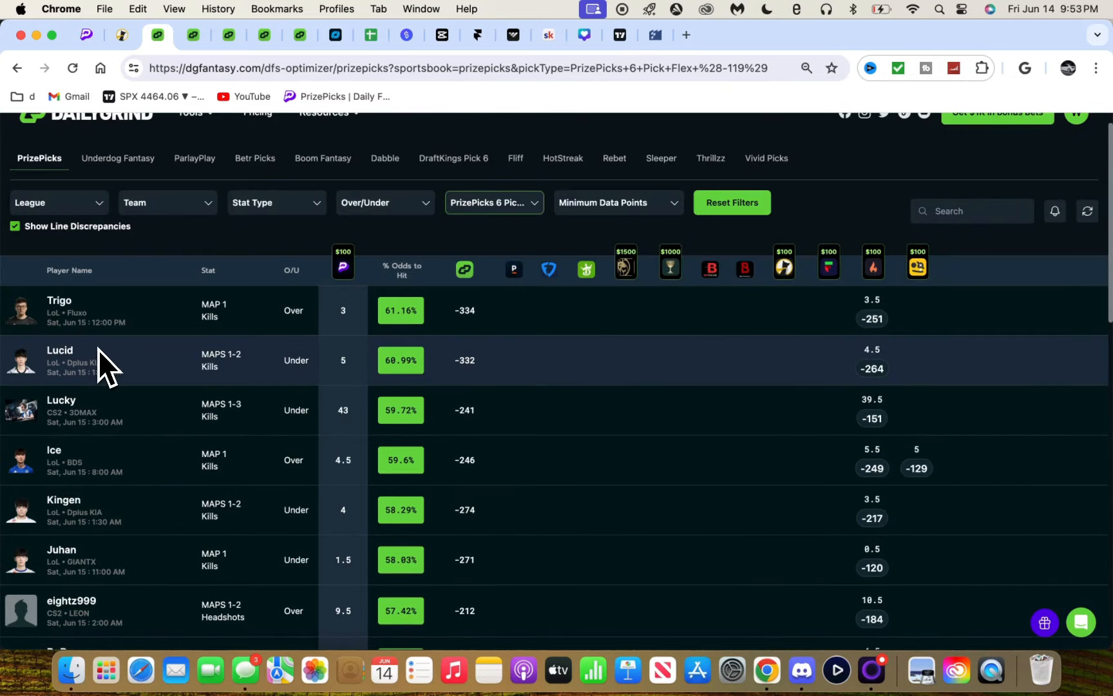
mouse_move(71, 503)
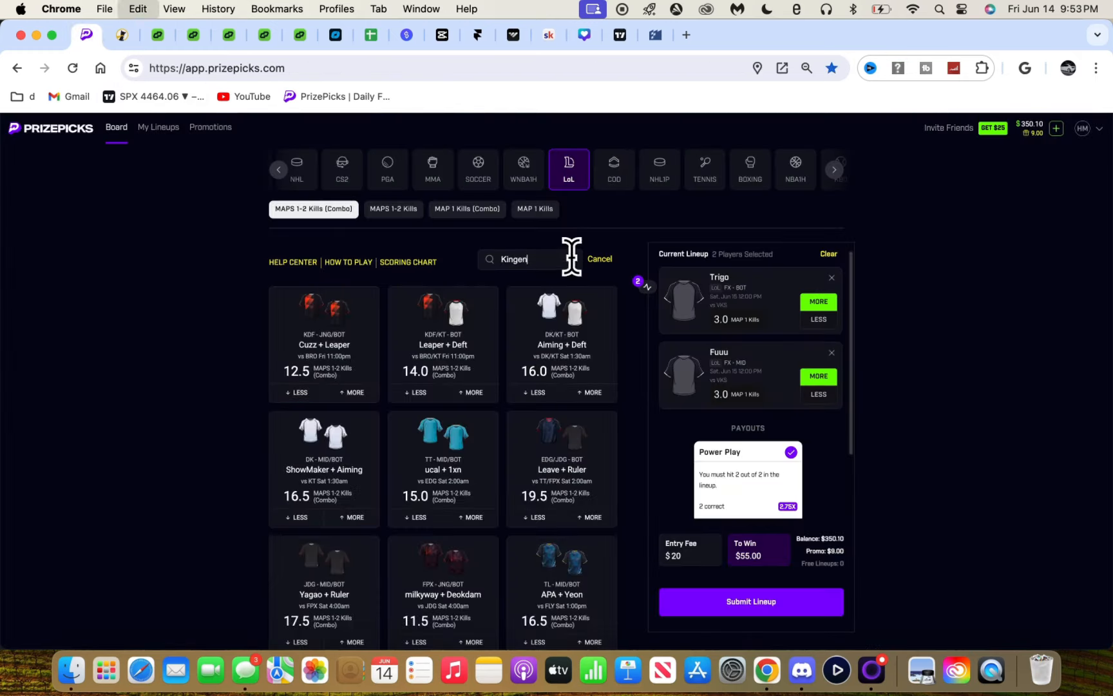
Step: Check DailyGrind odds, then add Juhan less on Map 1 kills to the lineup
click(159, 34)
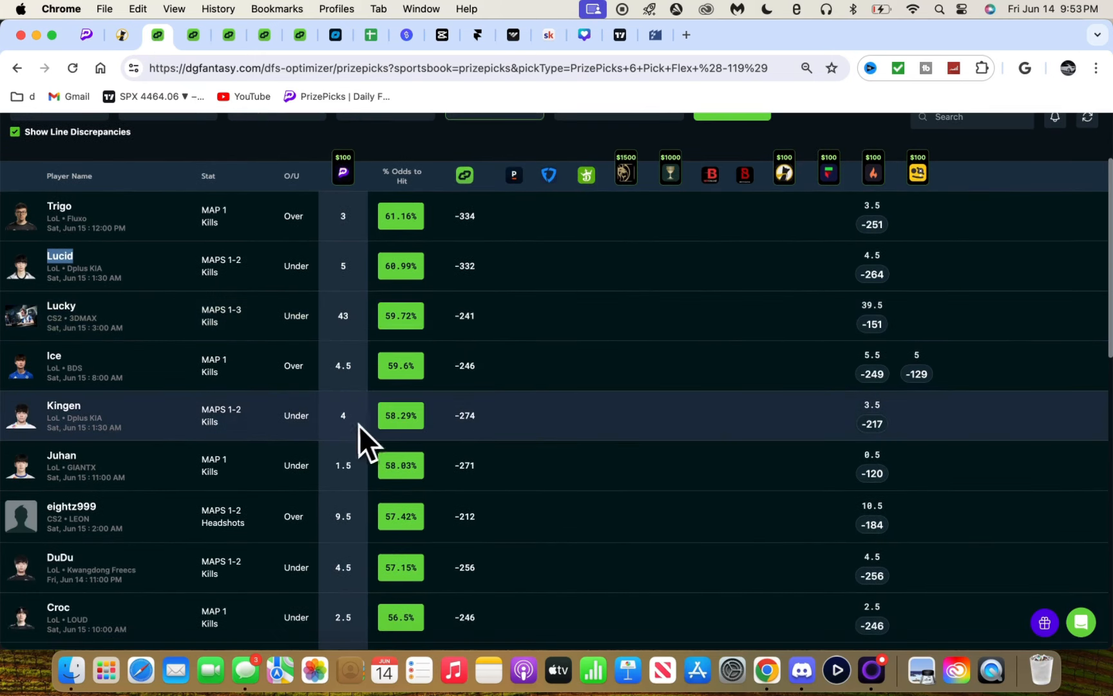
scroll(down, 3)
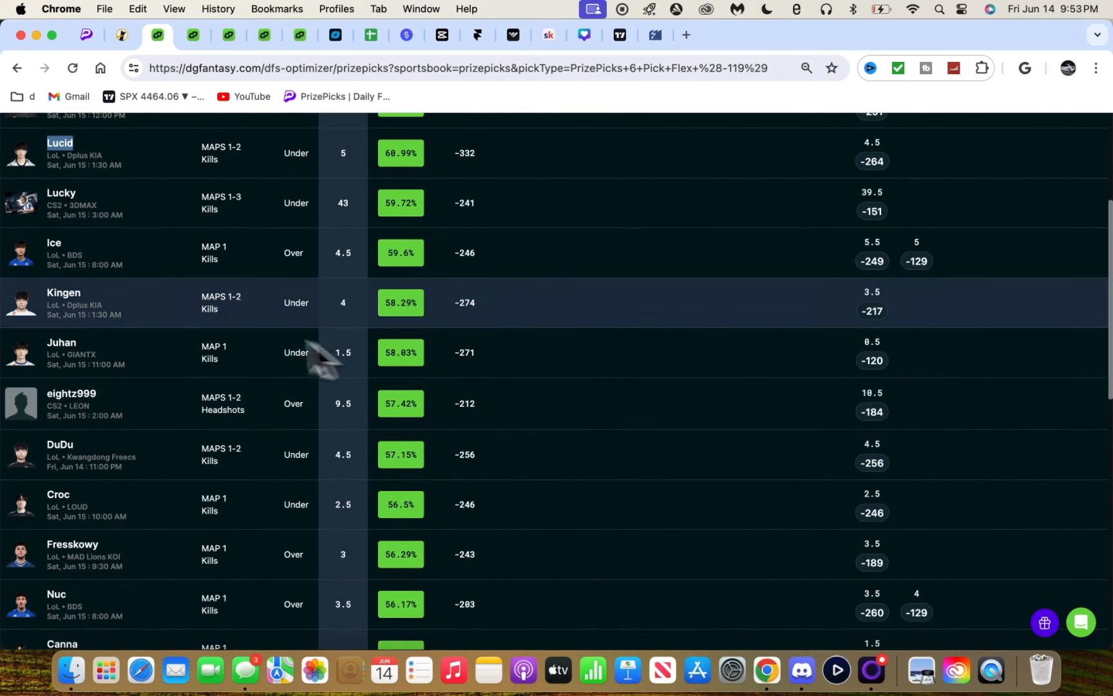
click(85, 35)
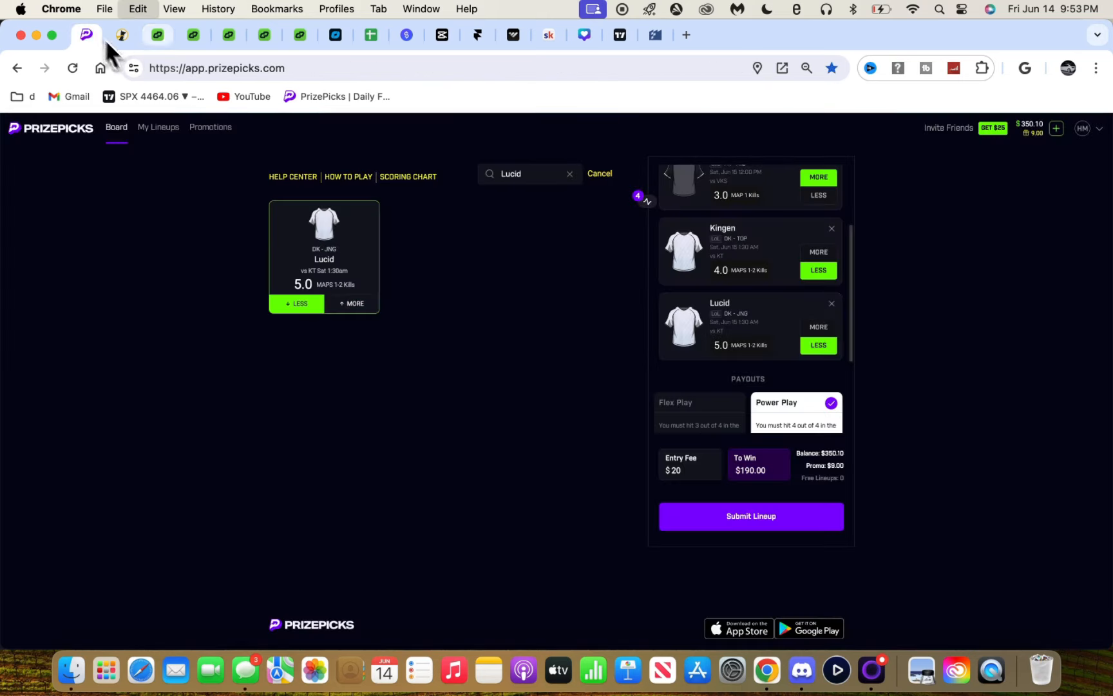
text(Juhan)
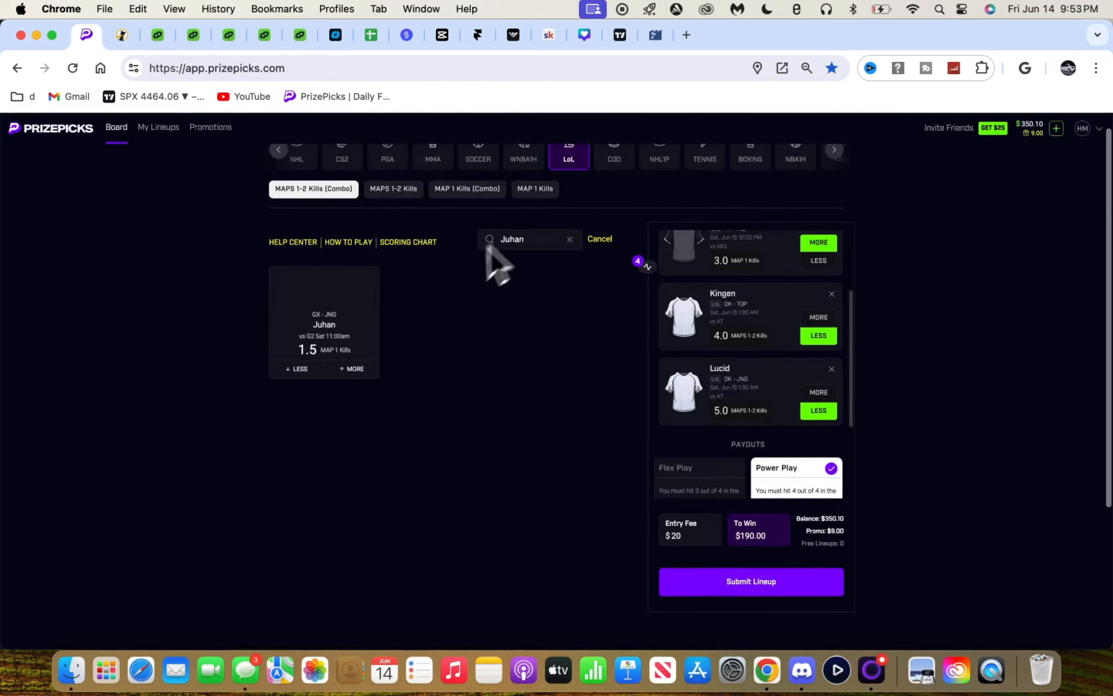
click(297, 369)
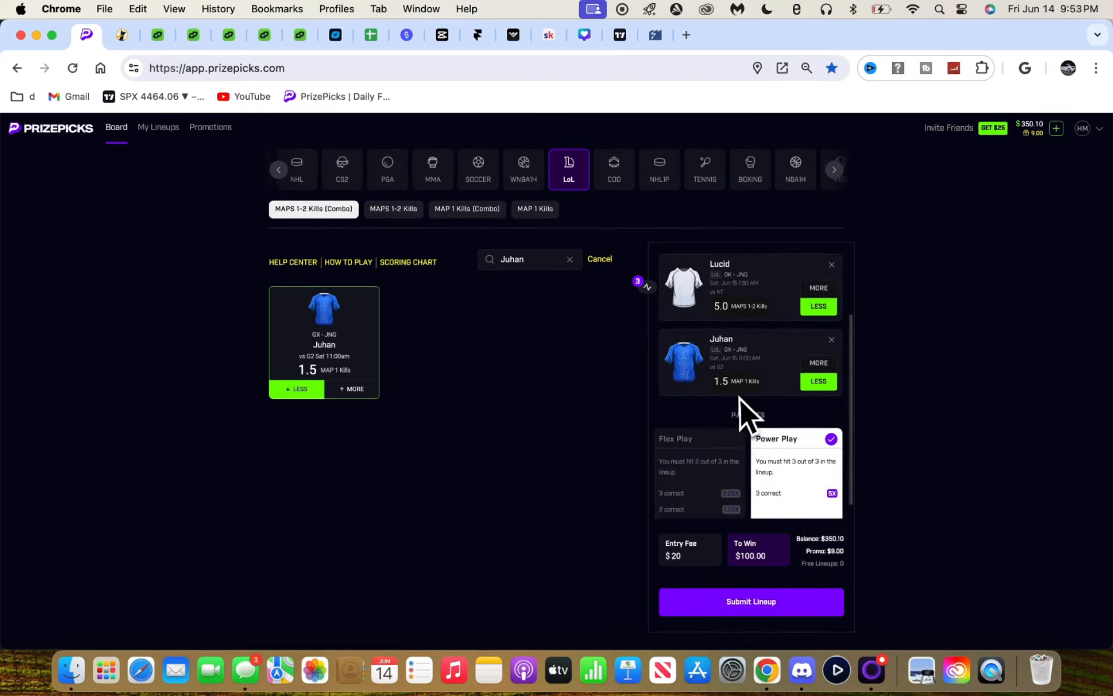
Step: Scroll through the DailyGrind PrizePicks odds table to compare more LoL props
click(157, 35)
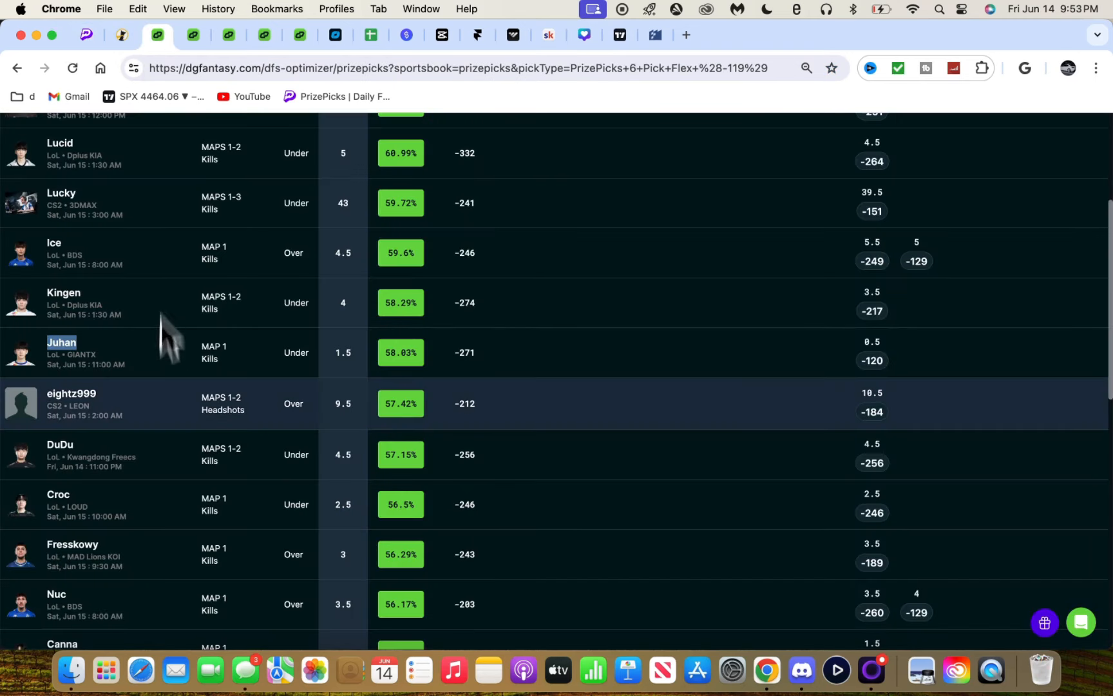
scroll(down, 3)
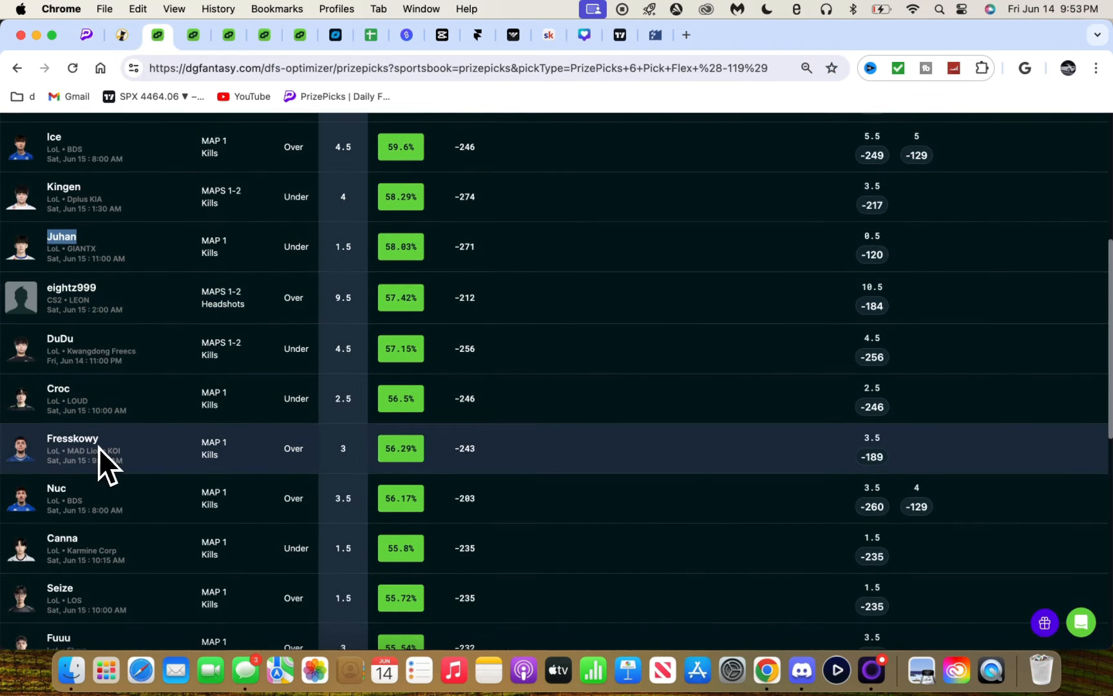
mouse_move(62, 502)
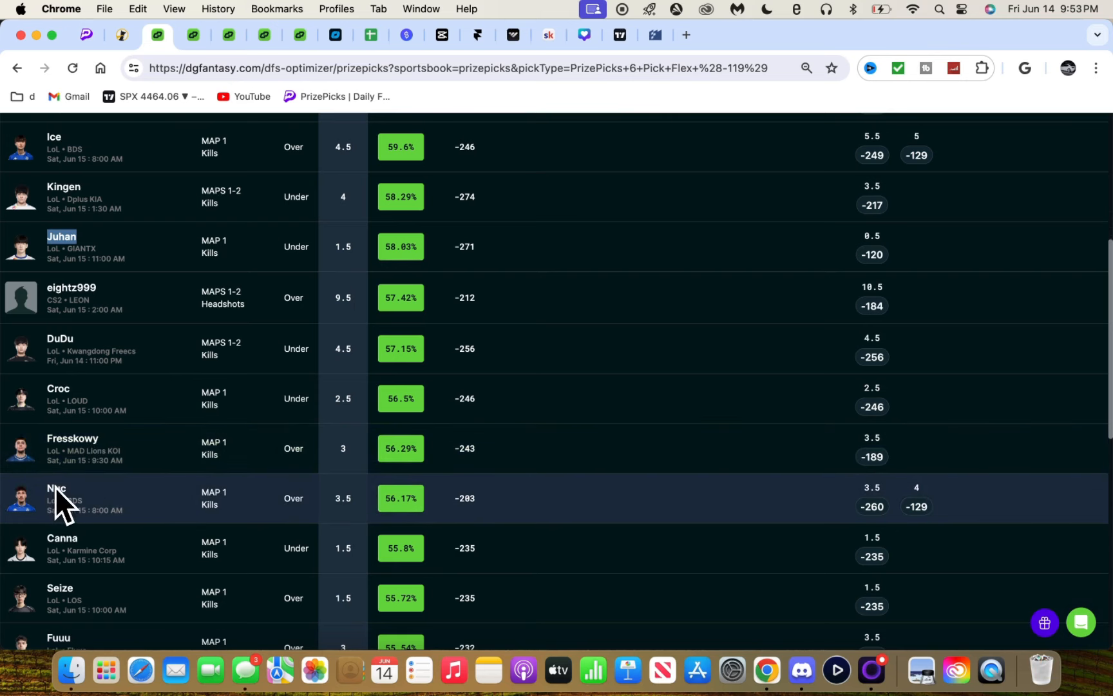
scroll(down, 3)
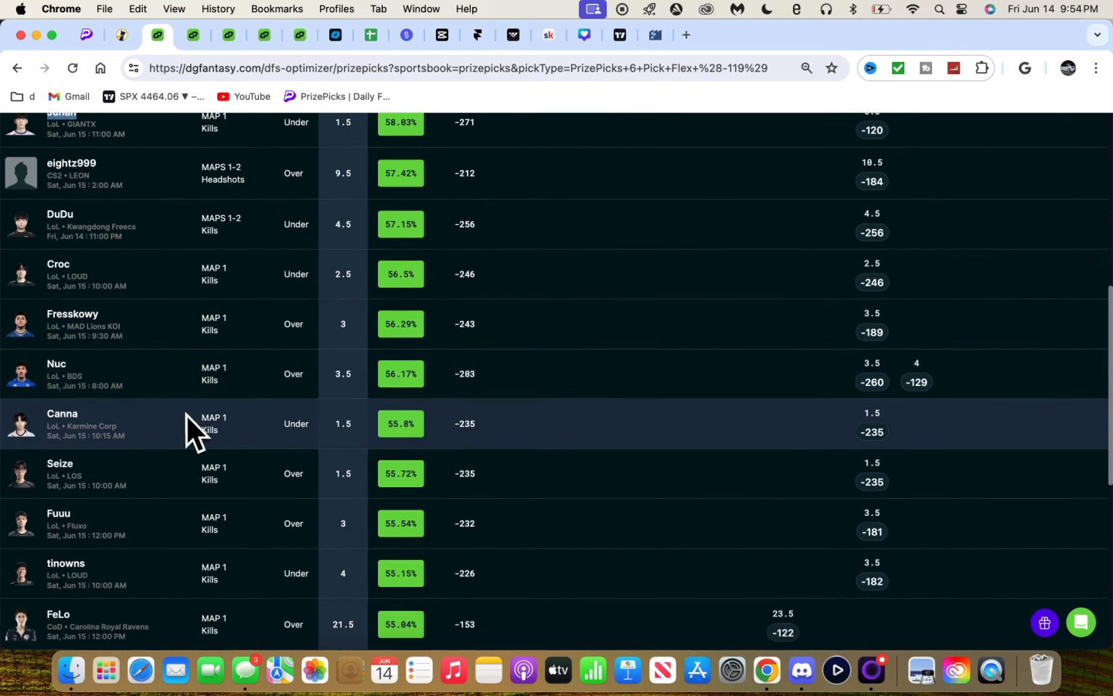
scroll(down, 3)
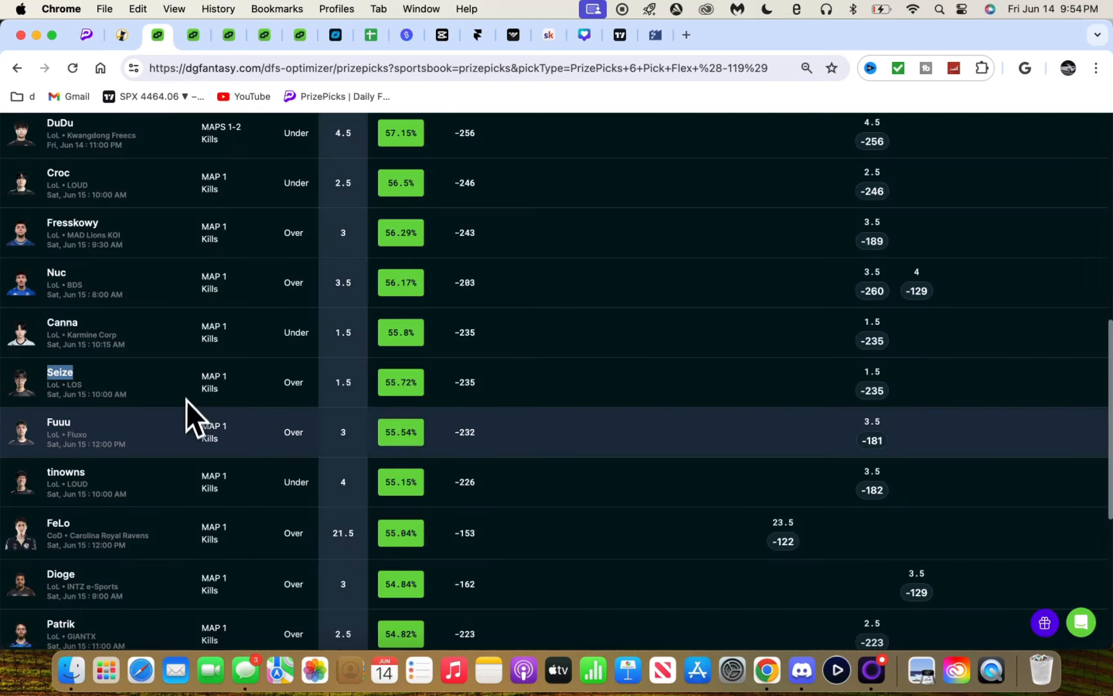
scroll(down, 3)
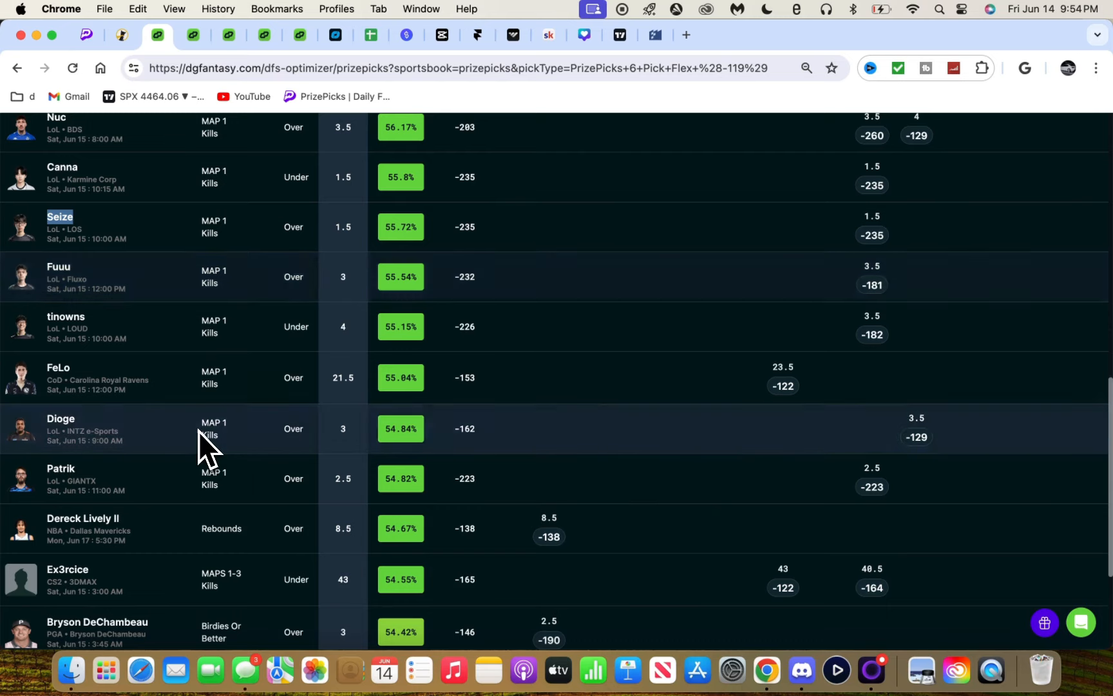
scroll(down, 3)
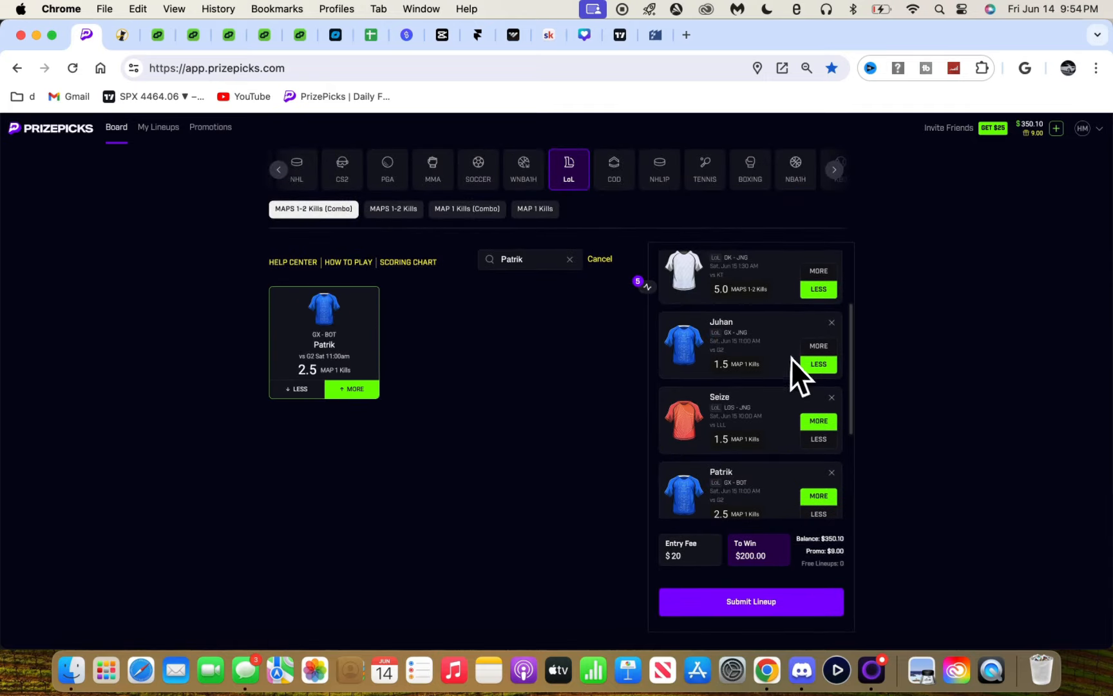
scroll(down, 3)
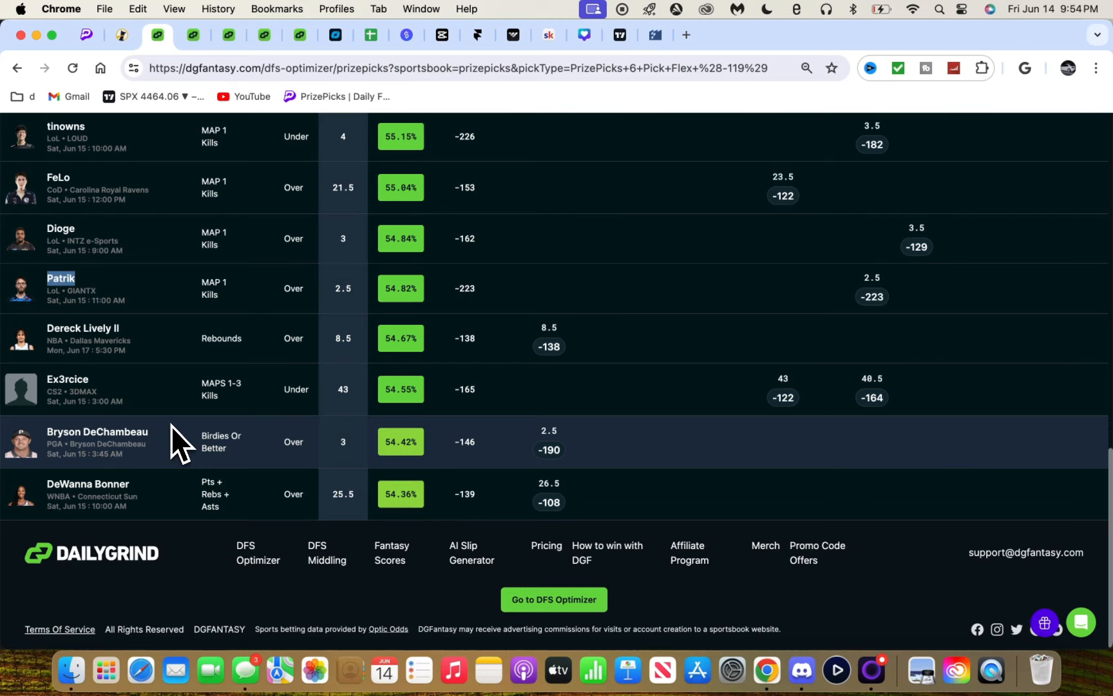
scroll(up, 3)
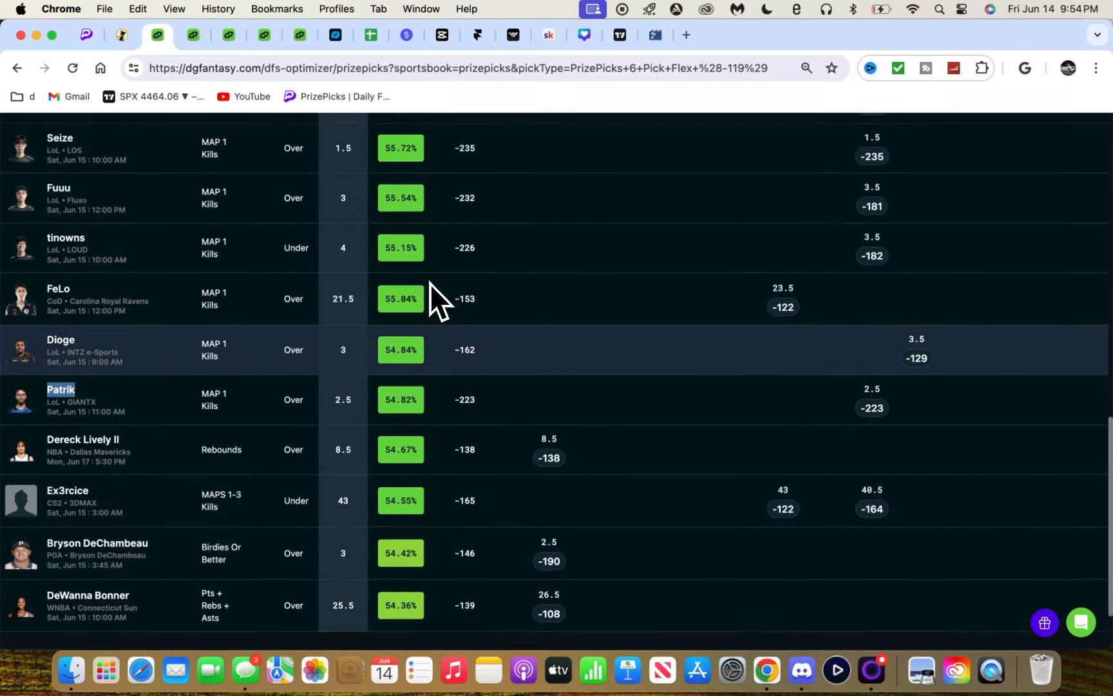
scroll(up, 3)
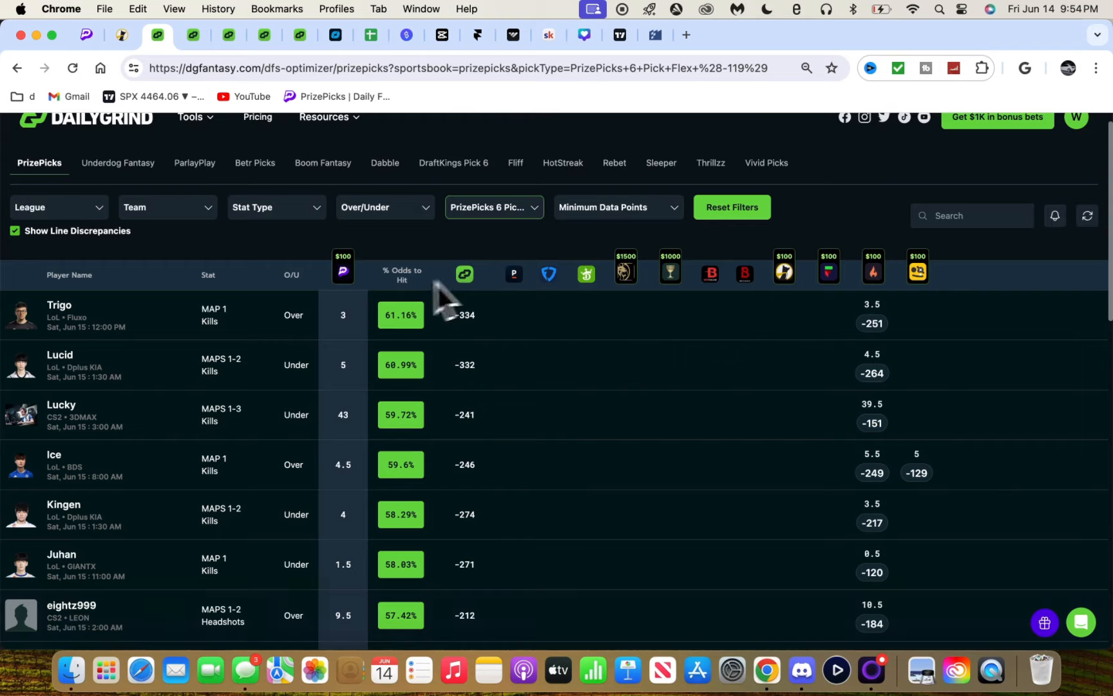
mouse_move(178, 415)
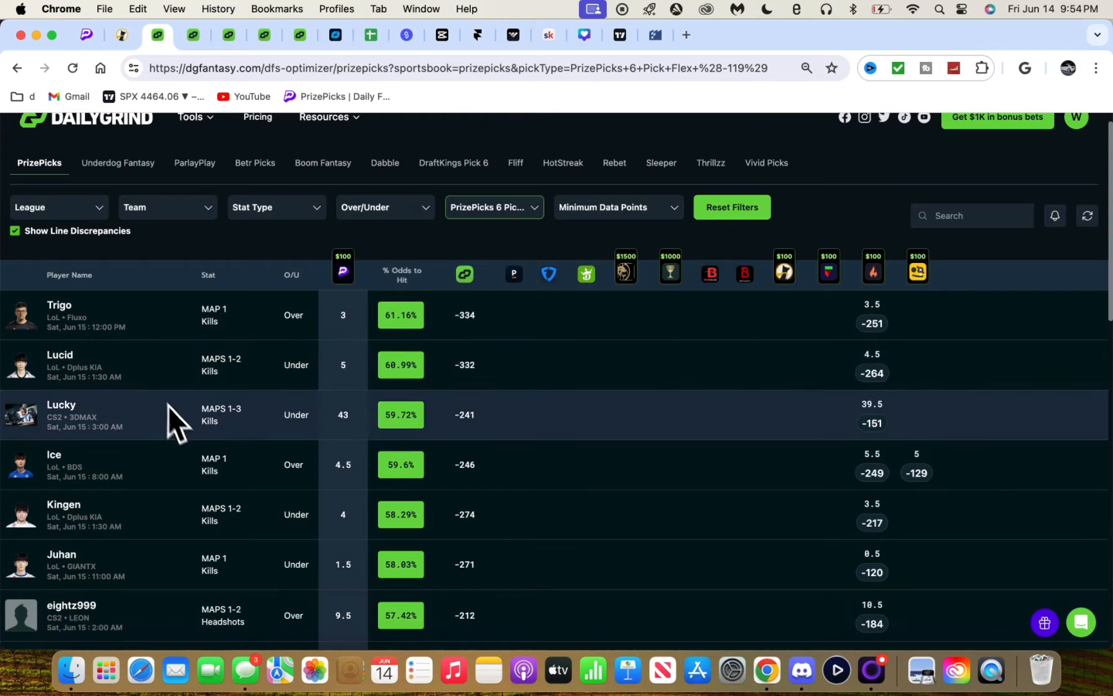
mouse_move(483, 500)
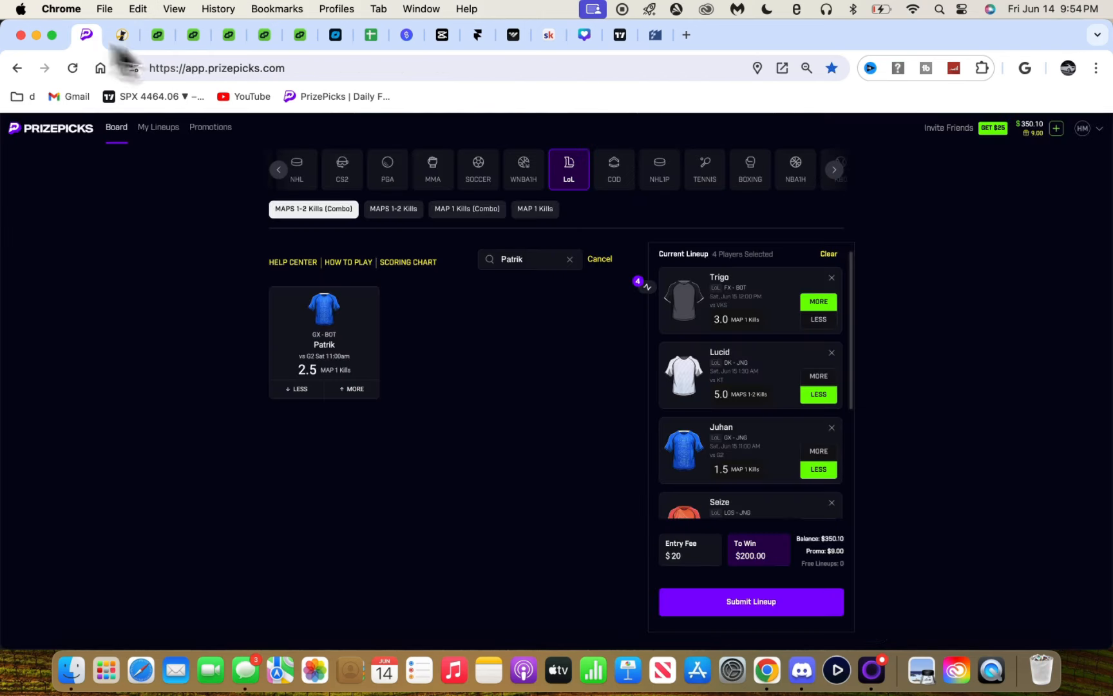
Step: Add Ice more on Map 1 kills, submit the lineup, and copy its share link
text(Ice)
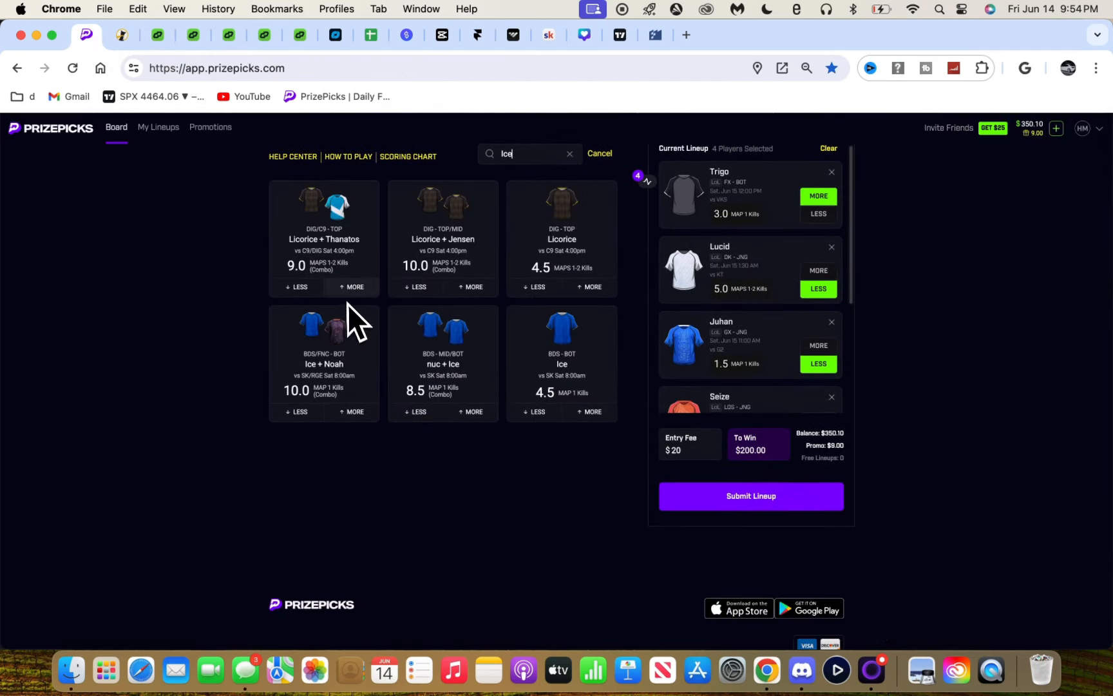
click(592, 412)
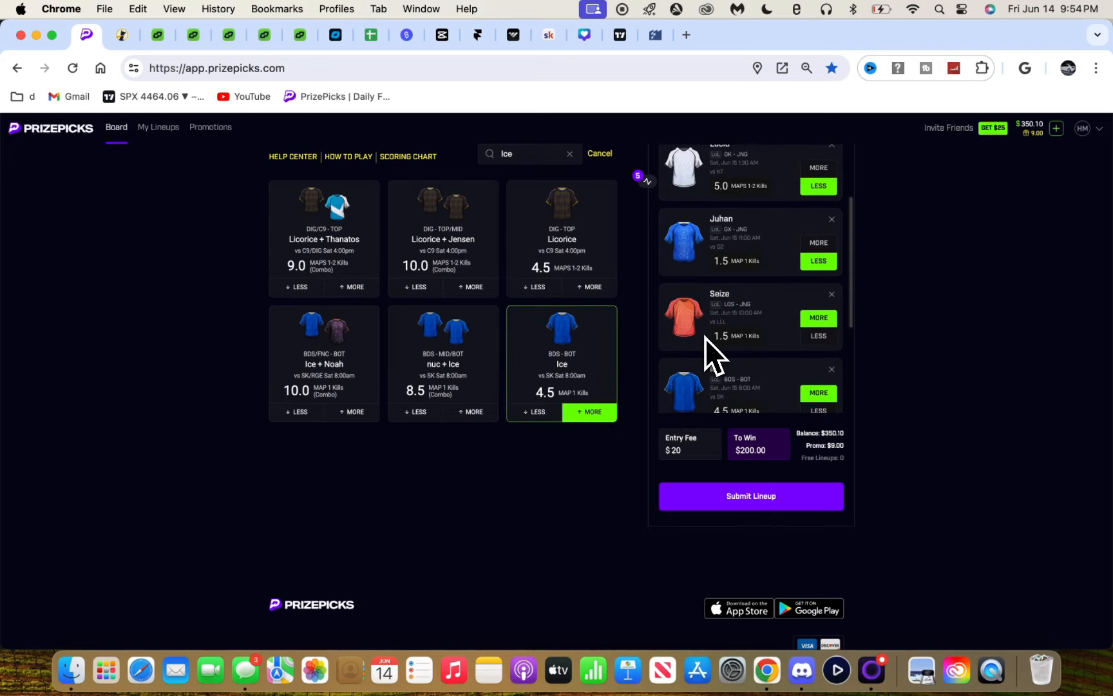
scroll(up, 3)
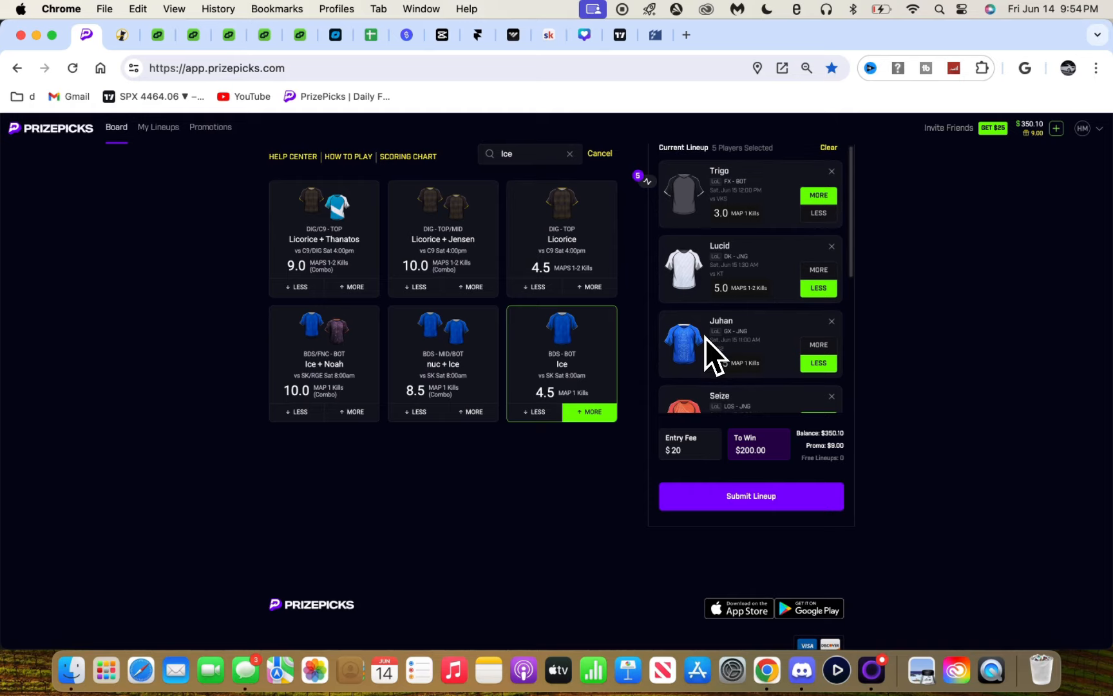
scroll(down, 3)
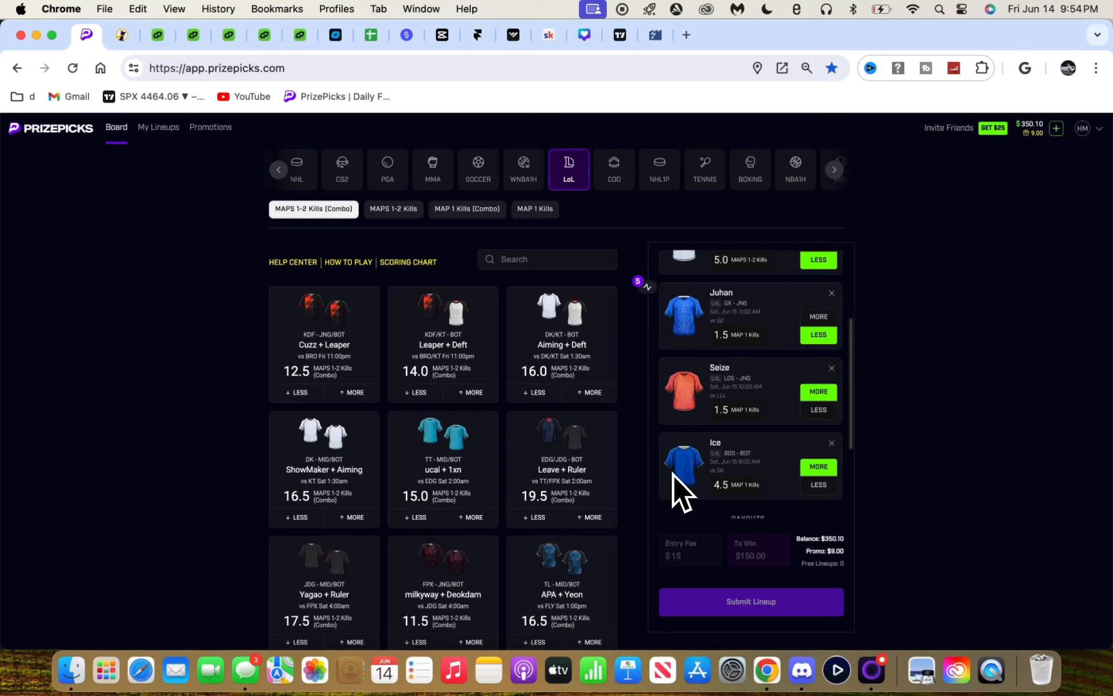
click(750, 600)
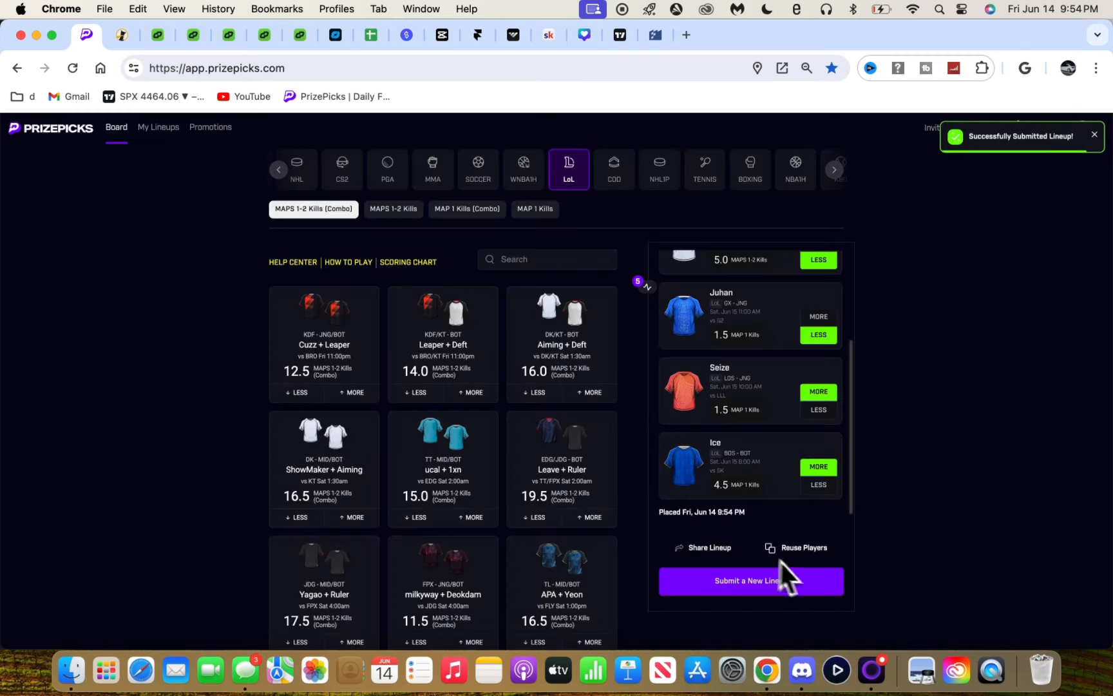
click(708, 547)
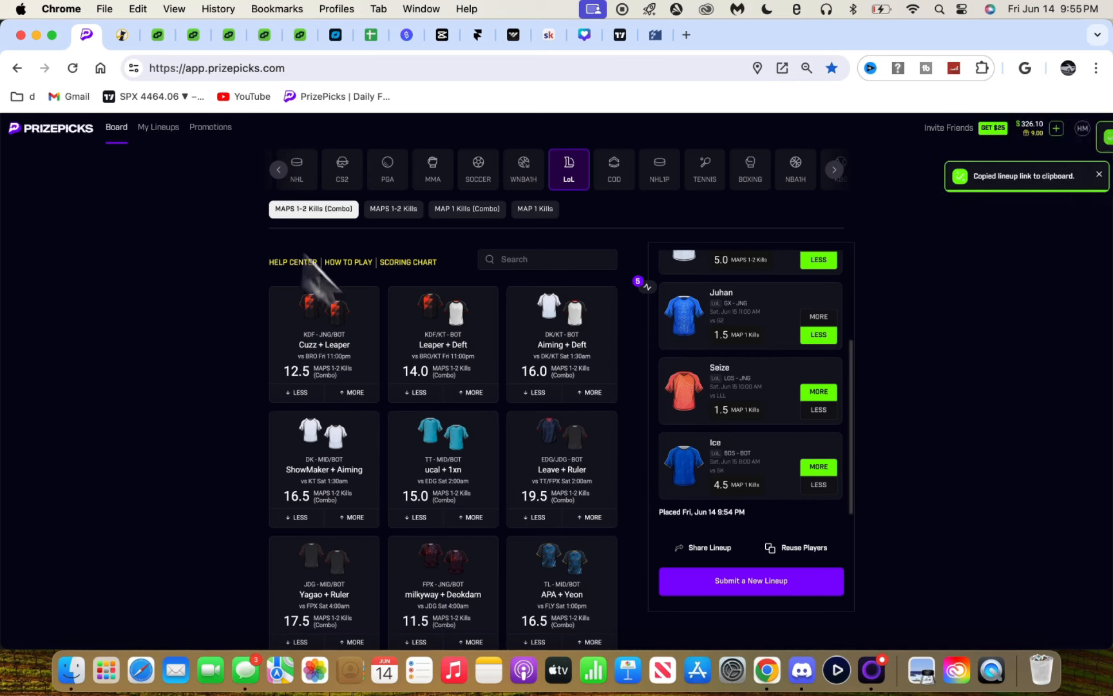
Step: View the shared lineup link in Discord's premium prizepicks-bets channel
click(801, 670)
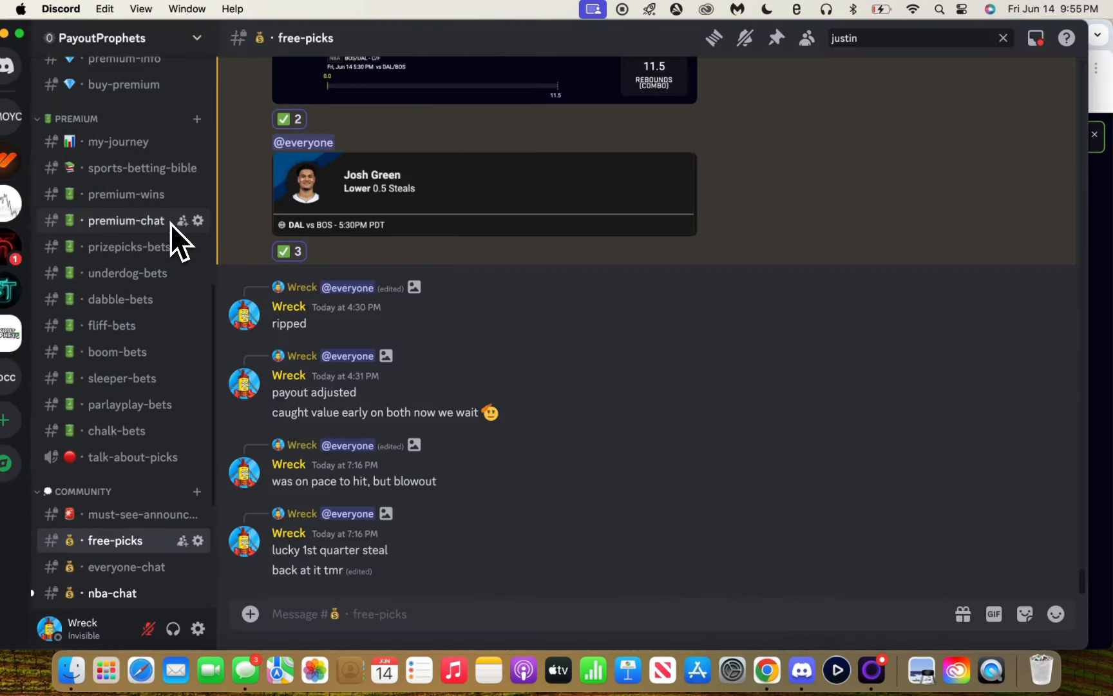
click(128, 246)
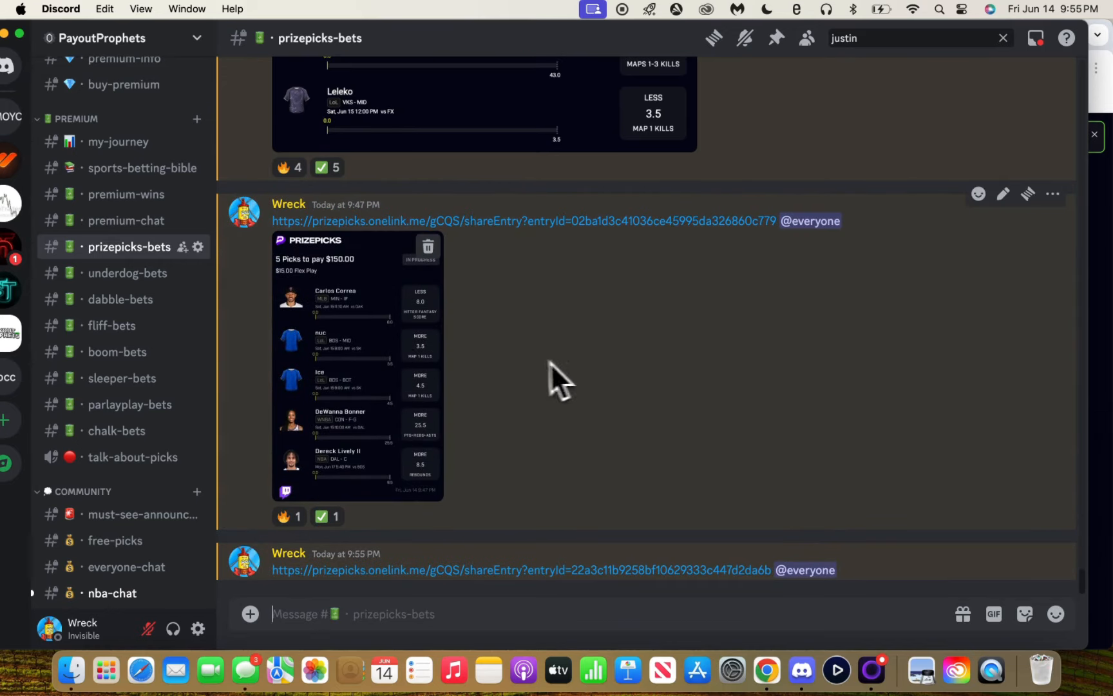
mouse_move(390, 451)
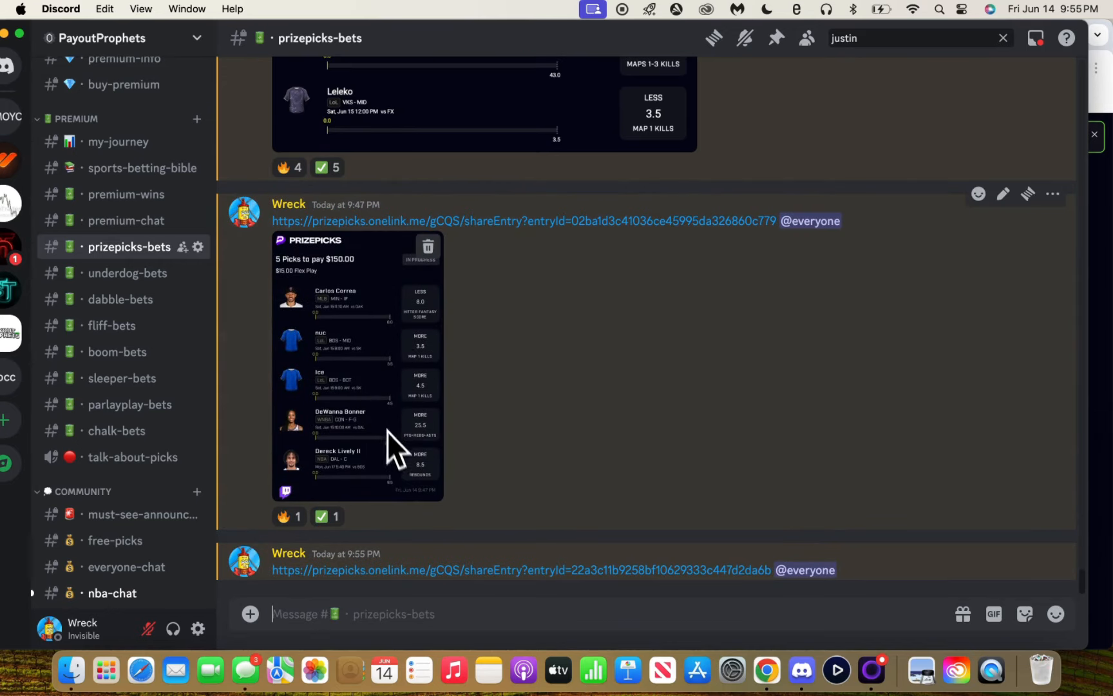
mouse_move(394, 454)
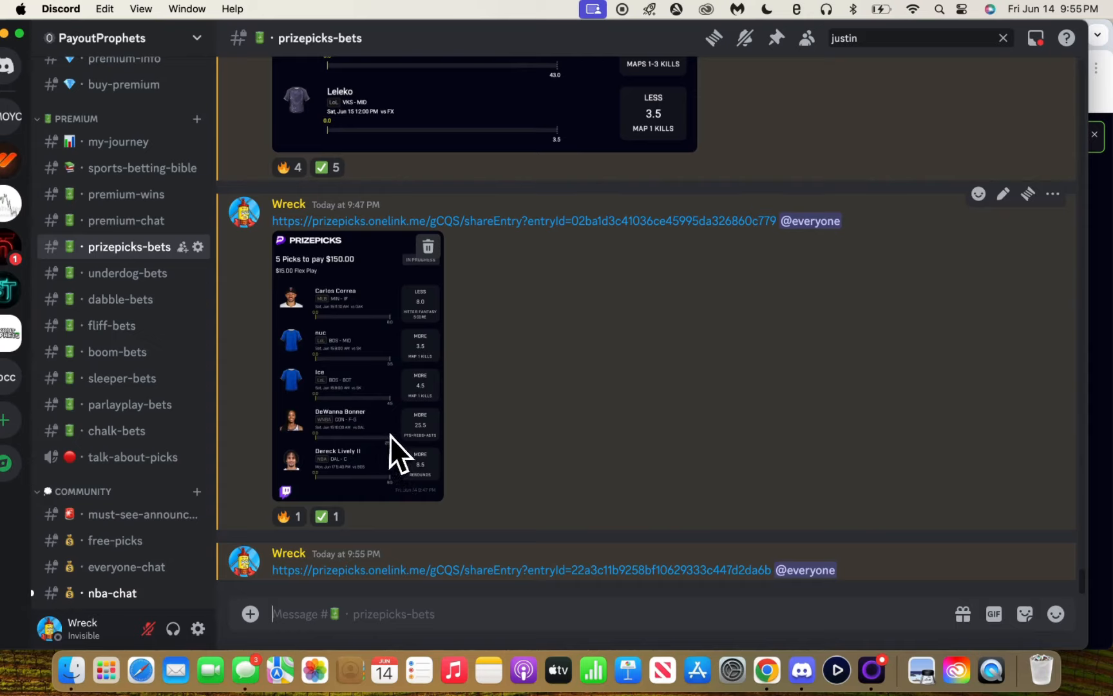
mouse_move(401, 380)
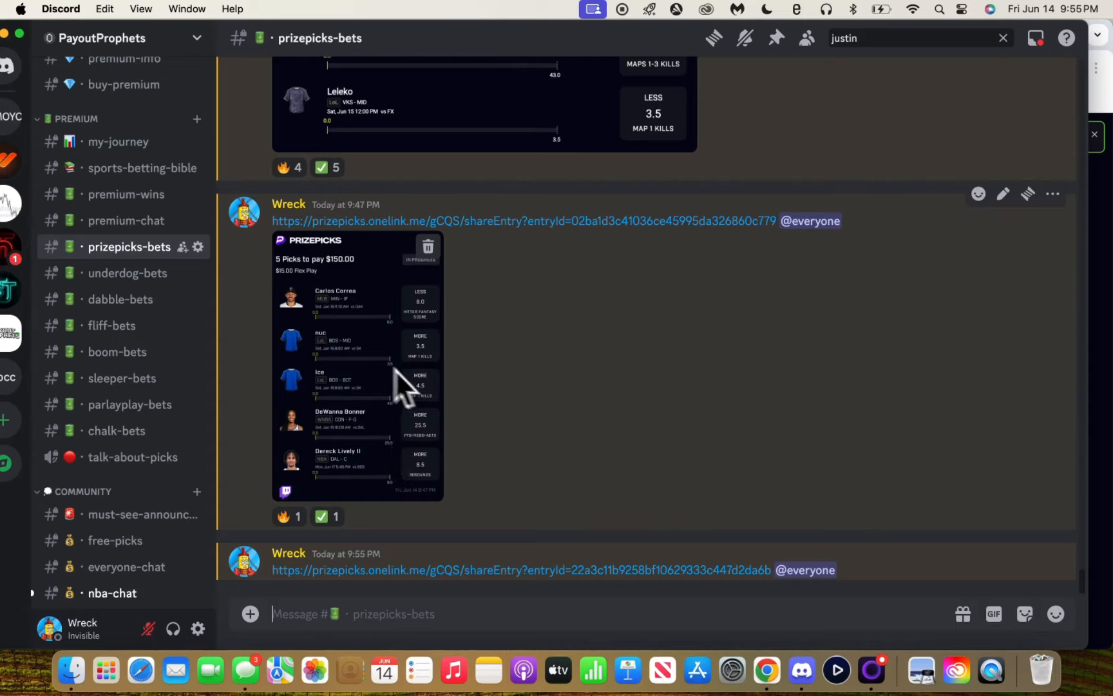
mouse_move(351, 341)
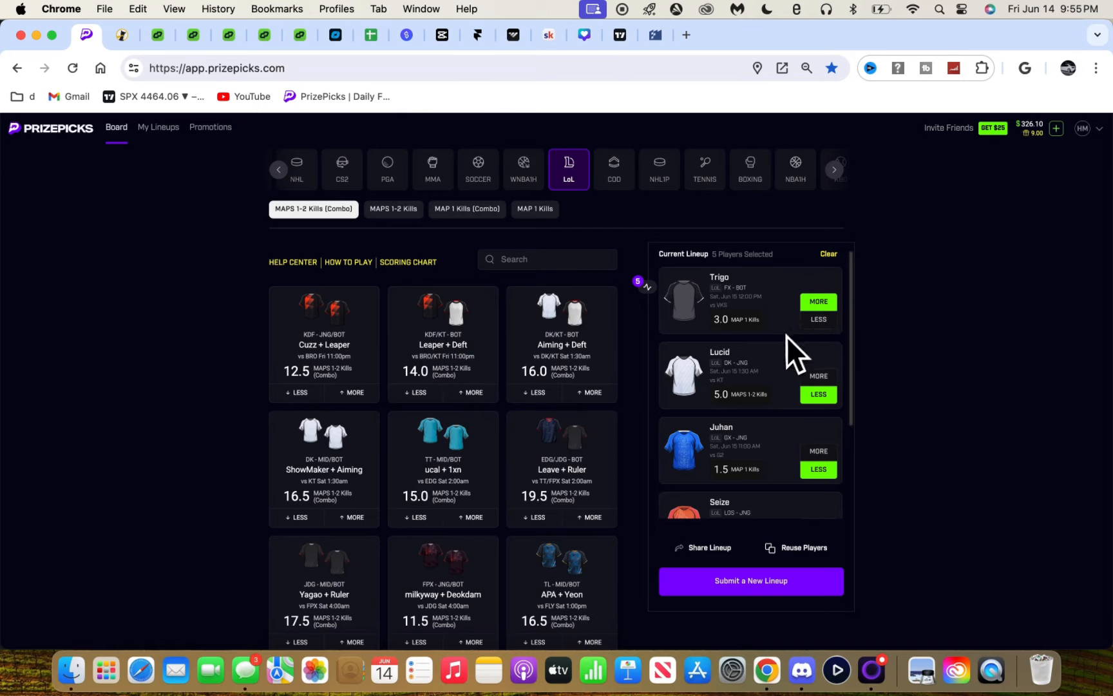
Step: Switch DailyGrind to Underdog Fantasy odds and copy Bryson DeChambeau's name
click(827, 253)
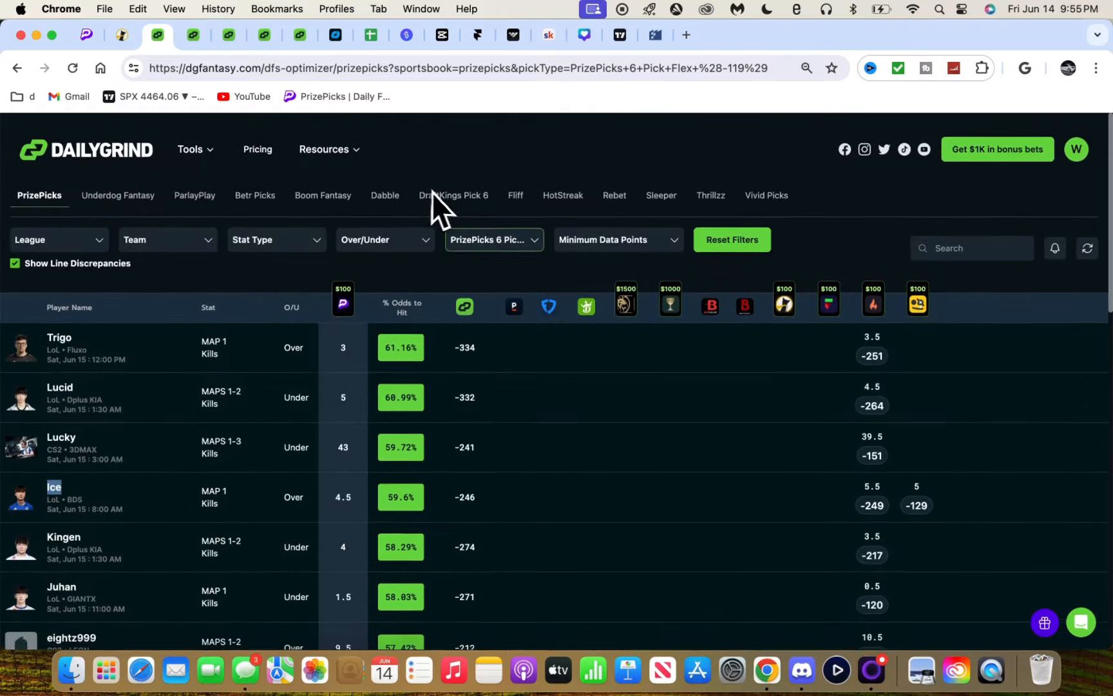
click(117, 195)
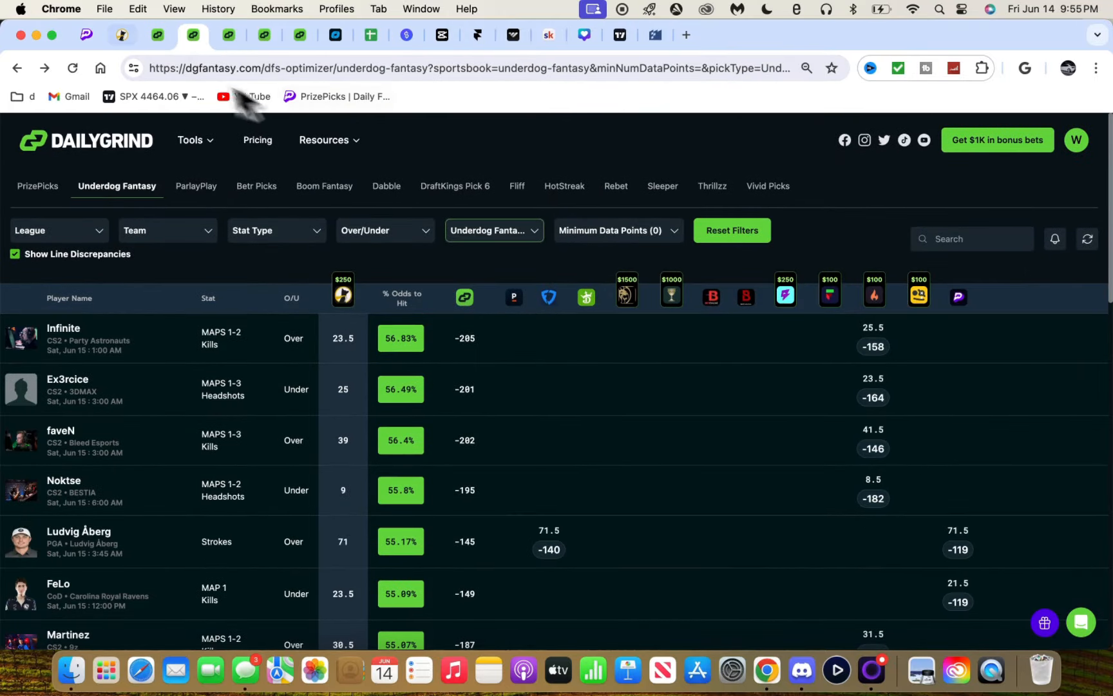
click(193, 35)
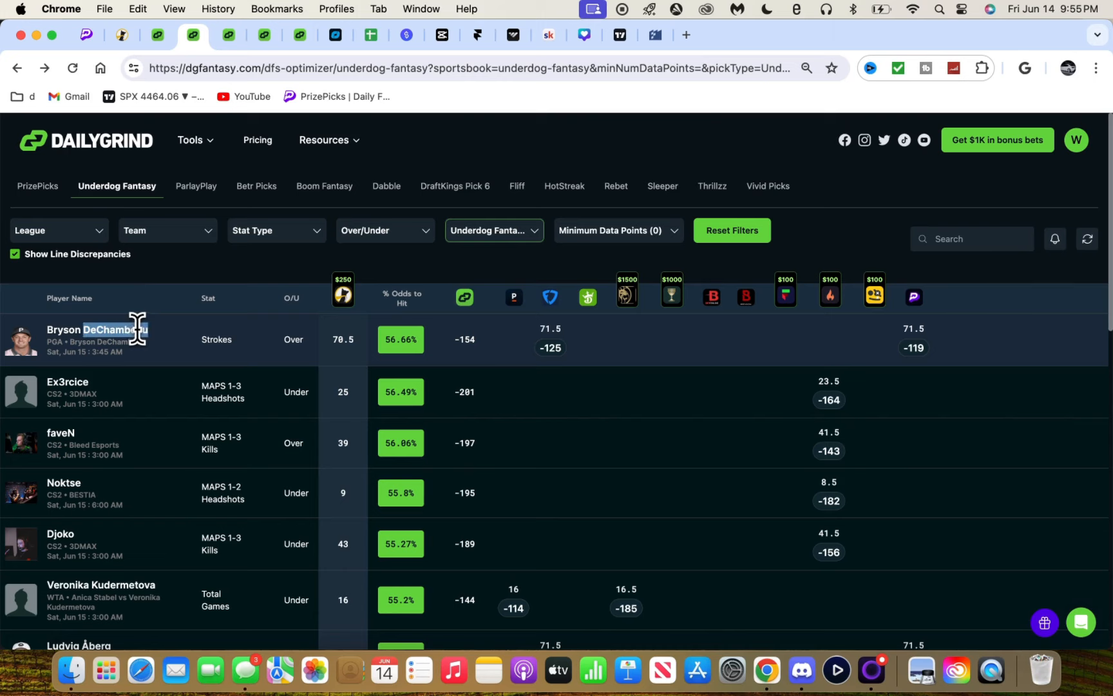
Step: Search Underdog for 'Bryson DeChambeau' and 'wreckless', then open DailyGrind Tools and scroll the odds
click(120, 35)
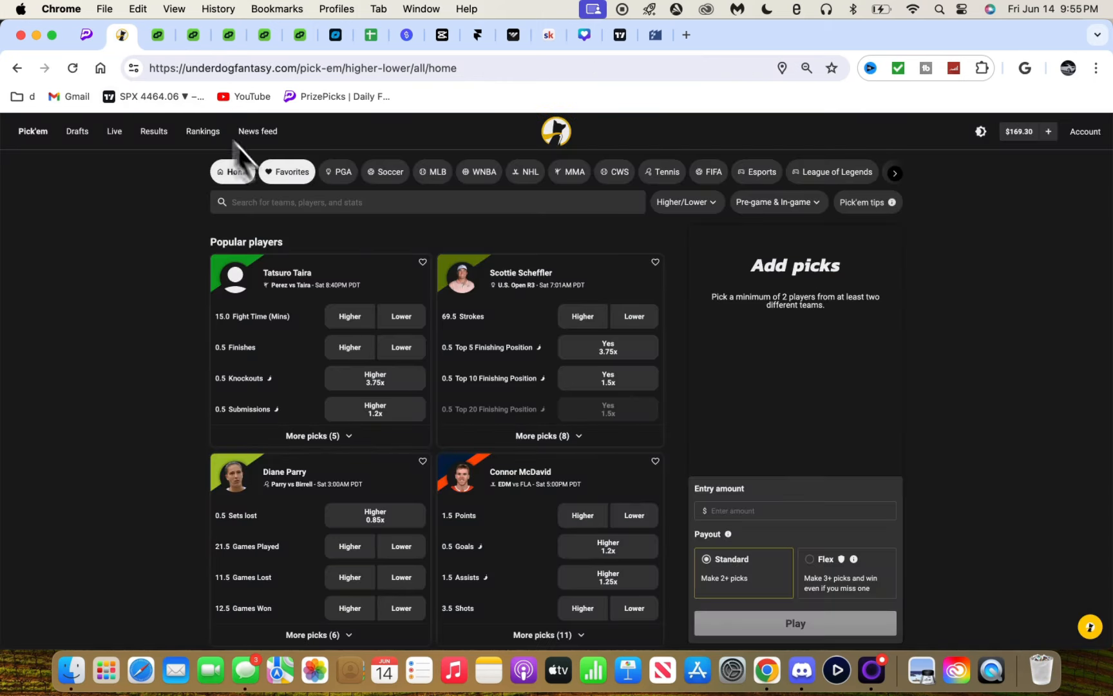
text(Bryson DeChambeau)
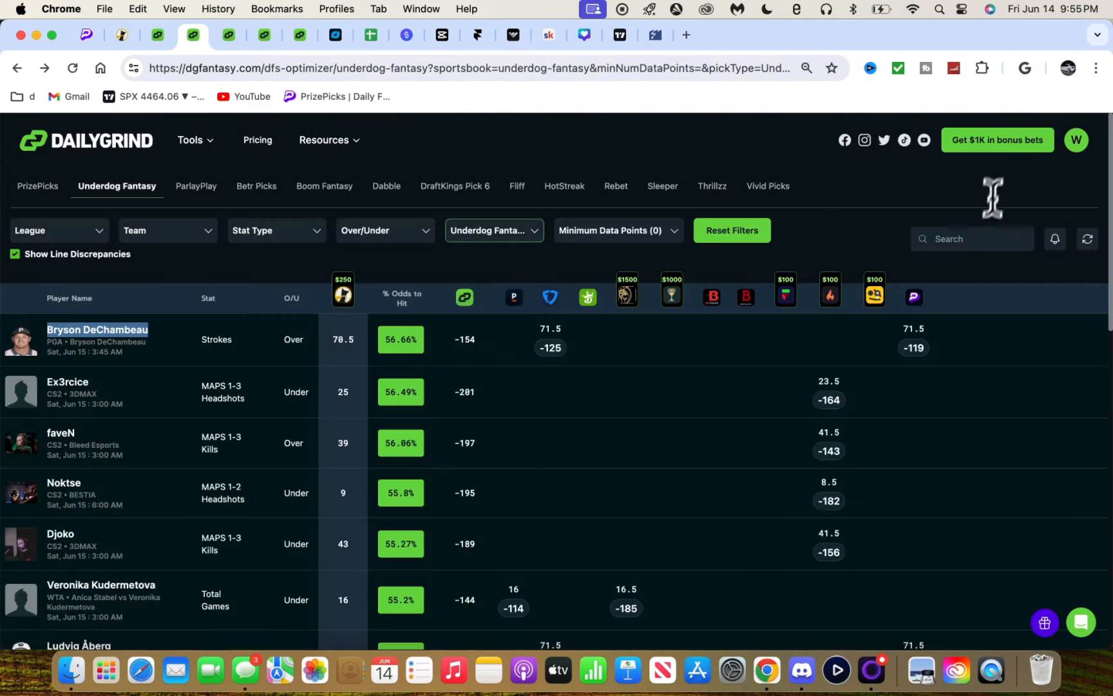
text(wrecklesss)
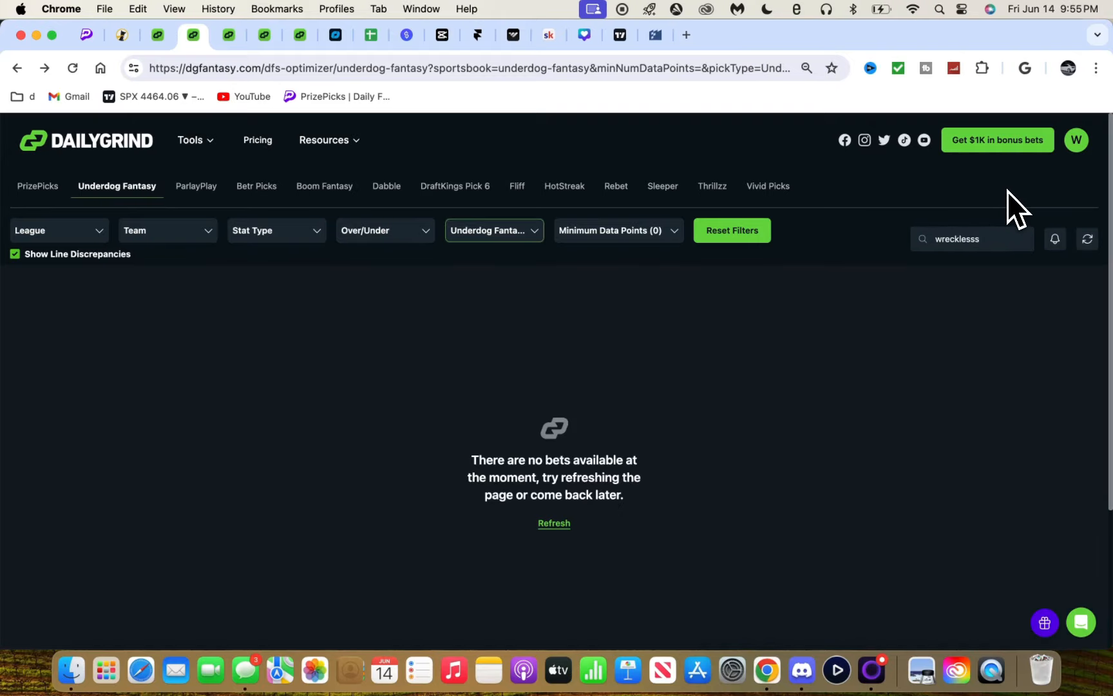
click(190, 140)
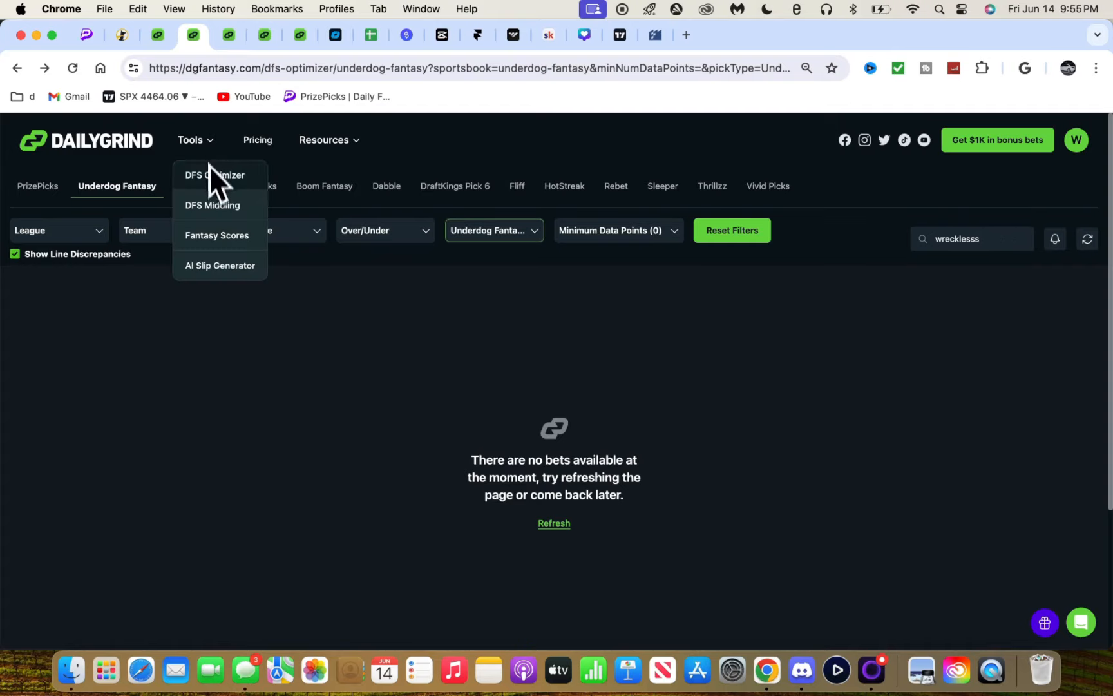
mouse_move(220, 235)
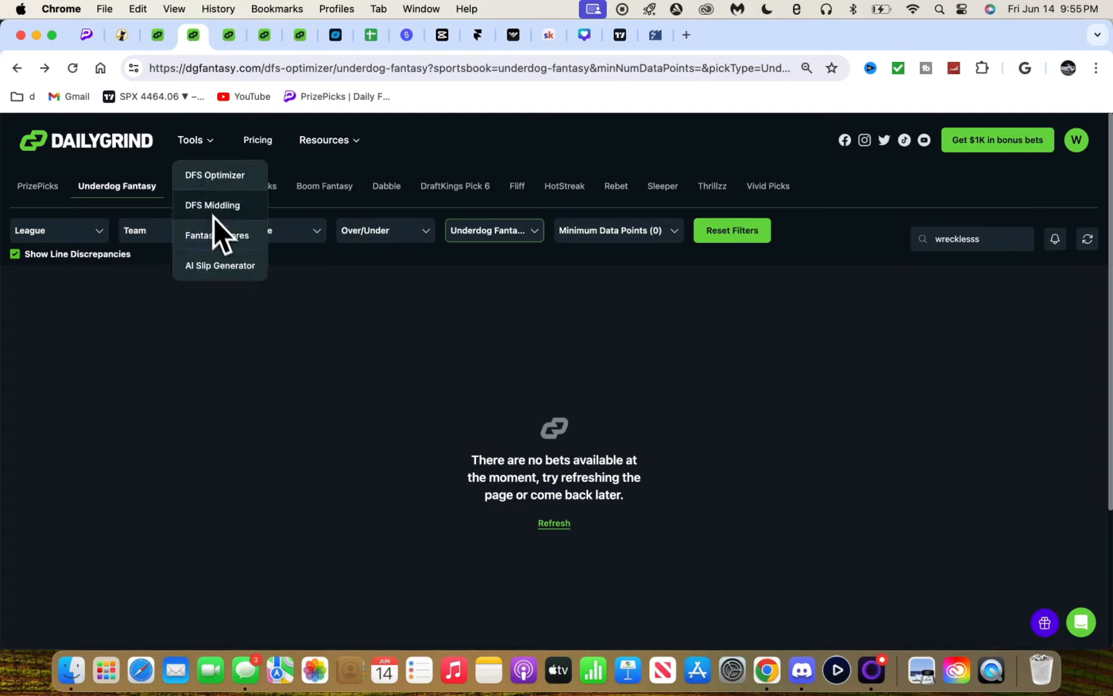
mouse_move(222, 153)
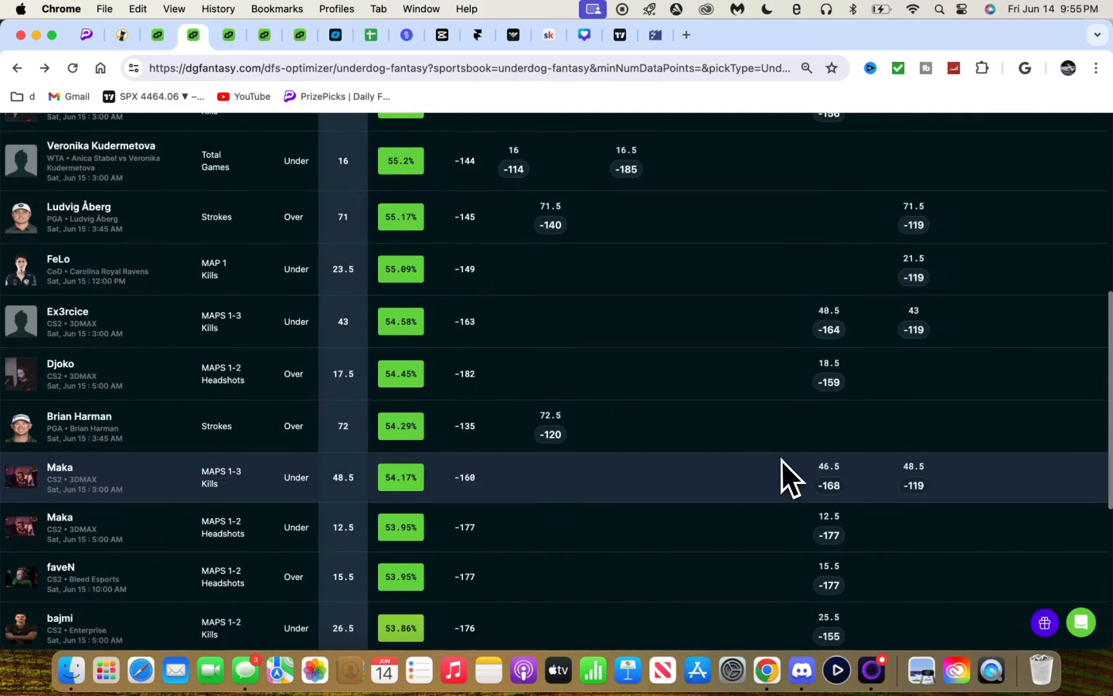
scroll(down, 3)
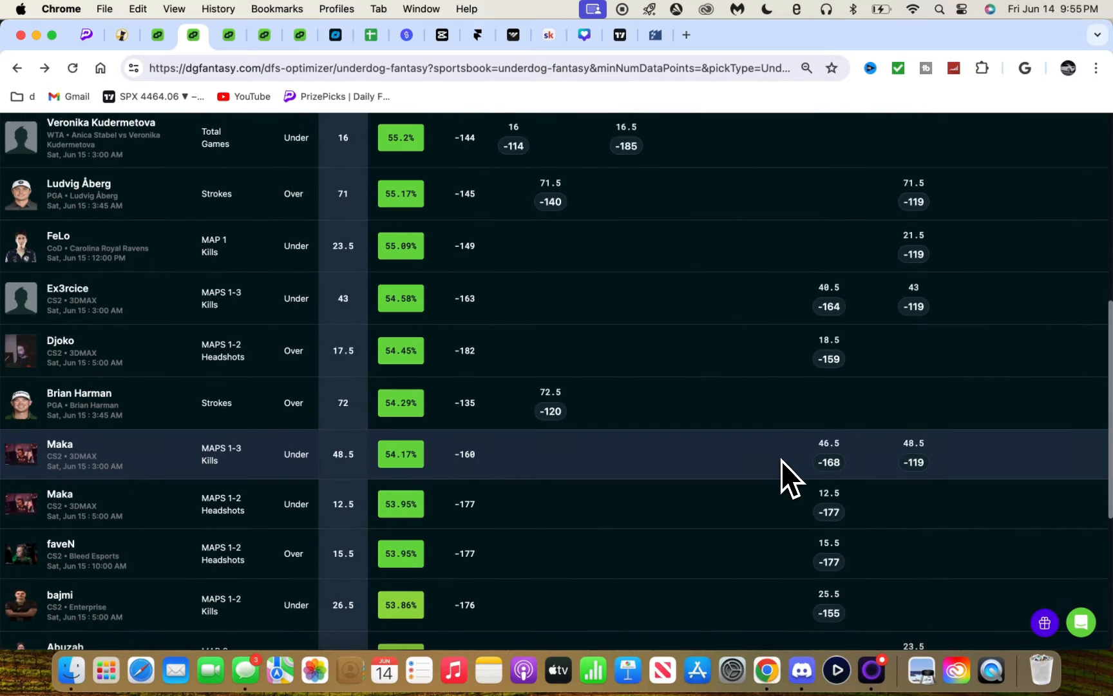
scroll(up, 3)
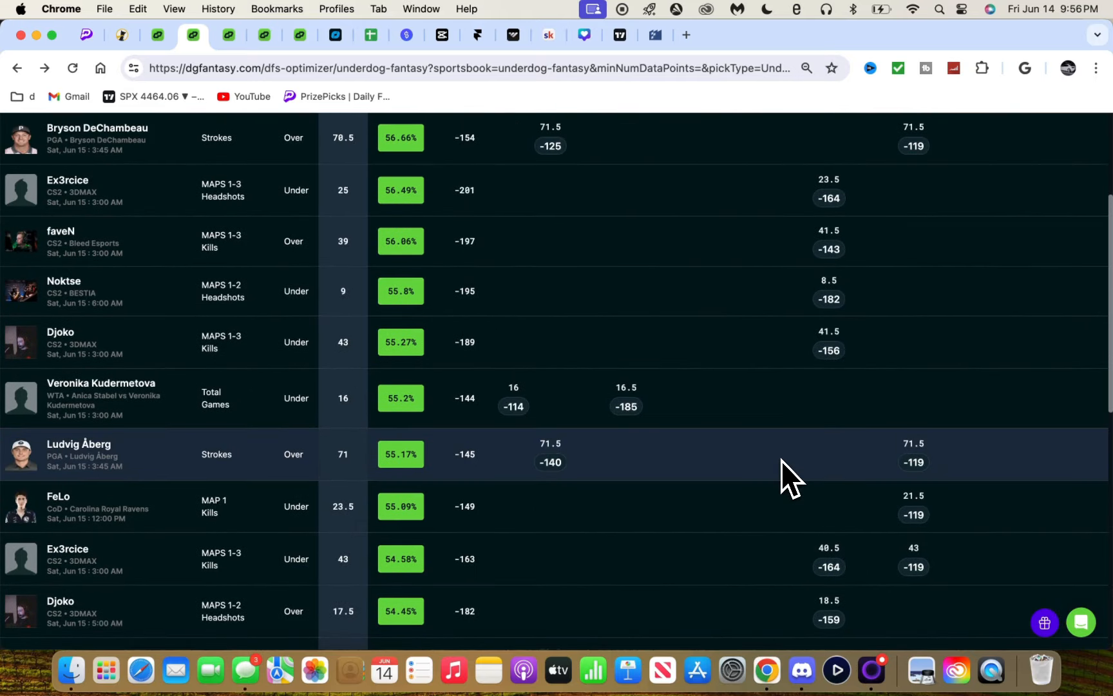
mouse_move(444, 444)
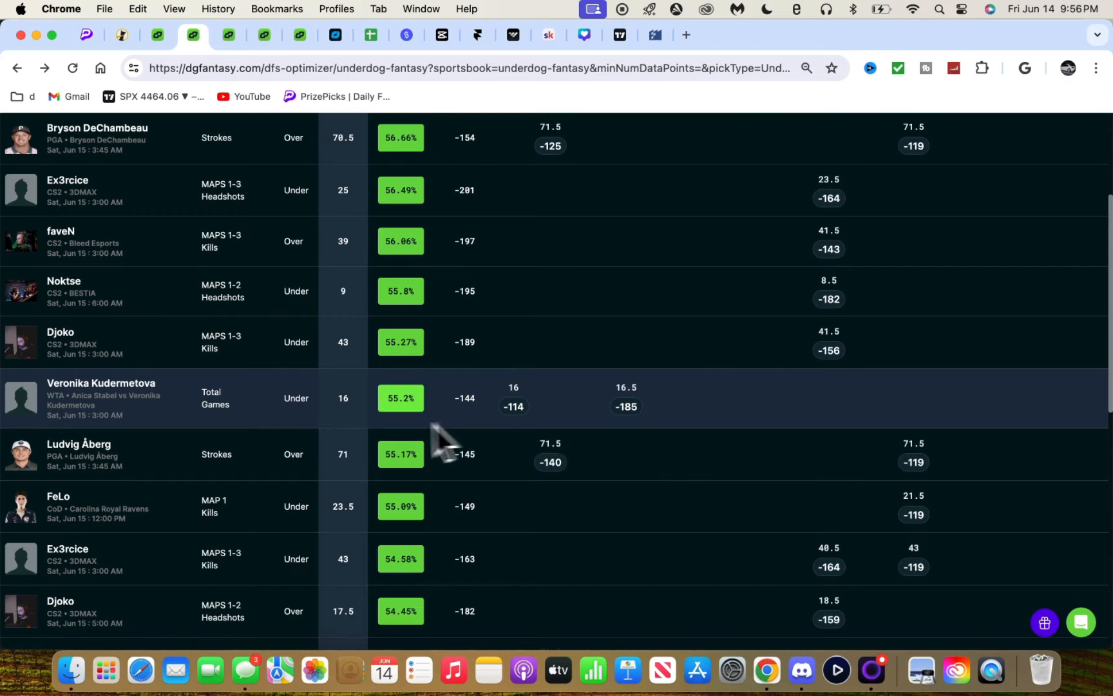
Step: Expand the live three-pick Underdog entry: nawwk lower, Kudermetova lower, Aberg higher
click(121, 34)
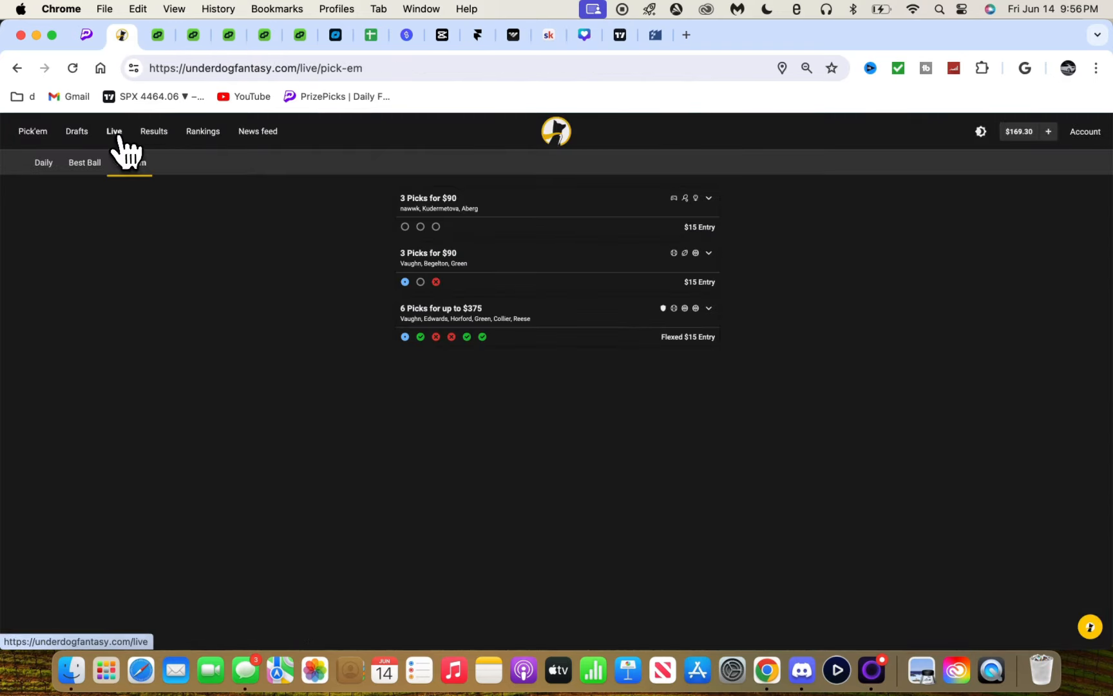
click(130, 162)
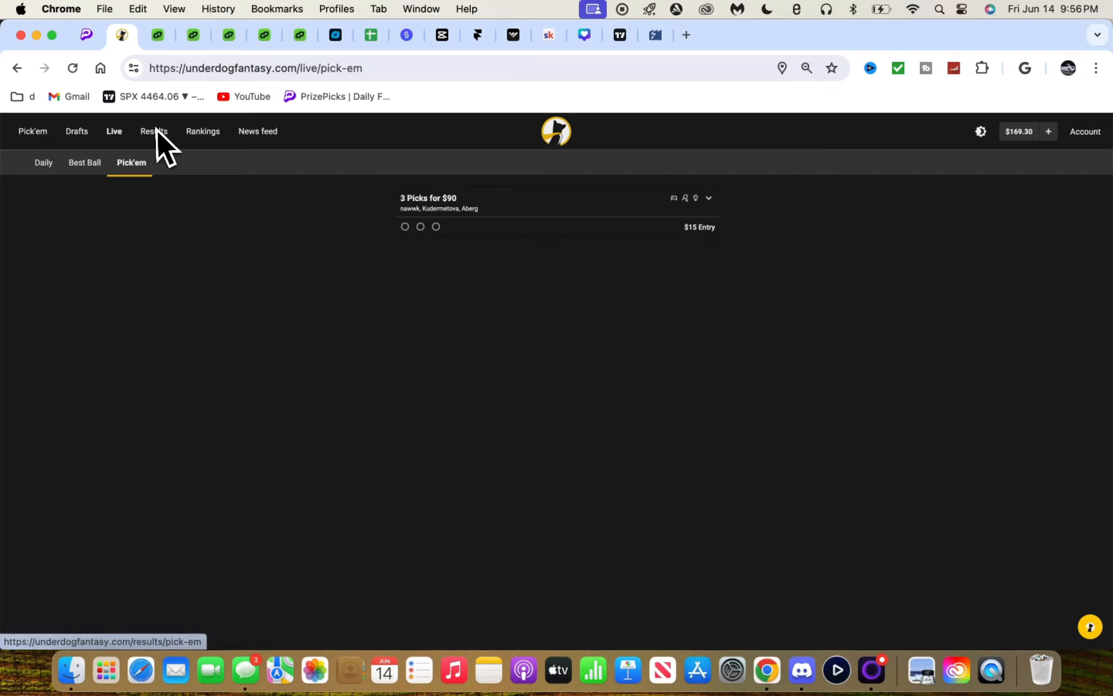
click(708, 198)
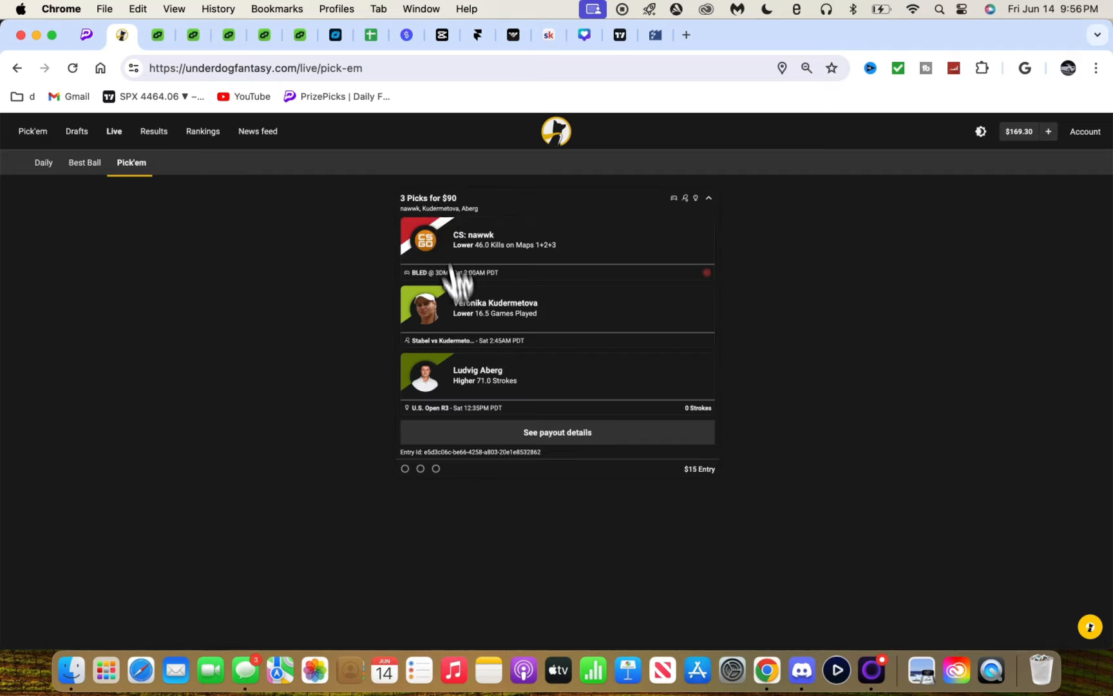
click(193, 34)
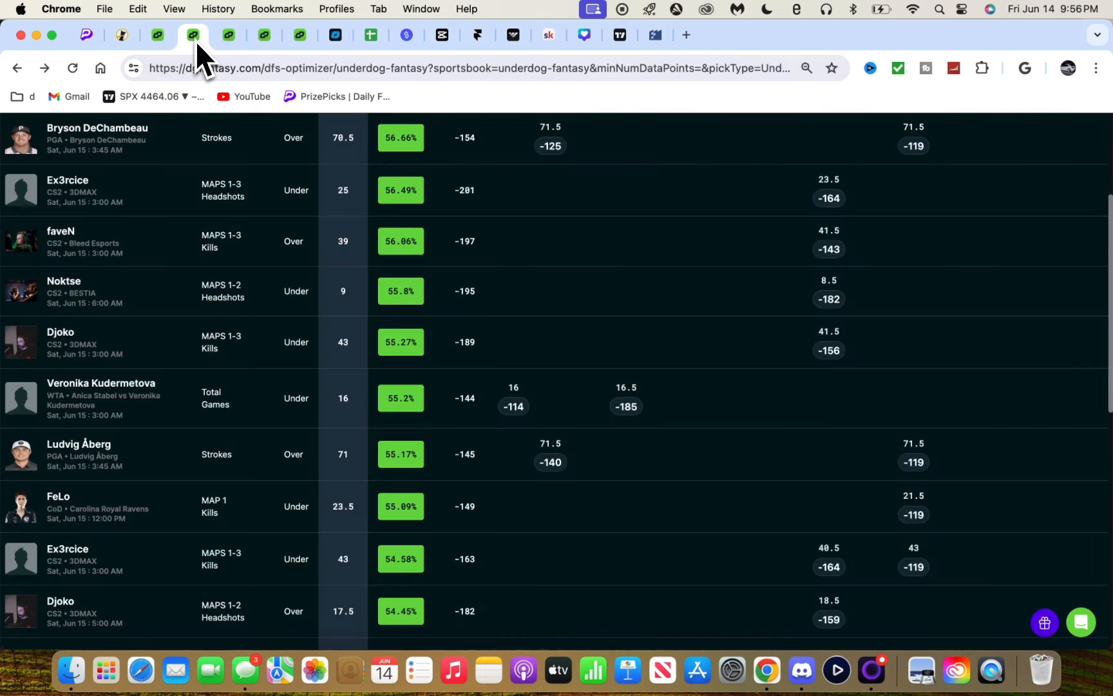
mouse_move(284, 419)
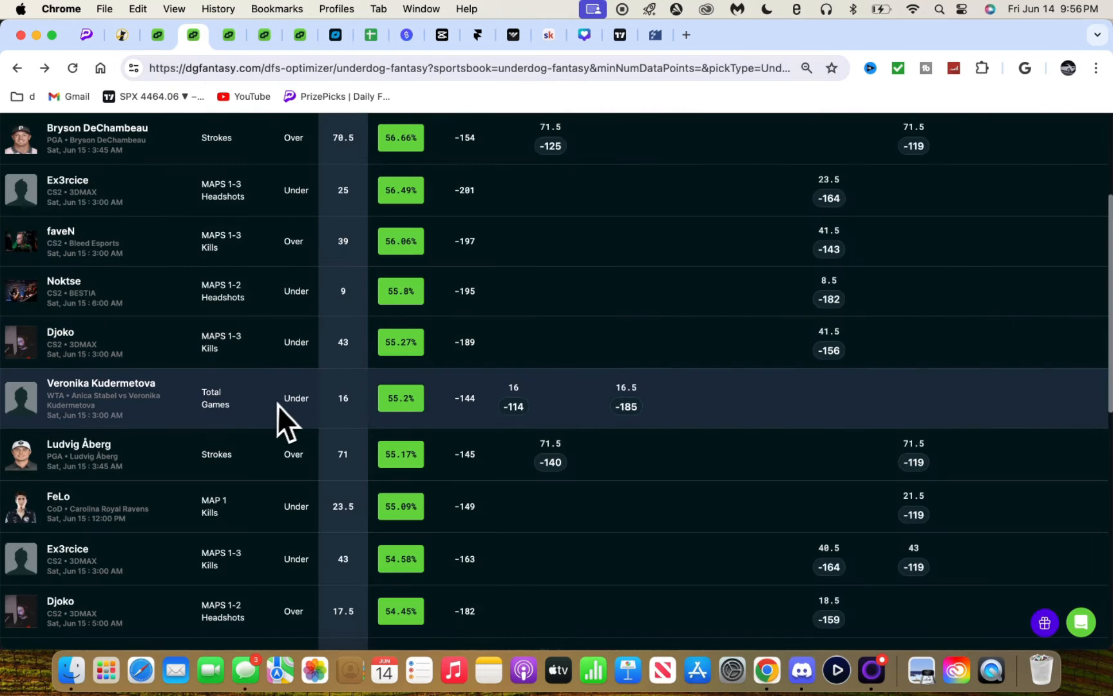
mouse_move(369, 422)
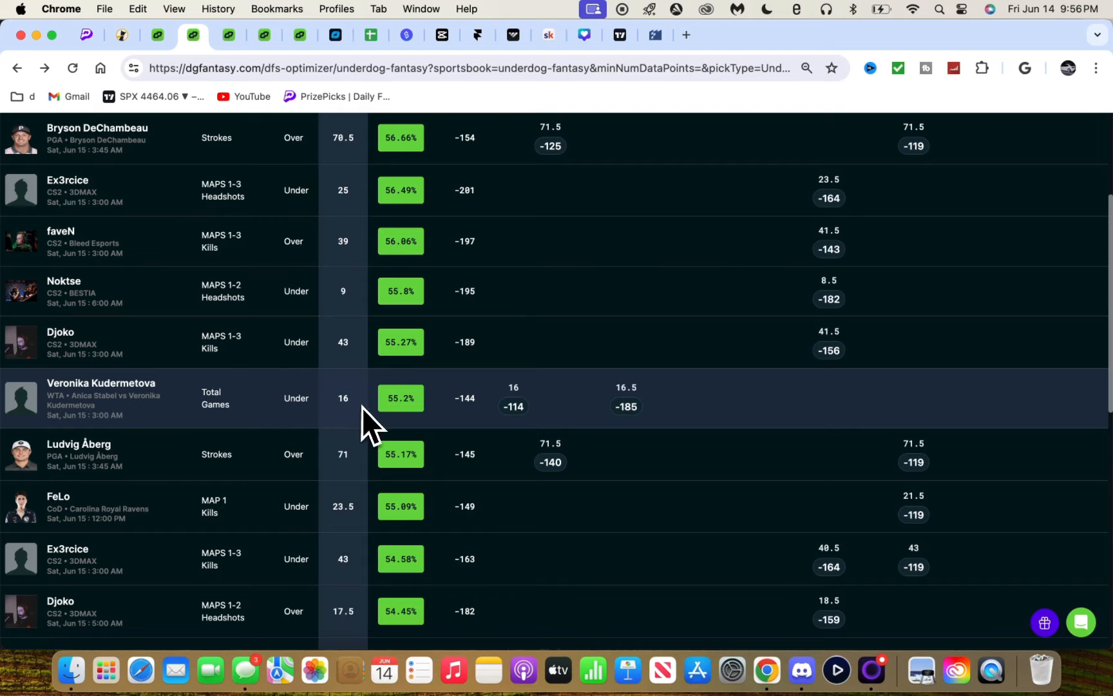
click(121, 34)
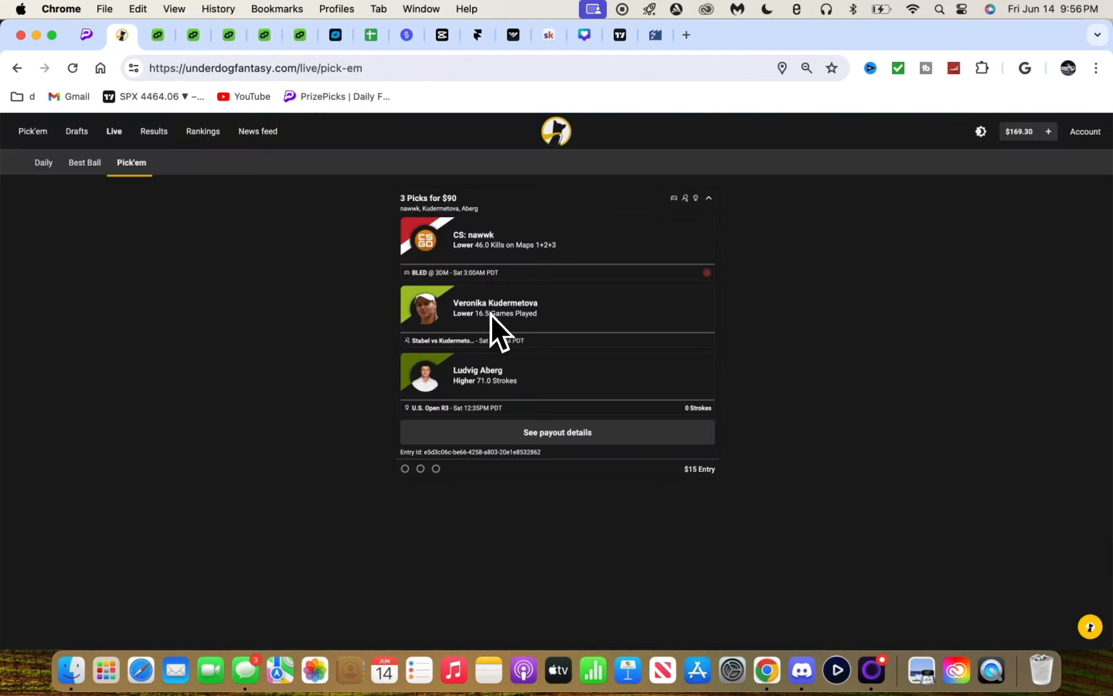
Step: Open the shared Underdog pick'em link from Discord
click(801, 669)
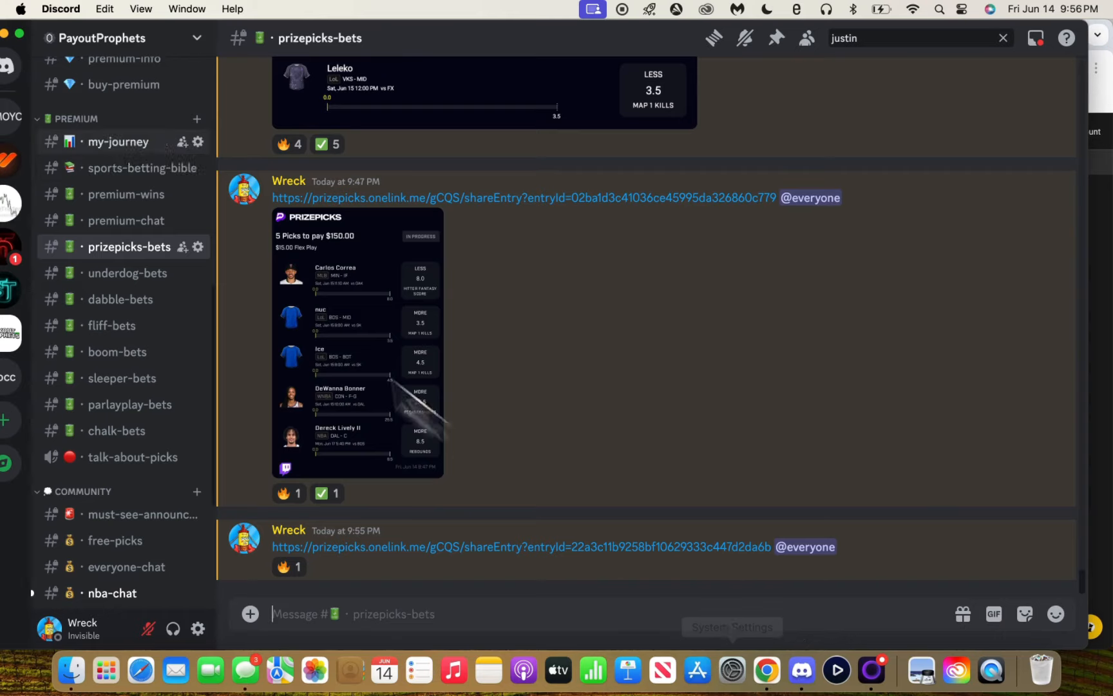
click(127, 272)
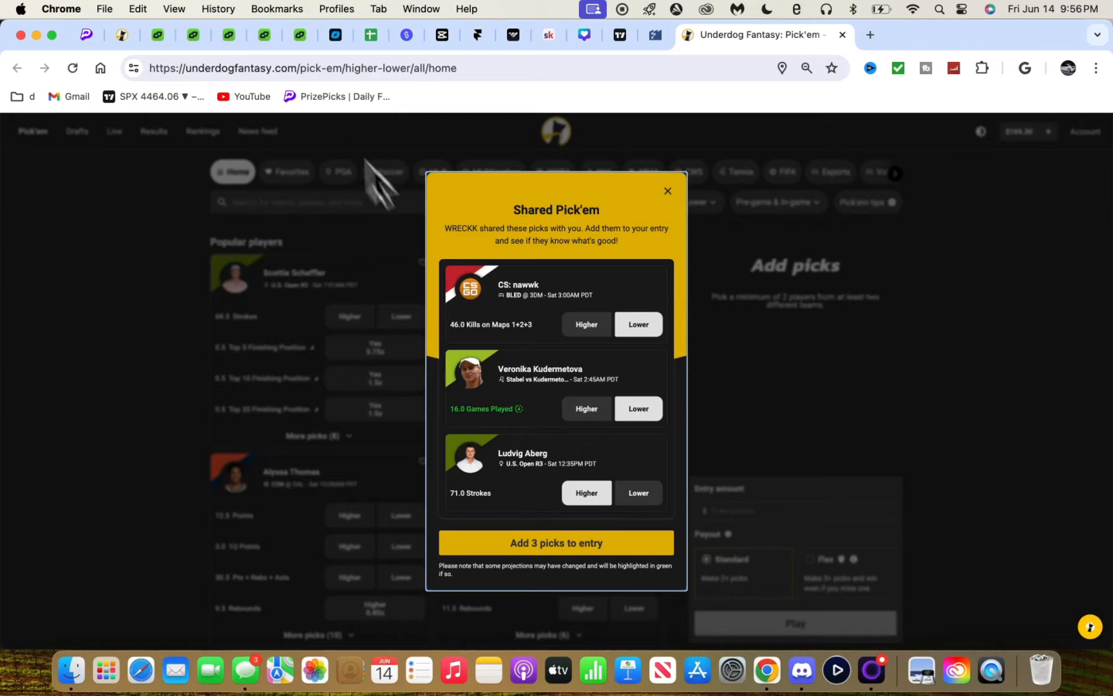
mouse_move(540, 316)
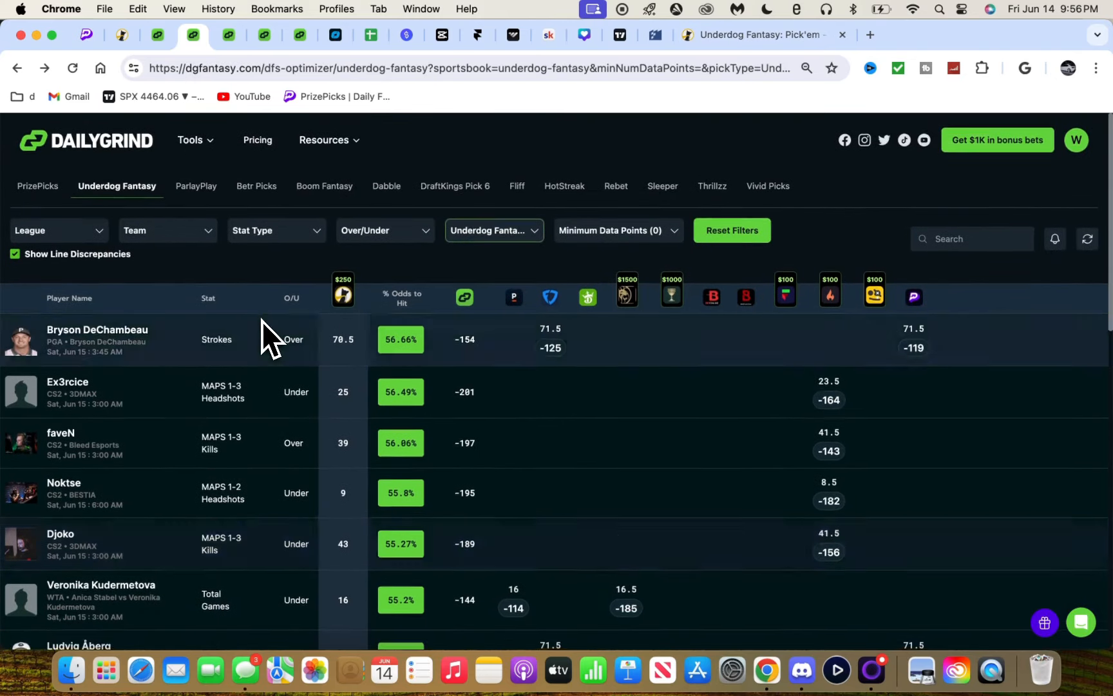
Step: Scroll the DailyGrind Underdog odds, then view the shared entry in #underdog-bets
scroll(down, 3)
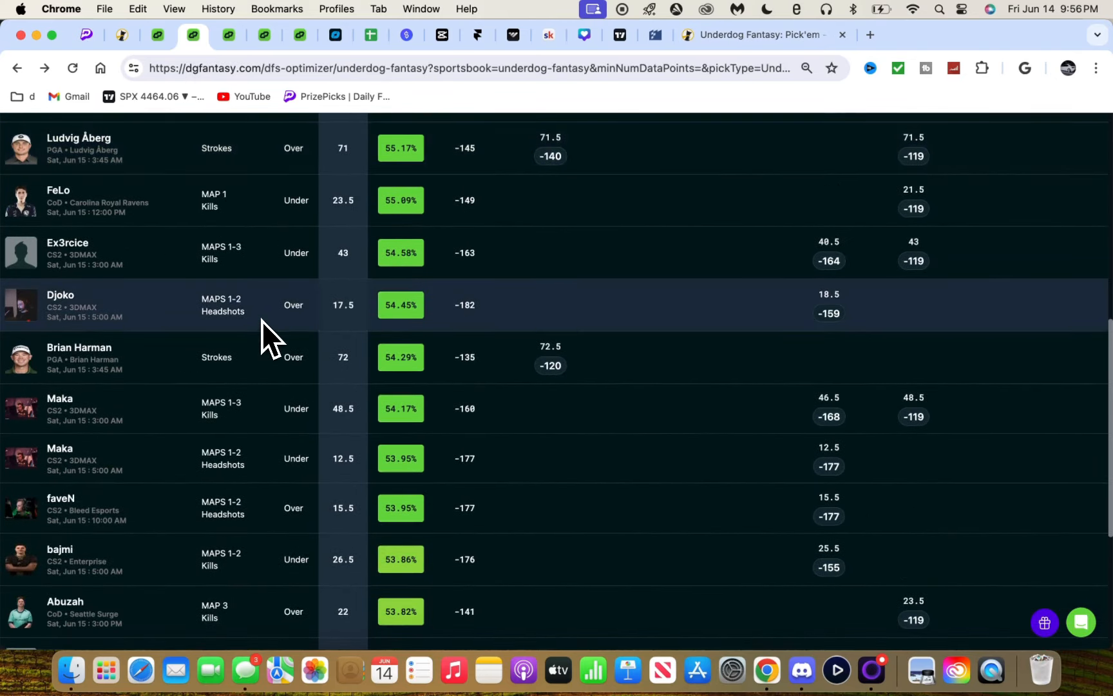
scroll(up, 3)
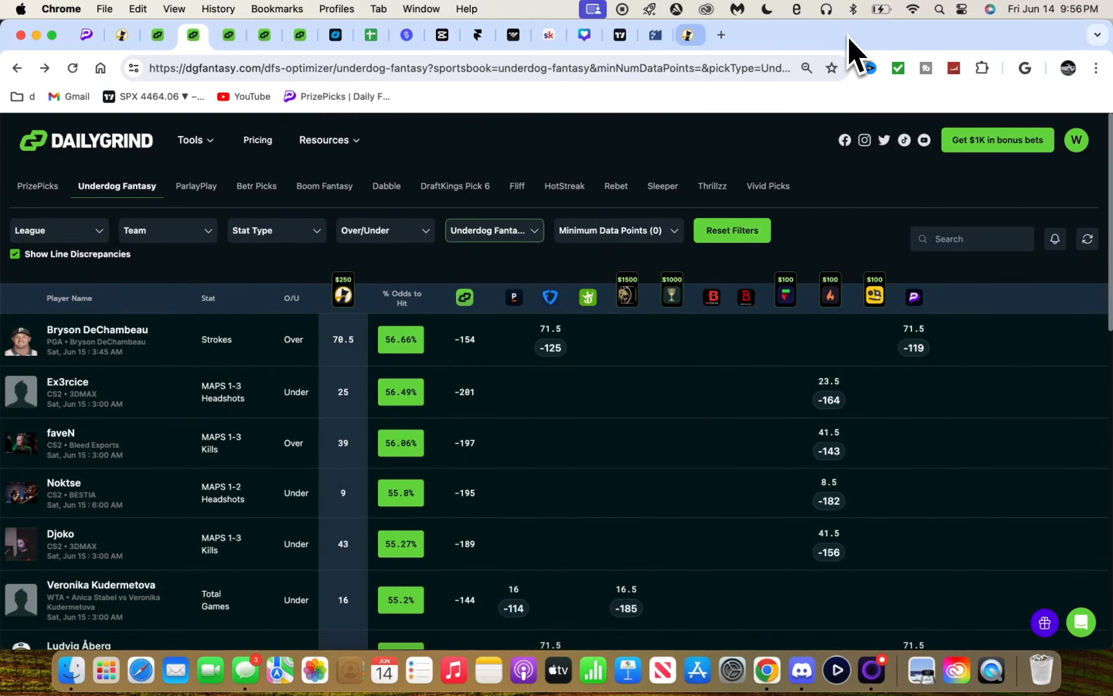
click(801, 669)
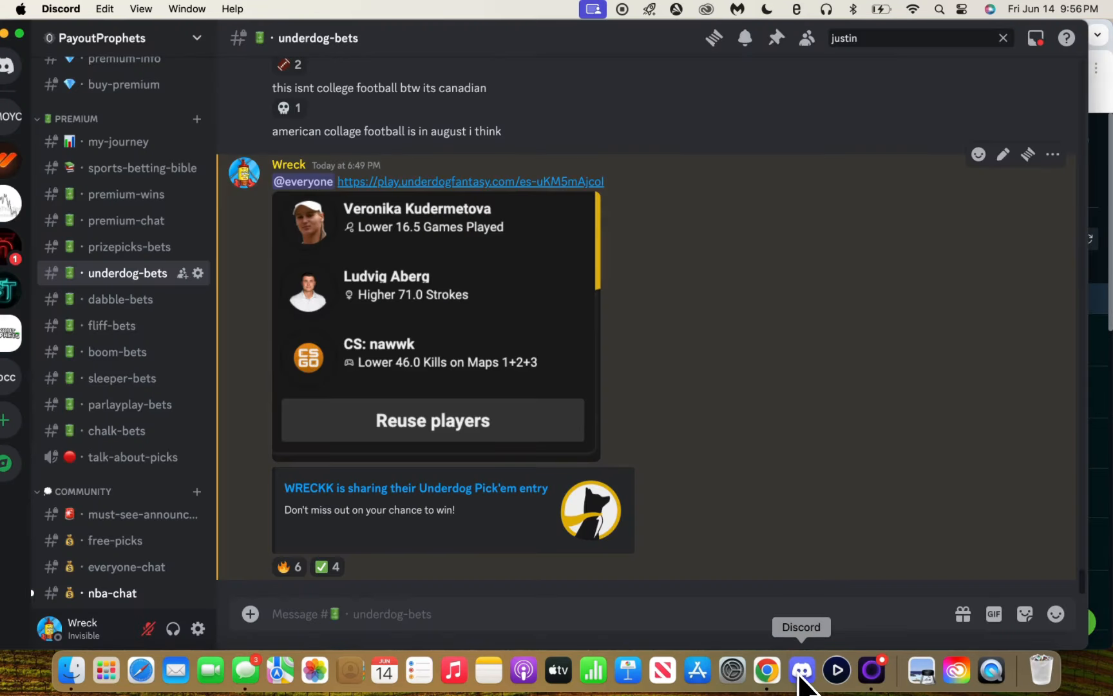
click(765, 669)
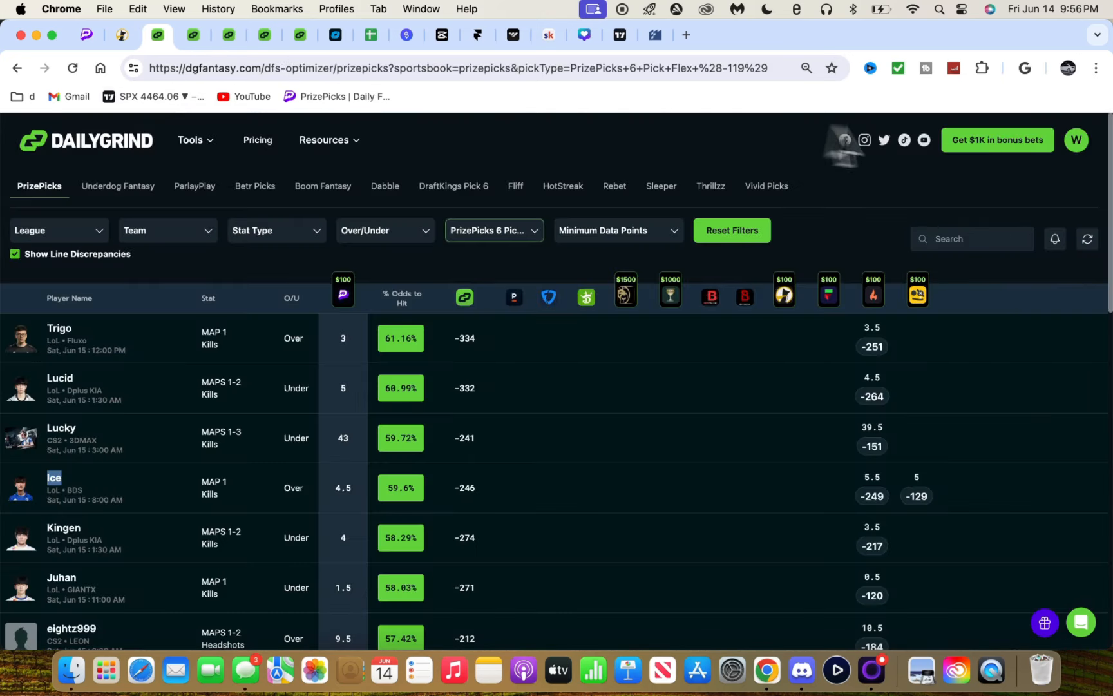
scroll(down, 3)
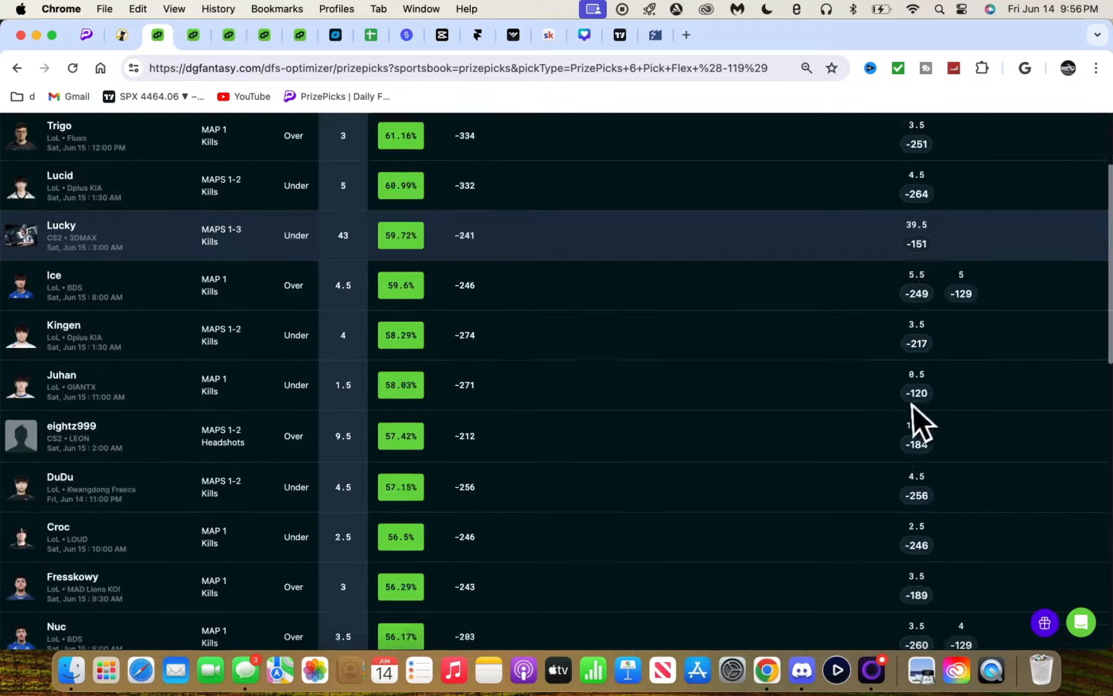
scroll(down, 3)
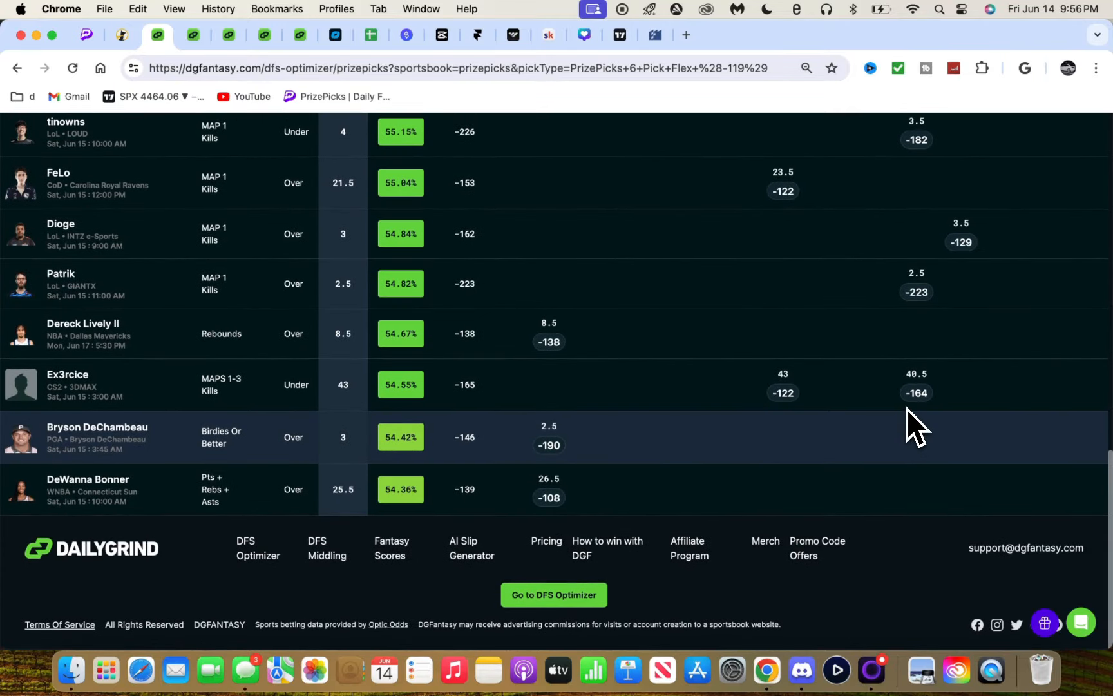
scroll(up, 3)
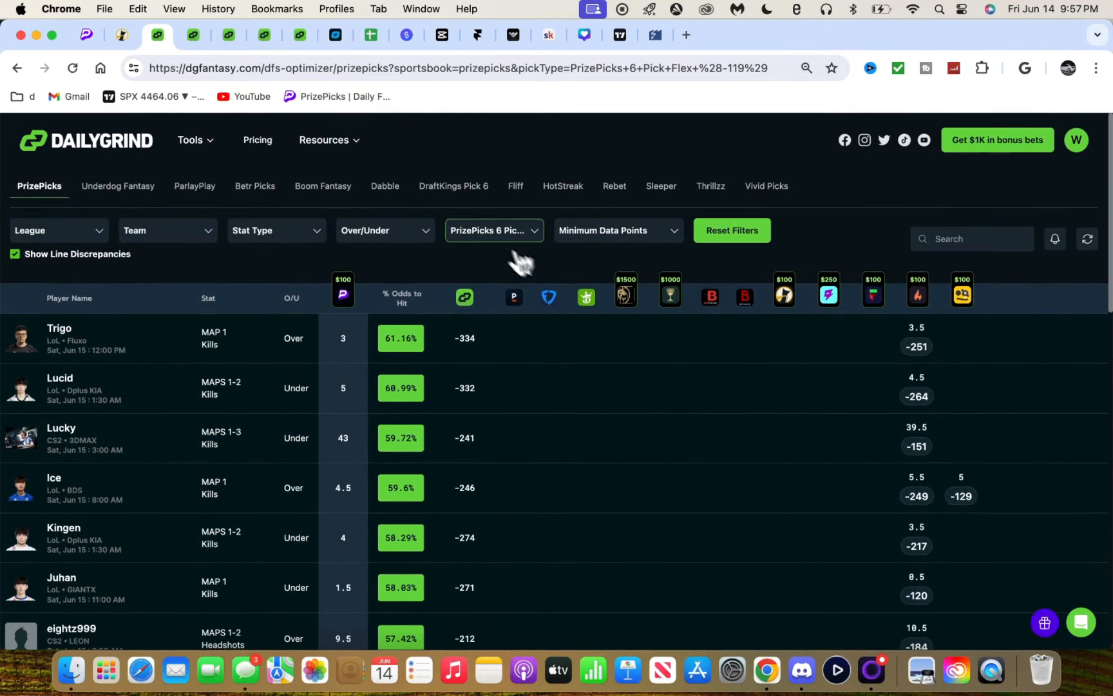
click(494, 230)
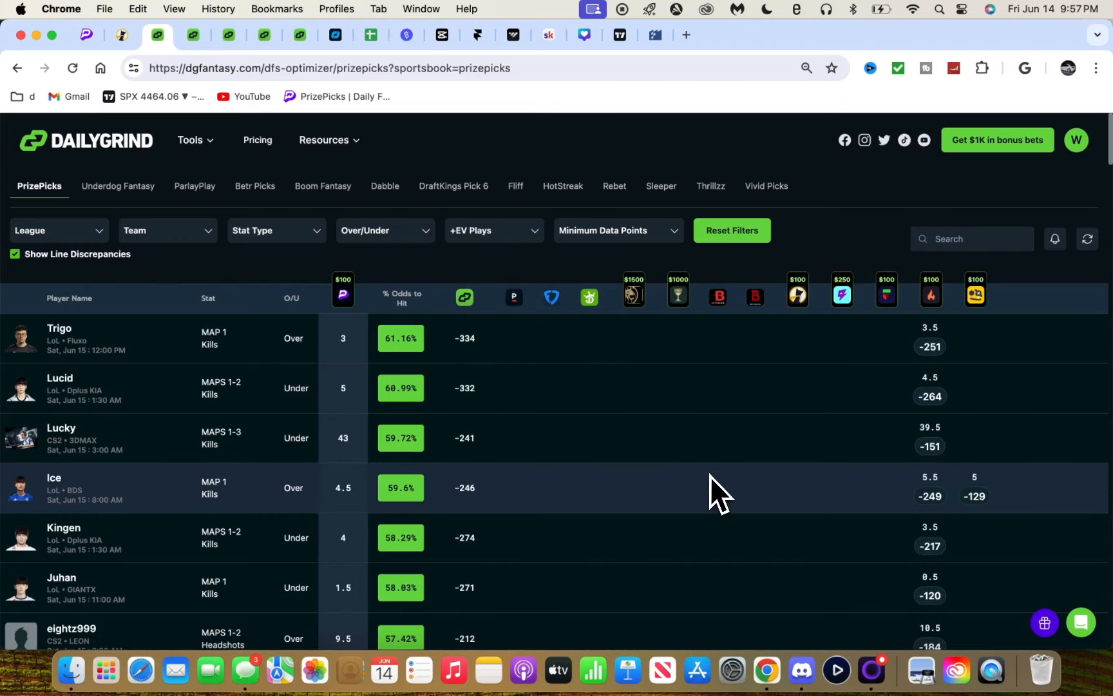
scroll(down, 3)
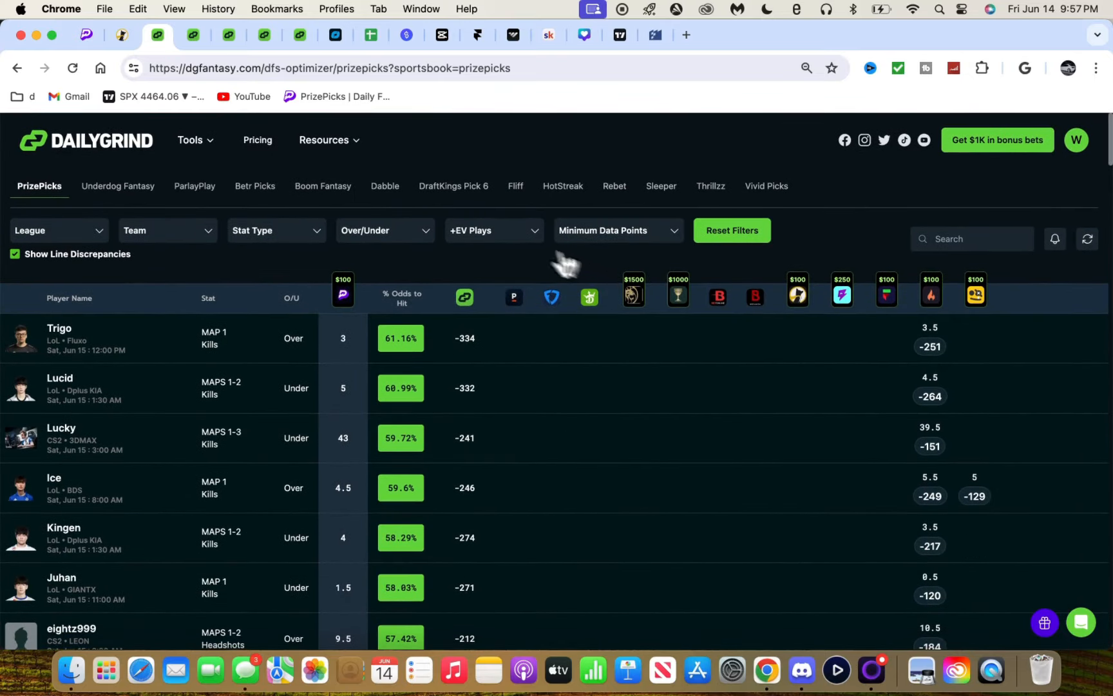
click(494, 230)
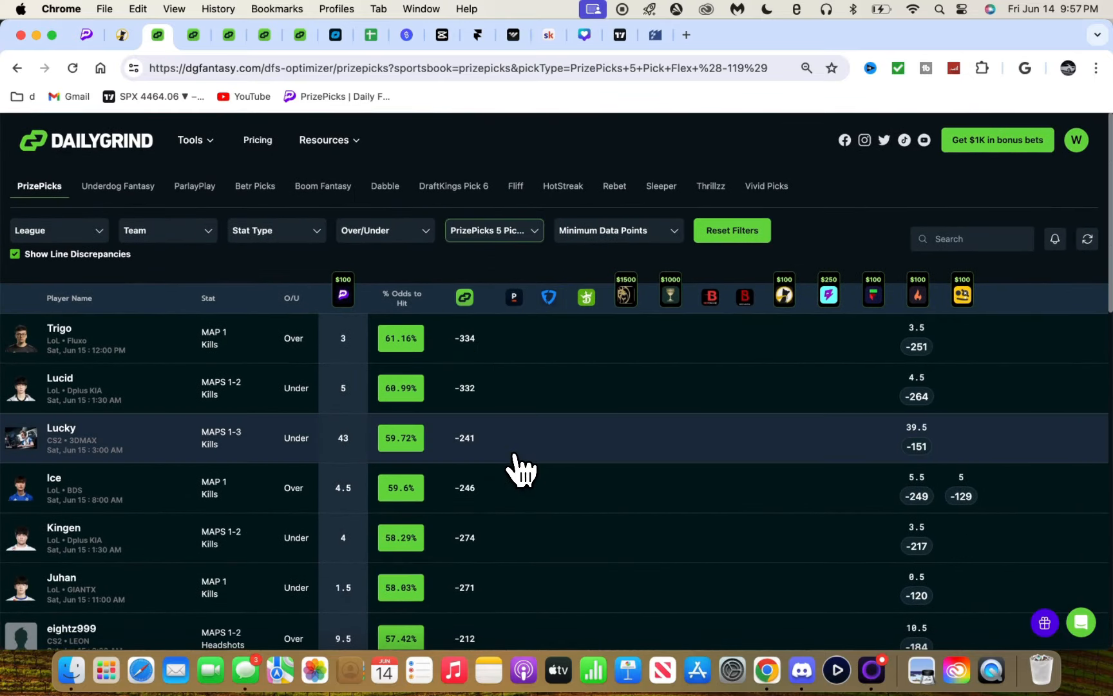
click(493, 229)
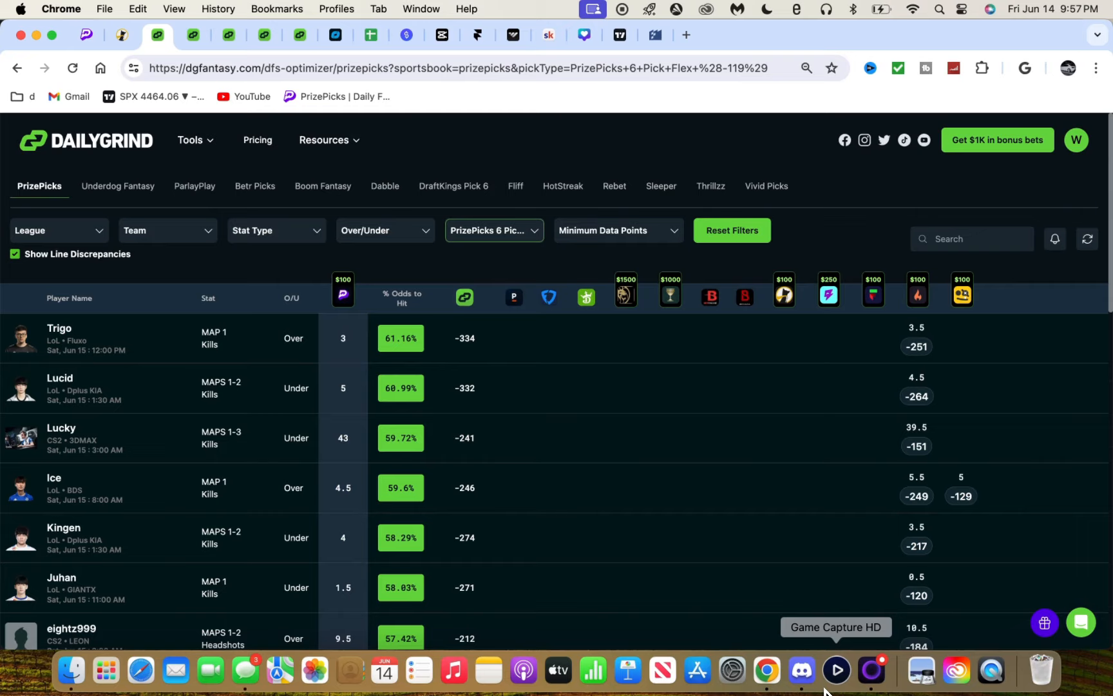
mouse_move(800, 669)
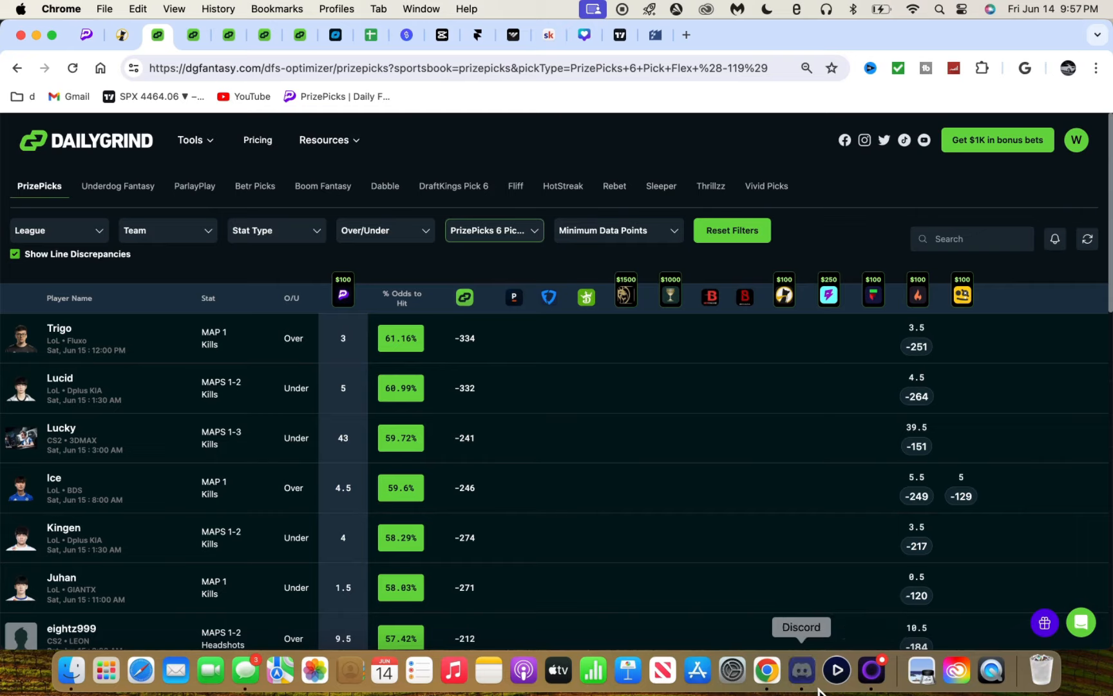
click(801, 669)
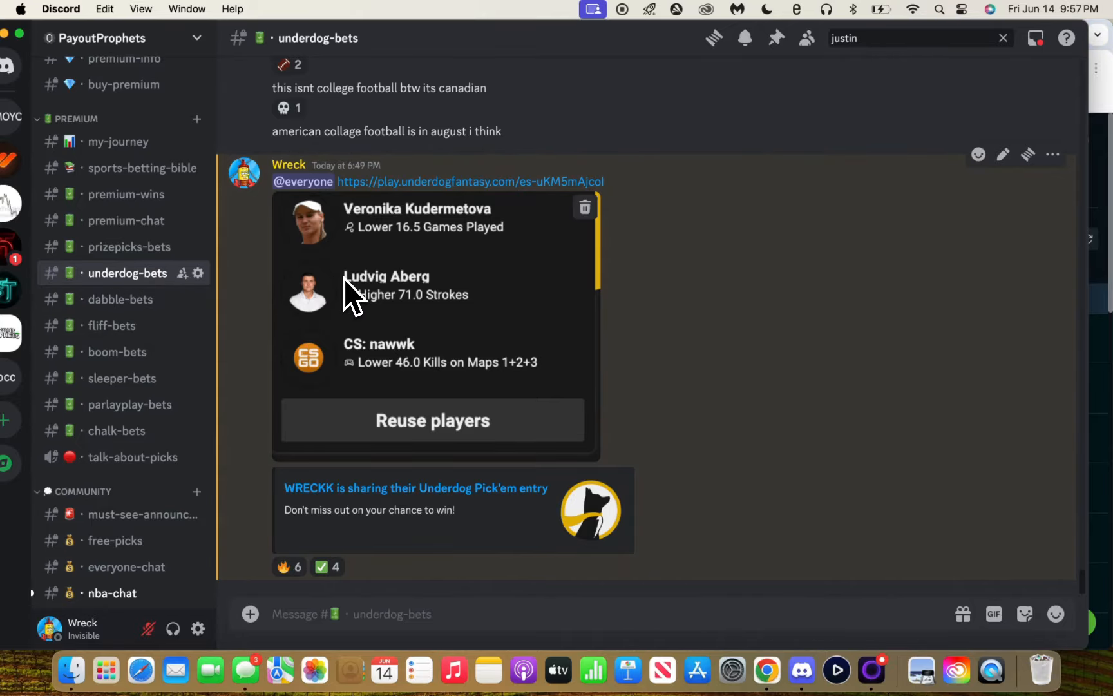
mouse_move(348, 273)
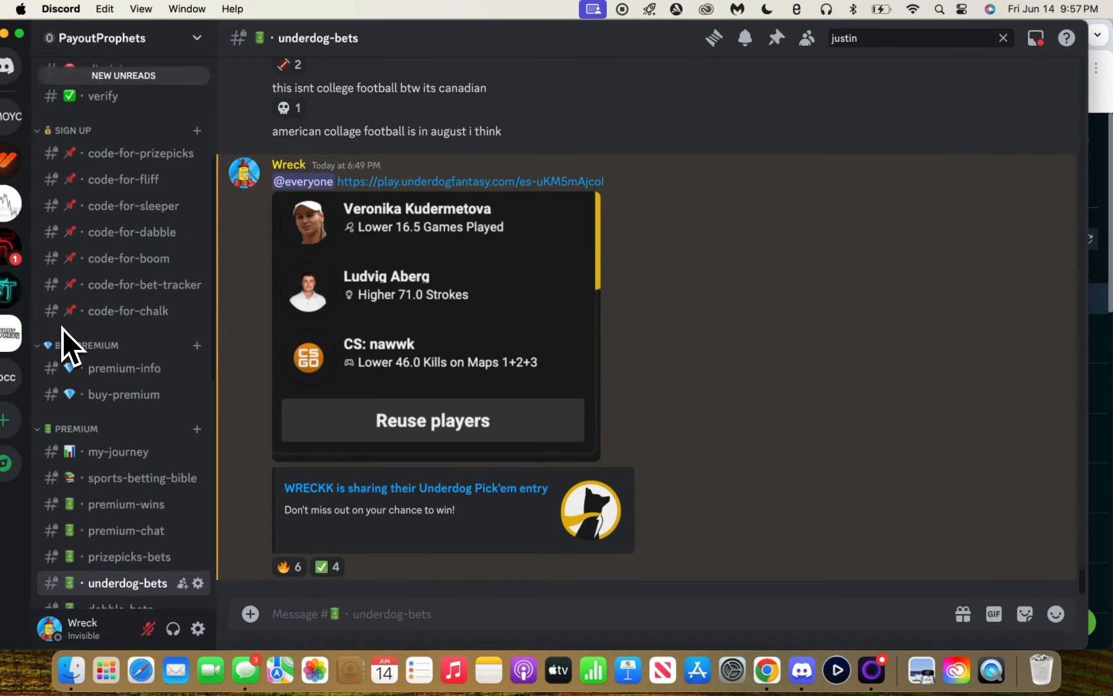
Step: Open #buy-premium to see the PayoutProphets monthly and one-time membership prices
click(123, 394)
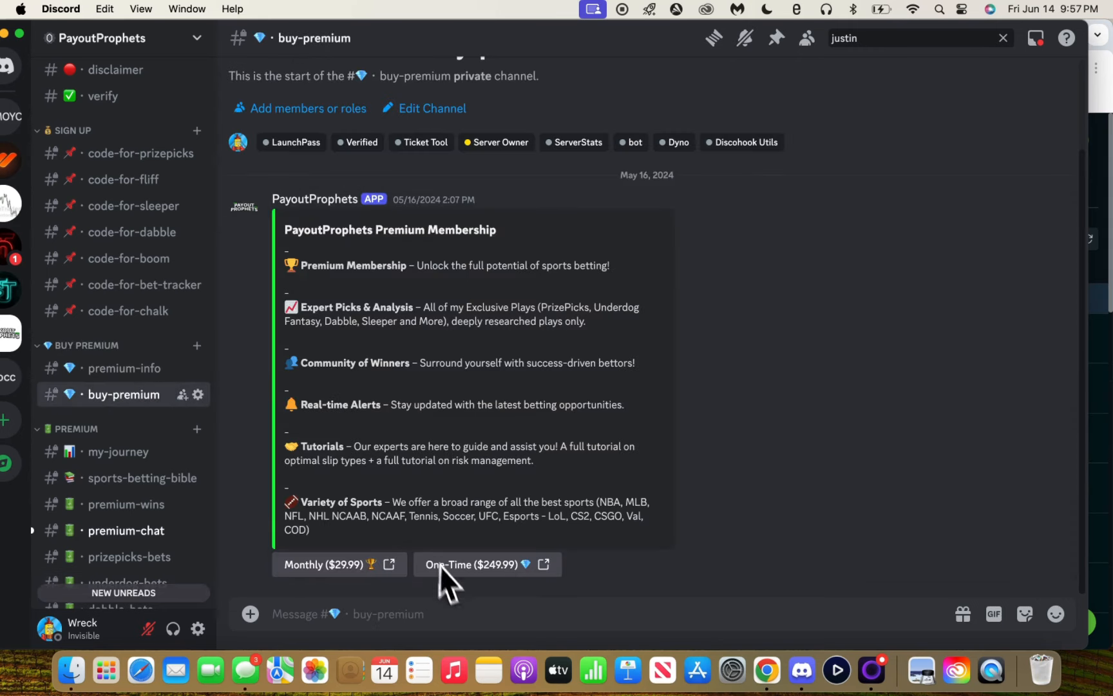
mouse_move(495, 568)
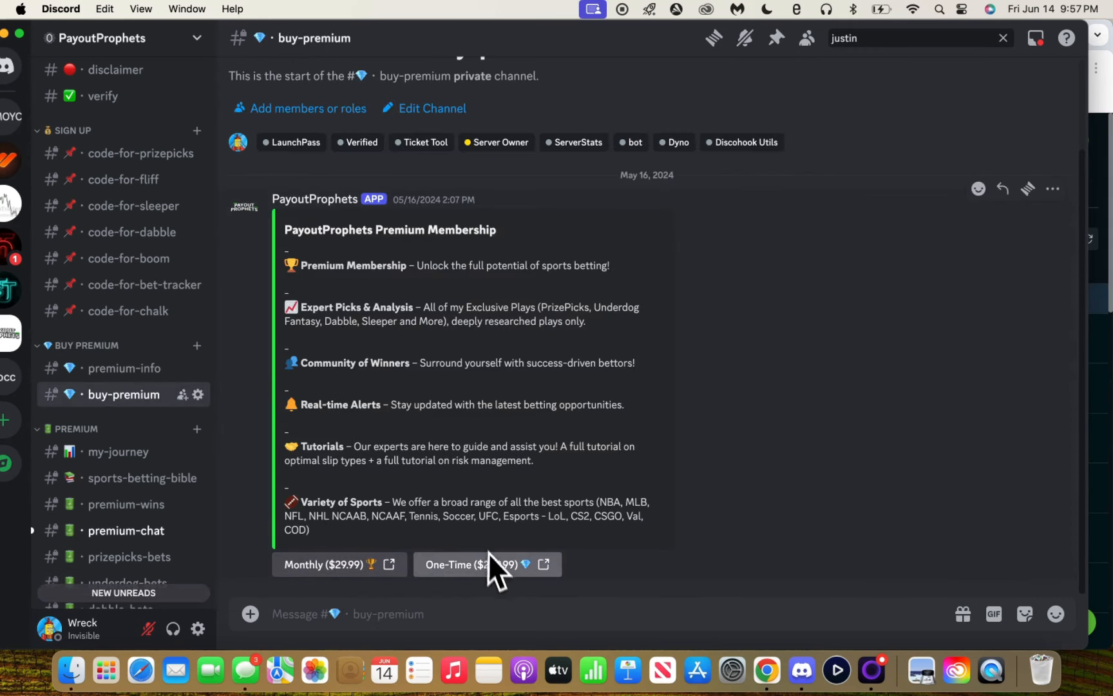
mouse_move(490, 231)
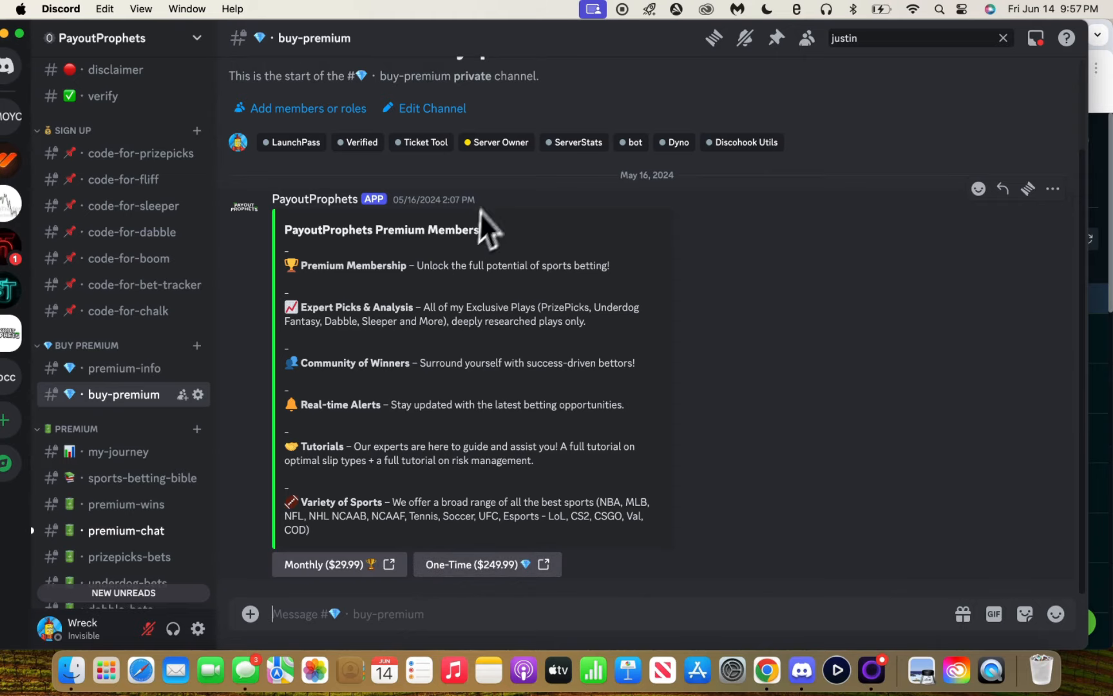
Step: Open the my-journey channel under PREMIUM to view the May 2024 -$1,515.60 recap and all-time record
scroll(down, 3)
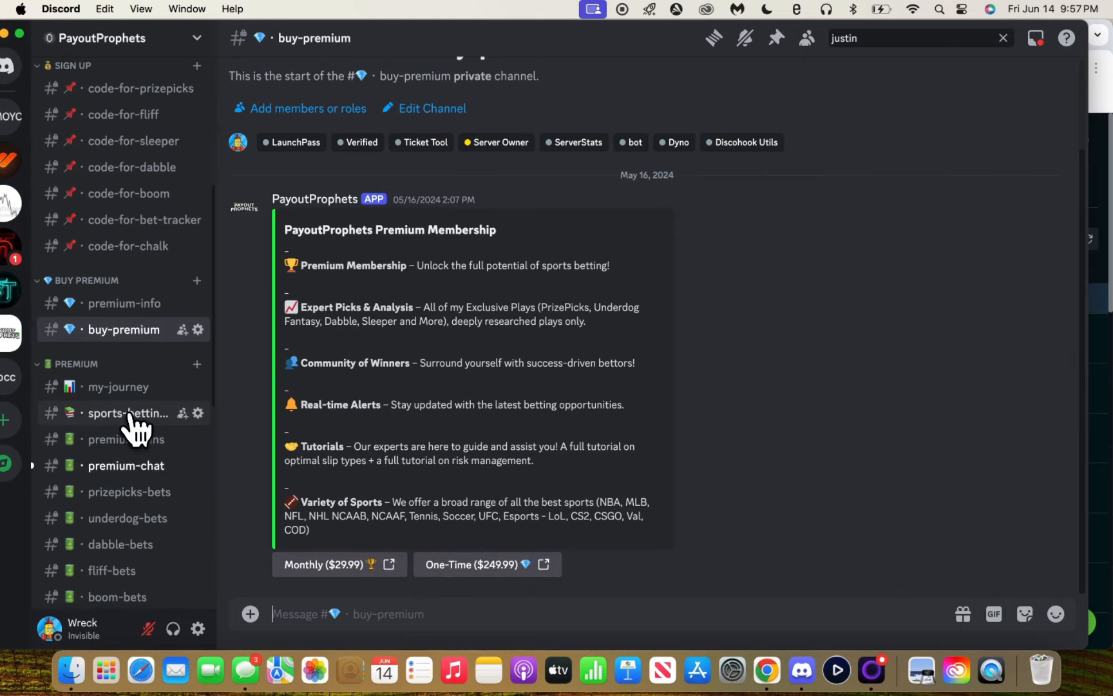
click(118, 387)
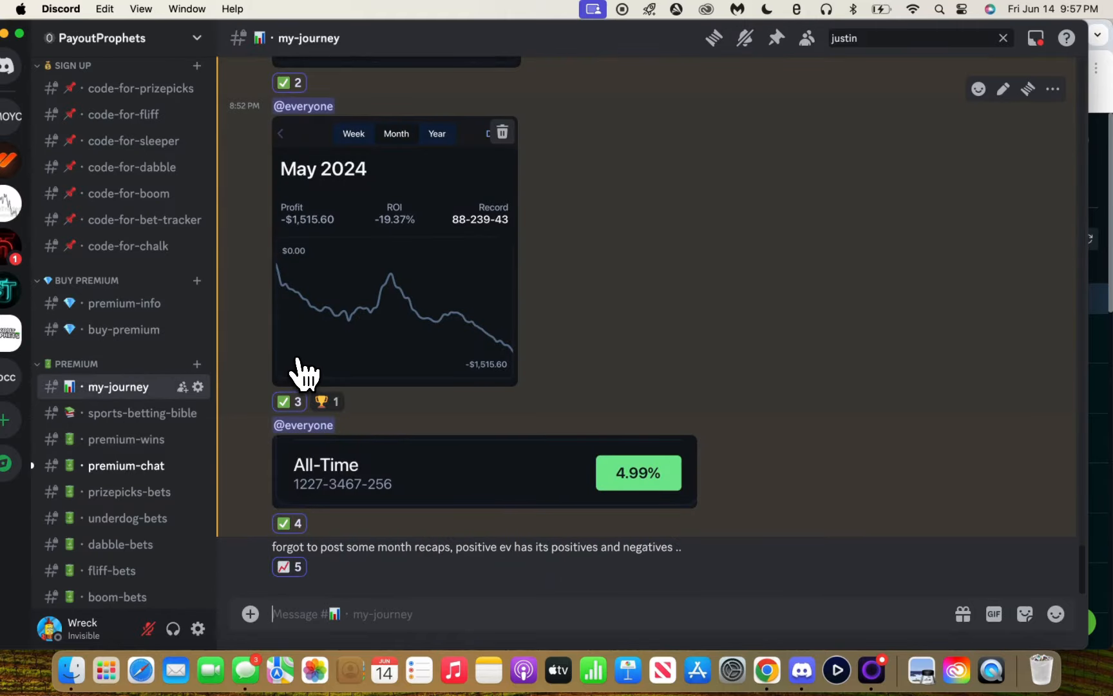
mouse_move(444, 355)
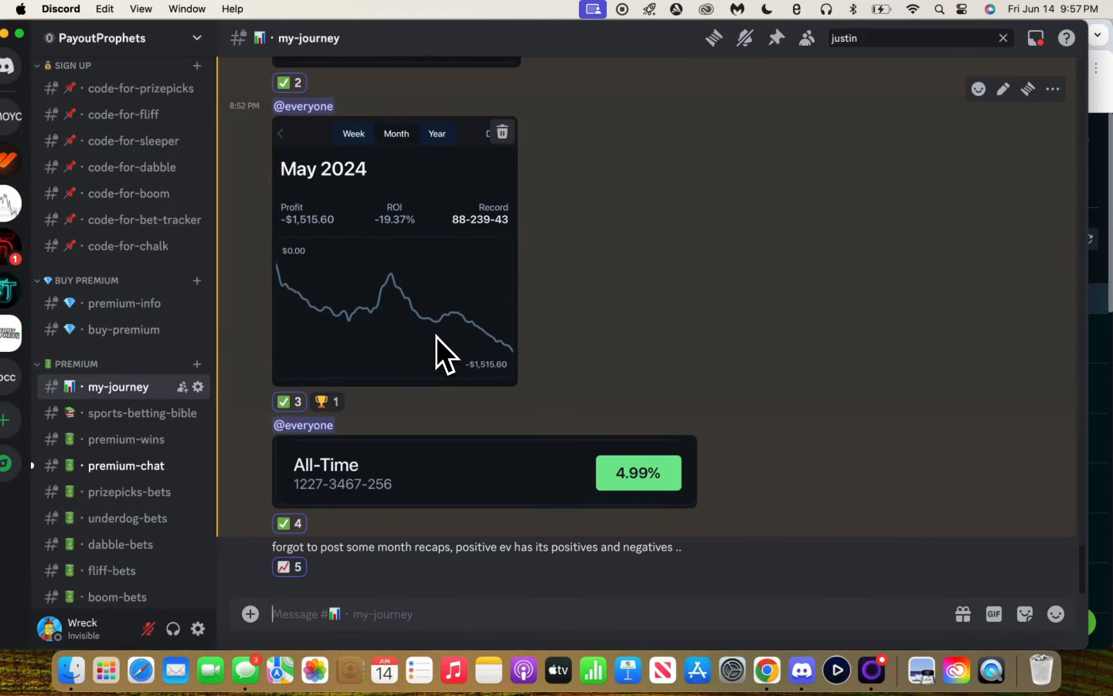
mouse_move(504, 487)
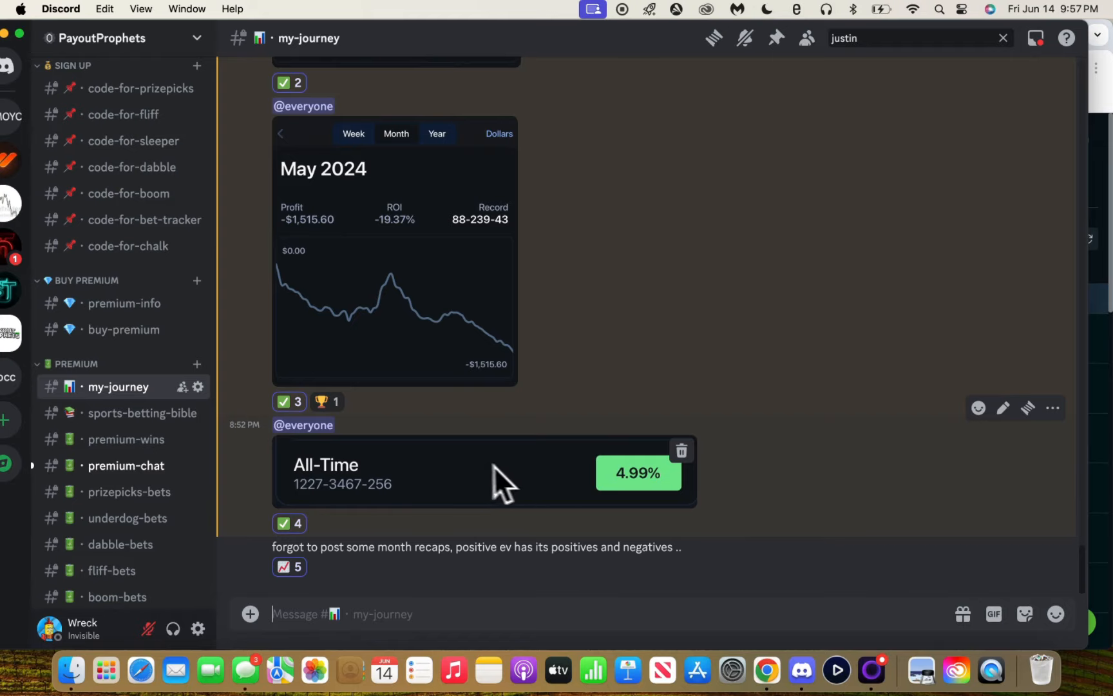
mouse_move(416, 241)
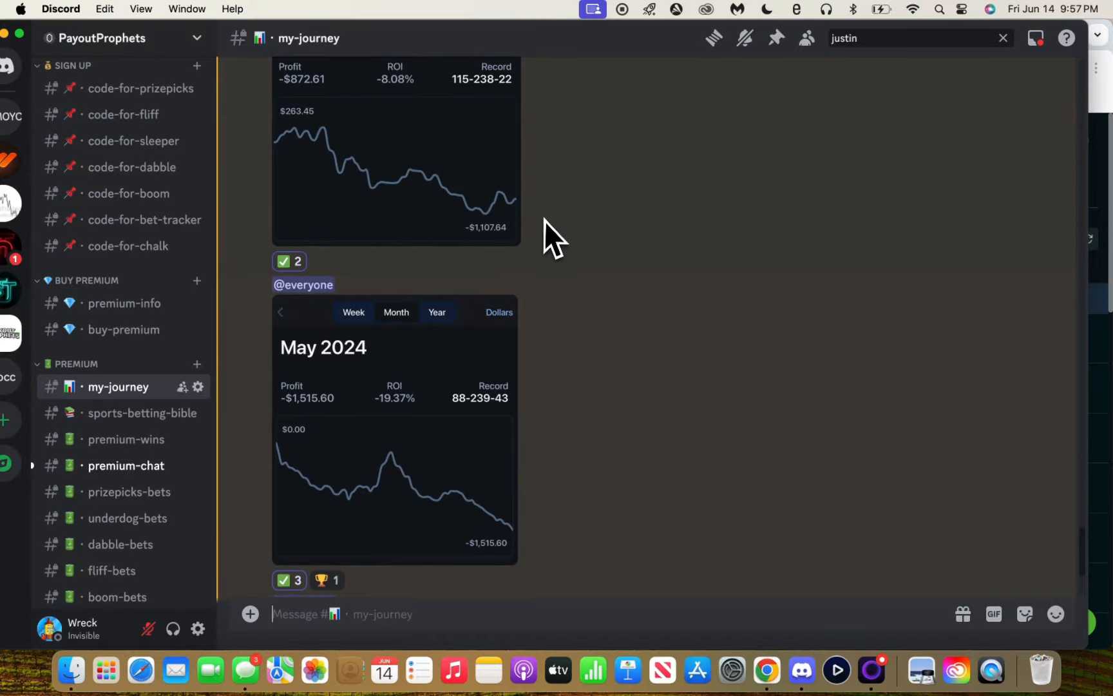
scroll(down, 3)
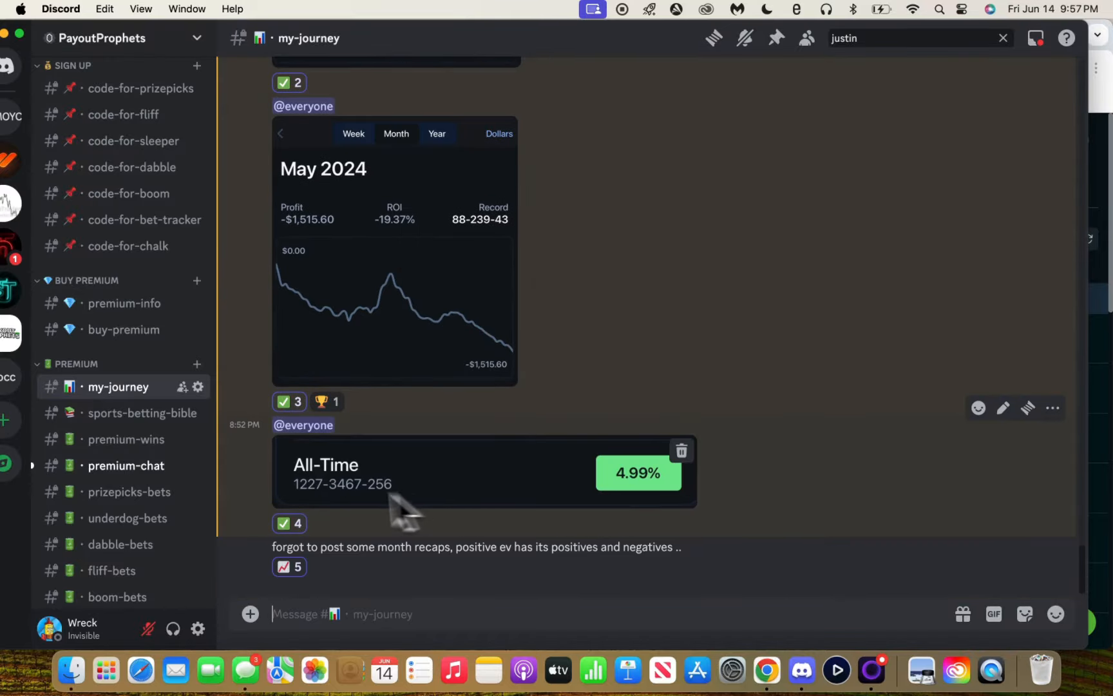
mouse_move(495, 492)
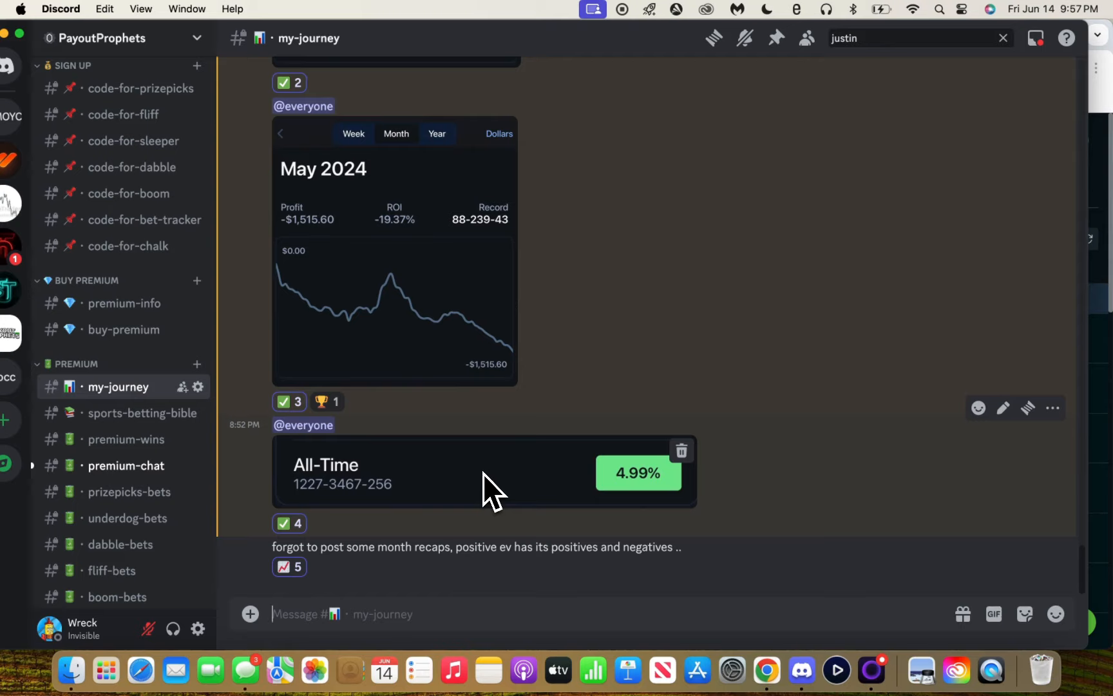
mouse_move(312, 508)
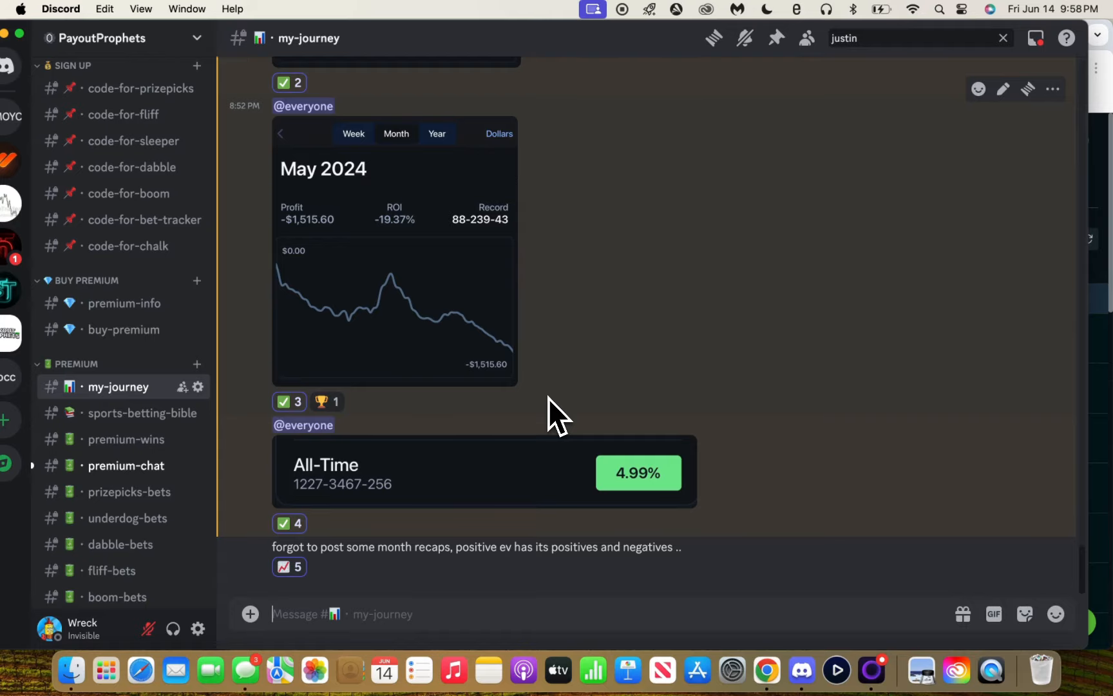
mouse_move(816, 585)
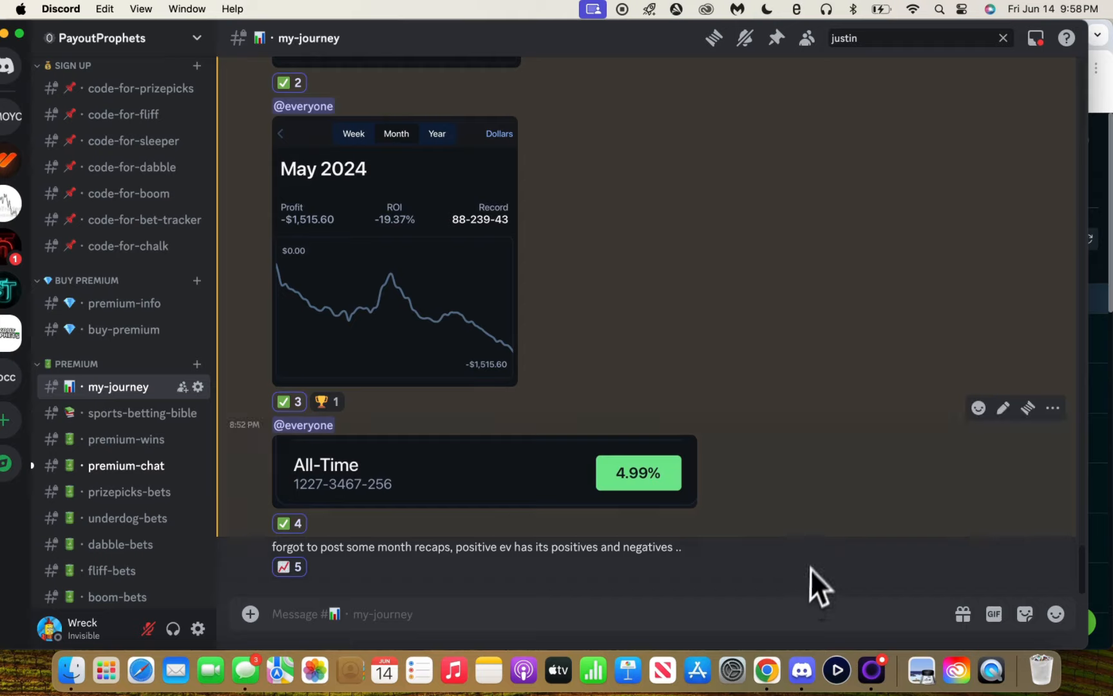
mouse_move(830, 554)
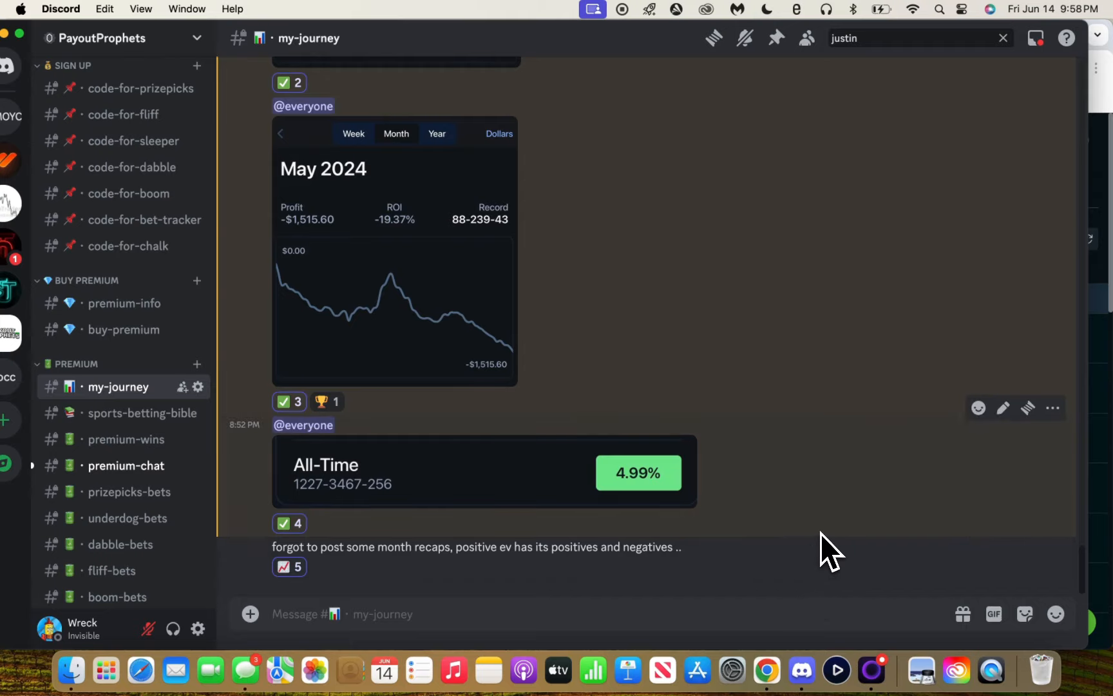
mouse_move(334, 489)
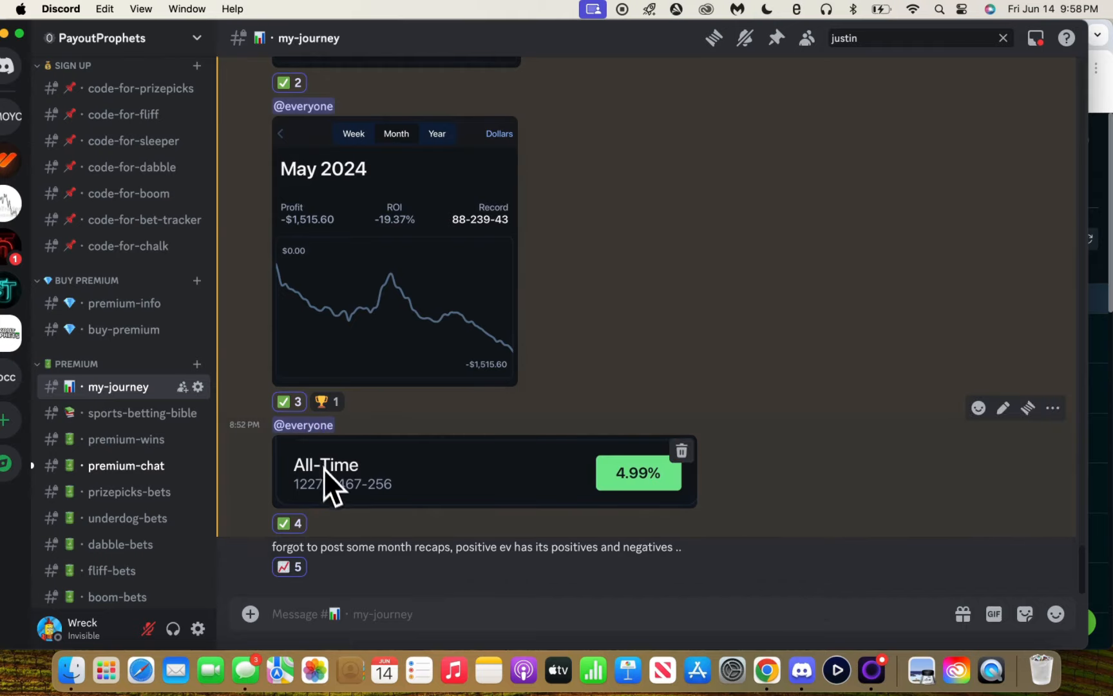
mouse_move(337, 497)
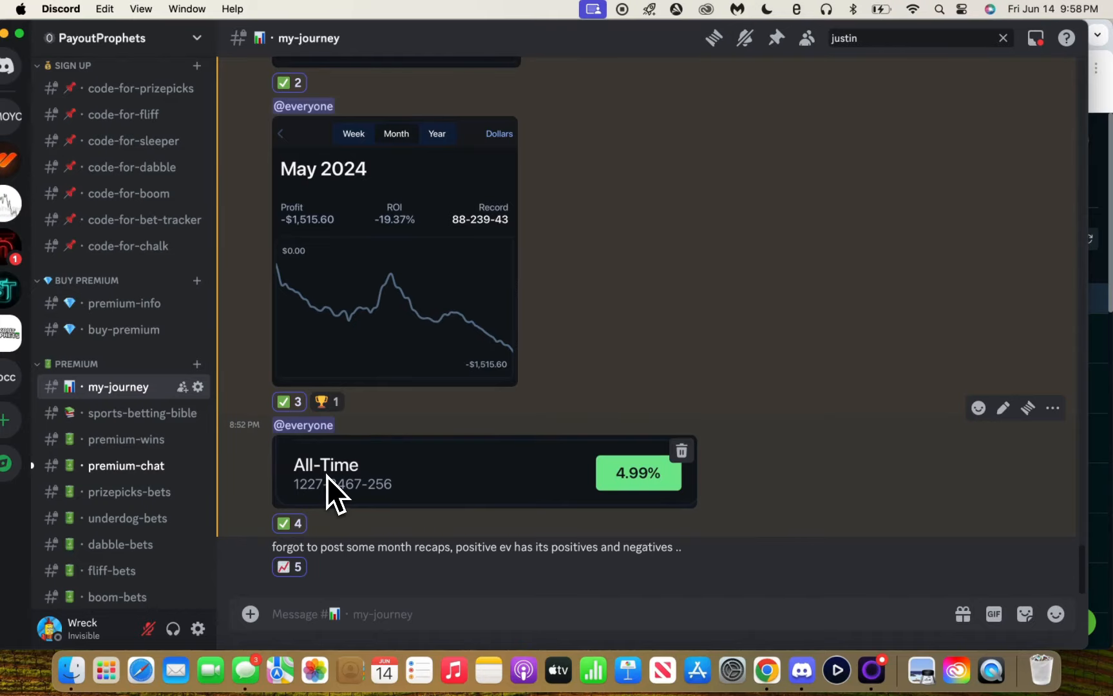
mouse_move(561, 323)
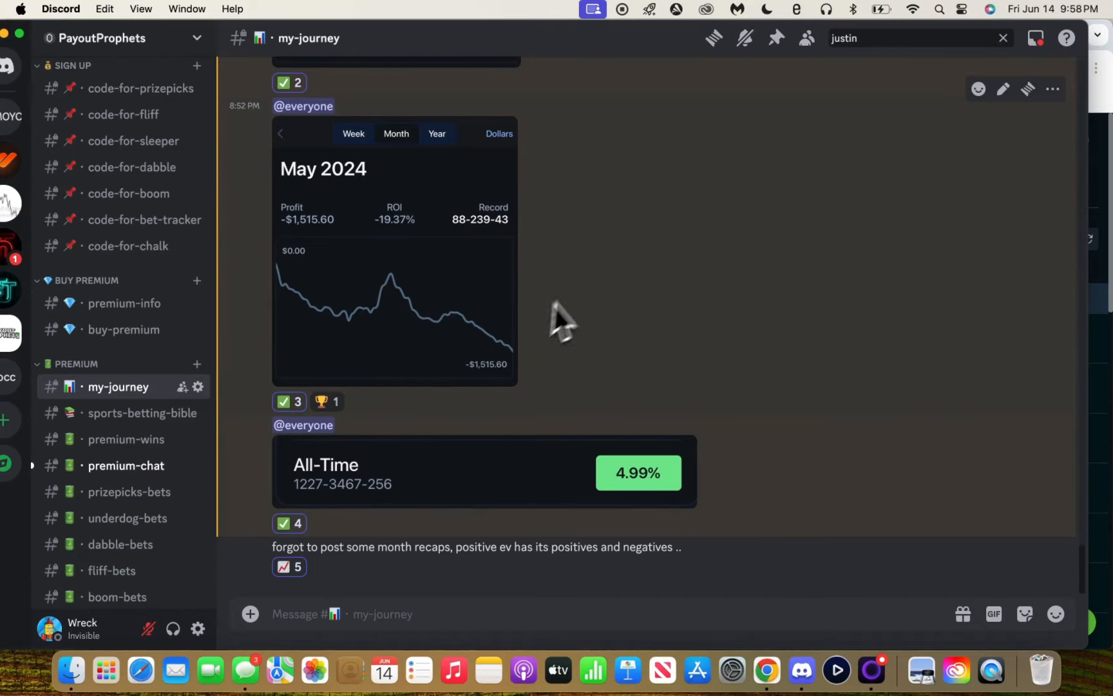
mouse_move(422, 628)
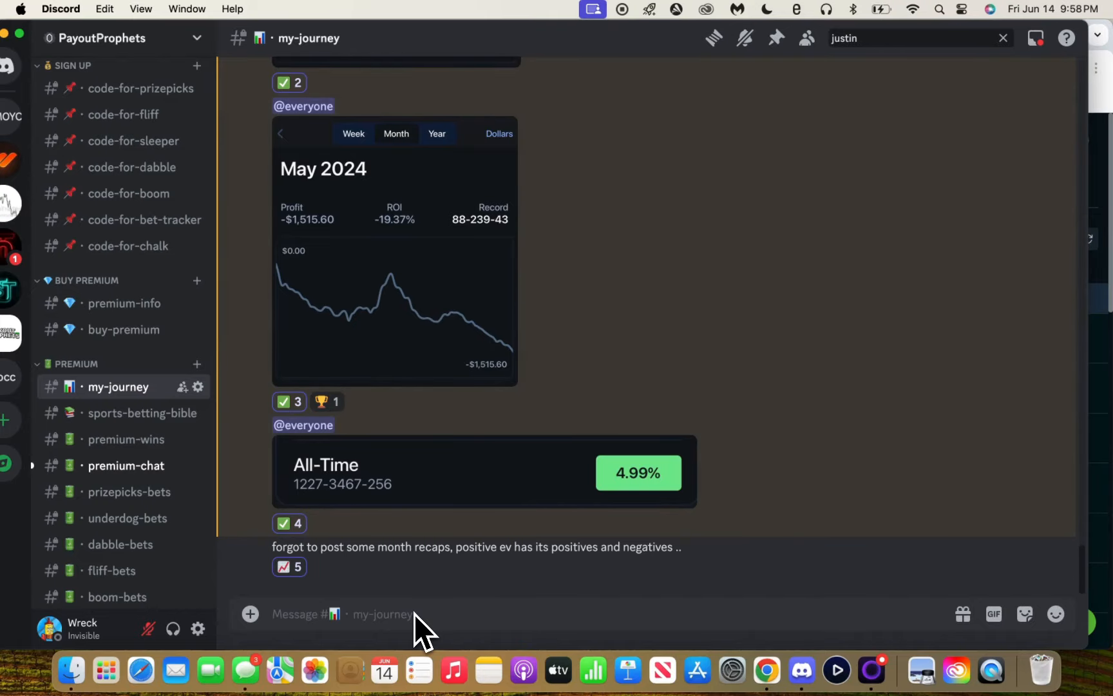